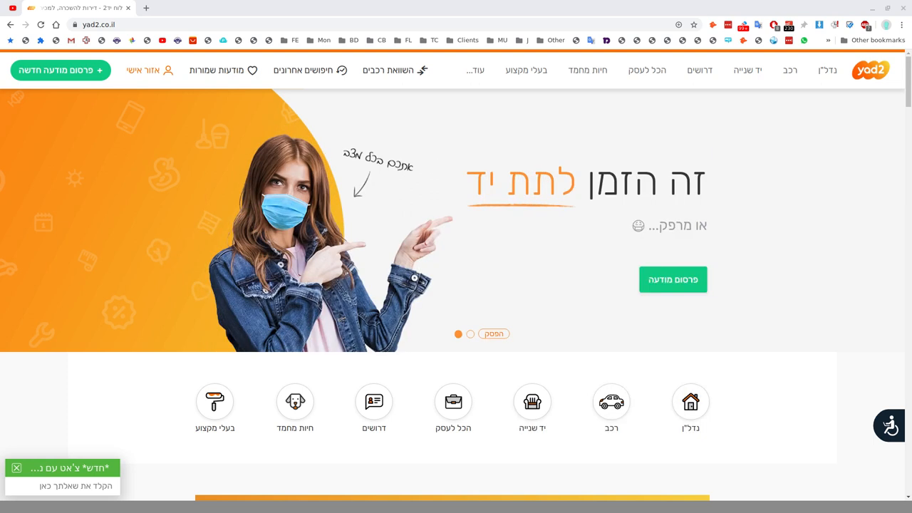
mouse_move(400, 276)
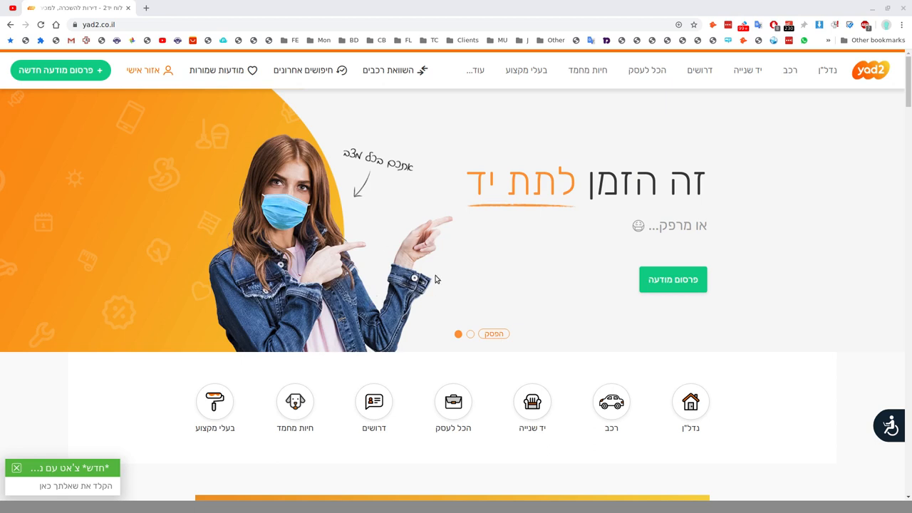
mouse_move(112, 189)
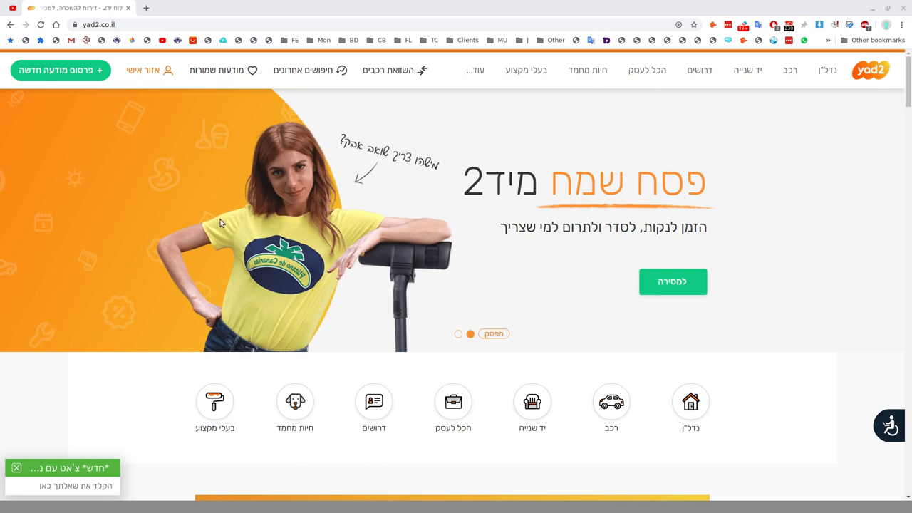
mouse_move(211, 227)
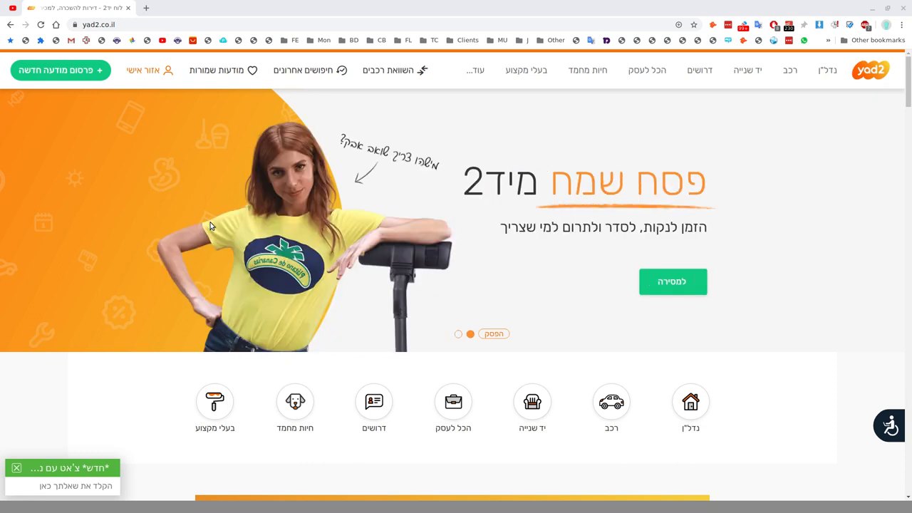
mouse_move(137, 44)
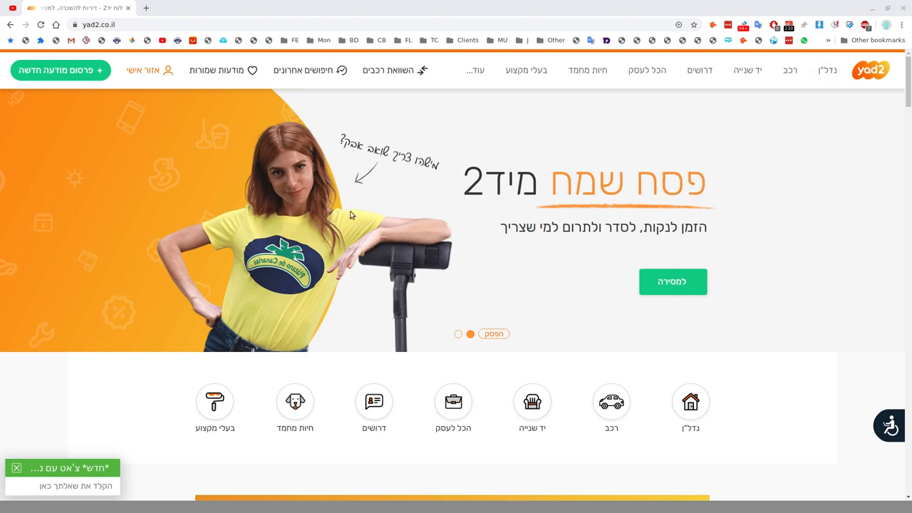
Open the נדל"ן apartments-for-rent (דירות להשכרה) search page from the homepage
scroll("down", 3)
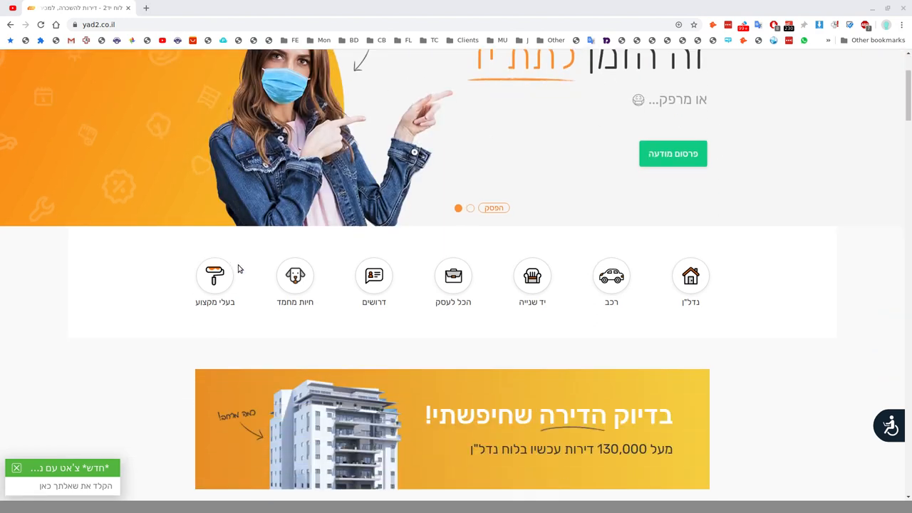
scroll("down", 3)
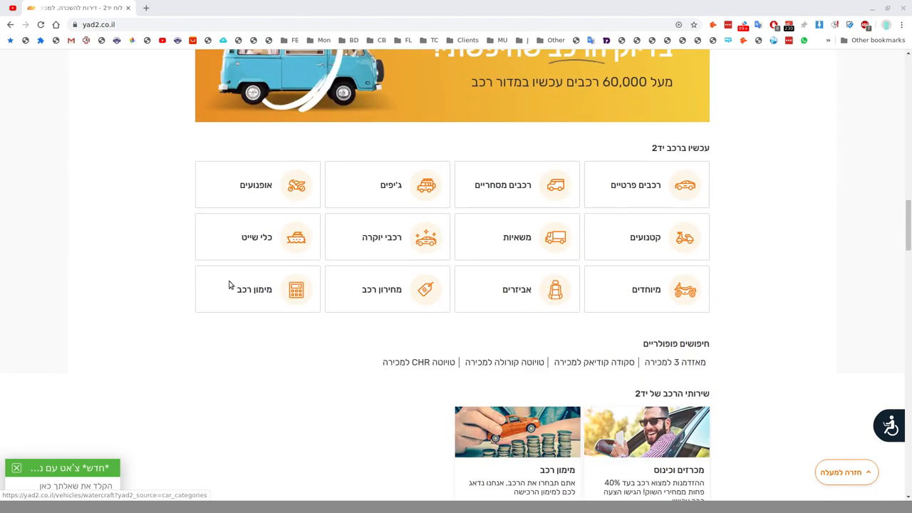
scroll("down", 3)
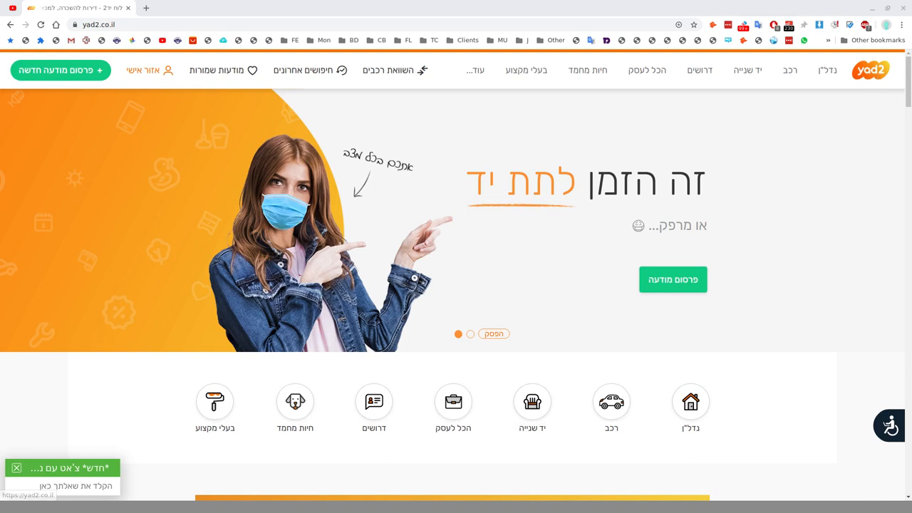
mouse_move(604, 4)
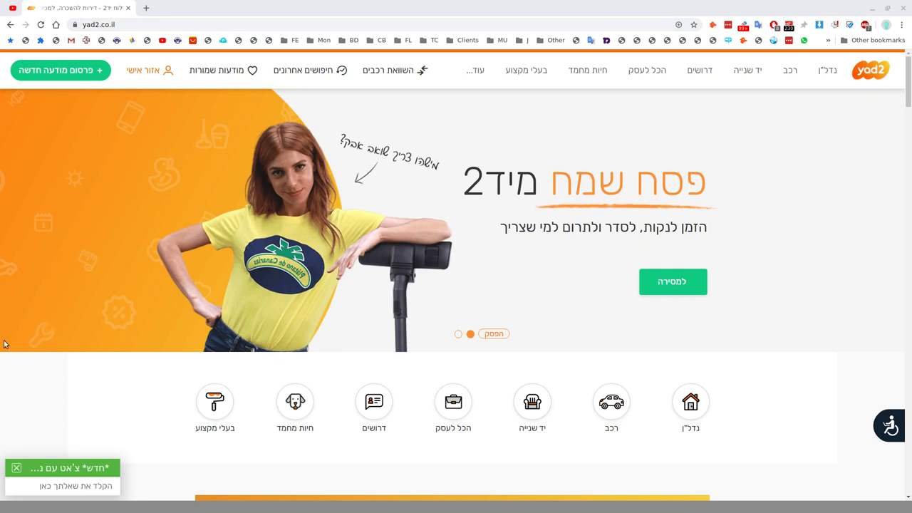
mouse_move(716, 253)
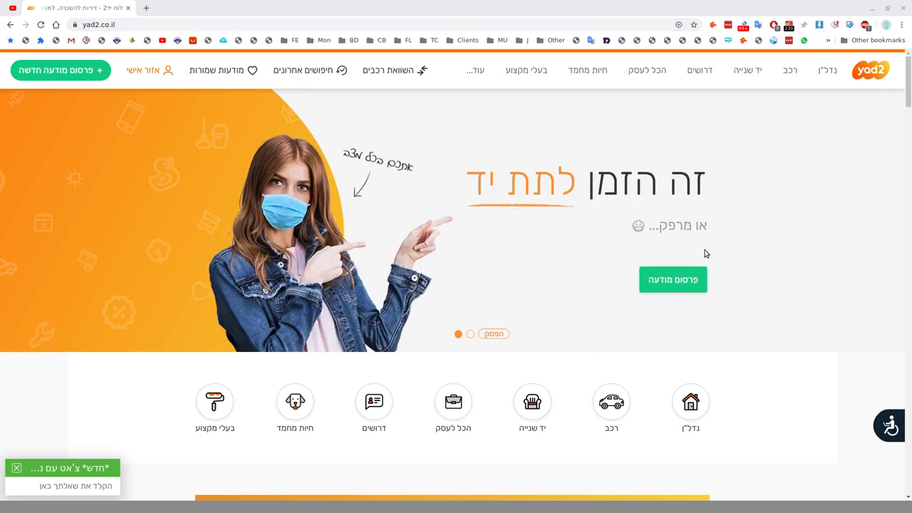
mouse_move(661, 206)
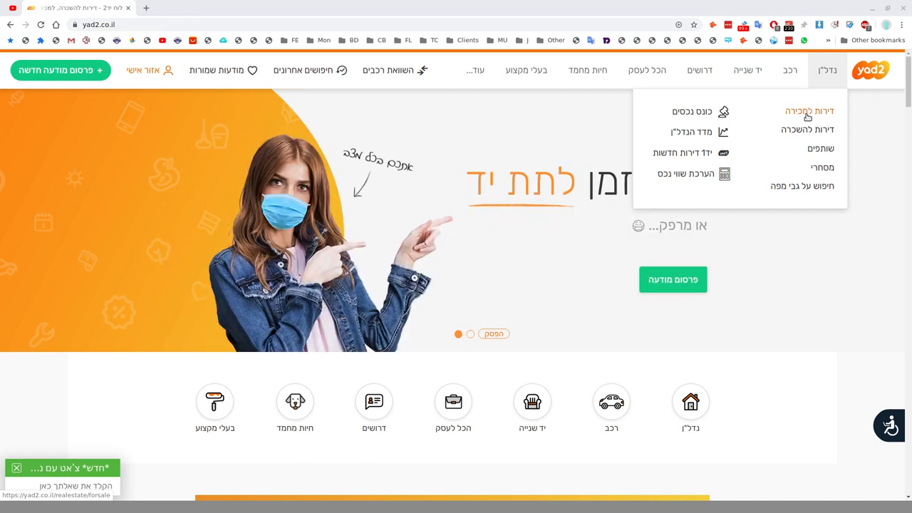
mouse_move(807, 129)
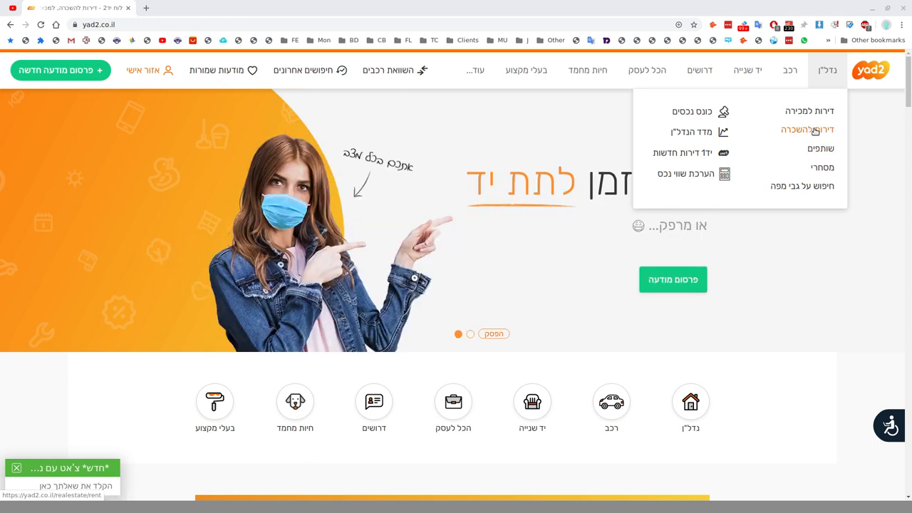
mouse_move(807, 128)
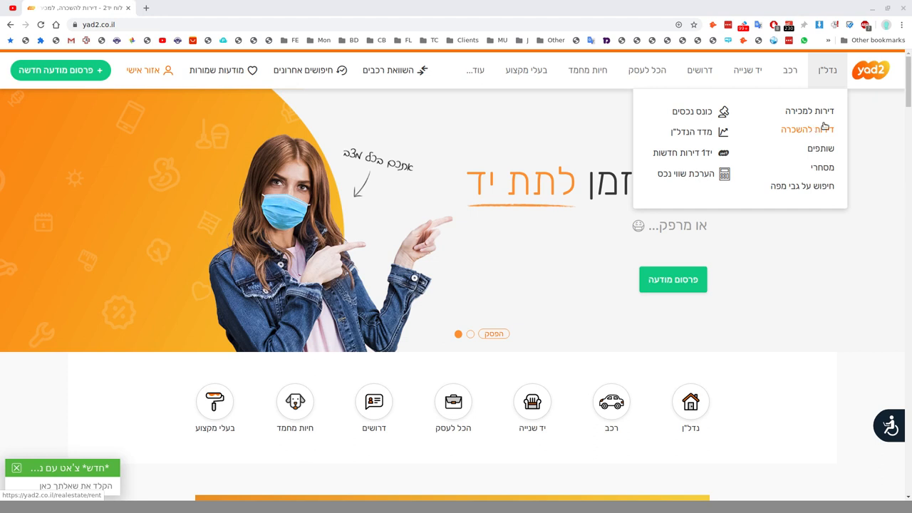
left_click(806, 129)
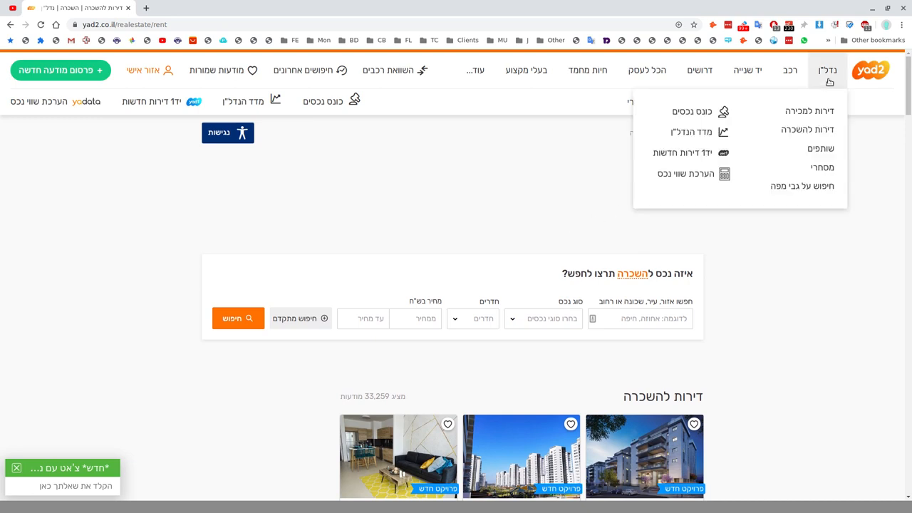
mouse_move(805, 111)
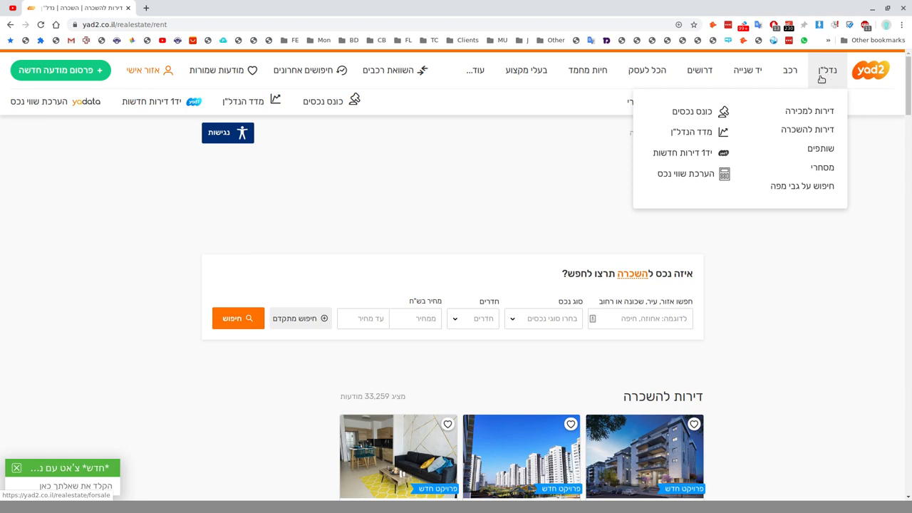
mouse_move(809, 110)
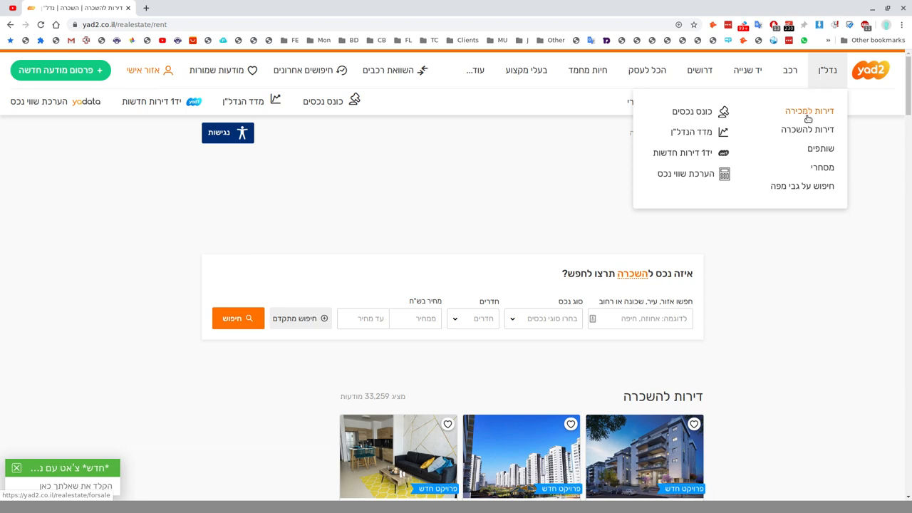
mouse_move(811, 117)
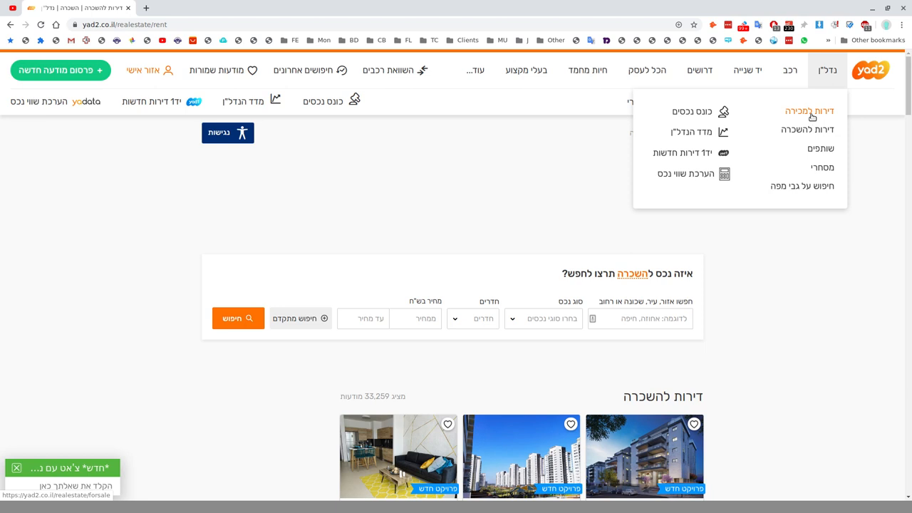
mouse_move(806, 129)
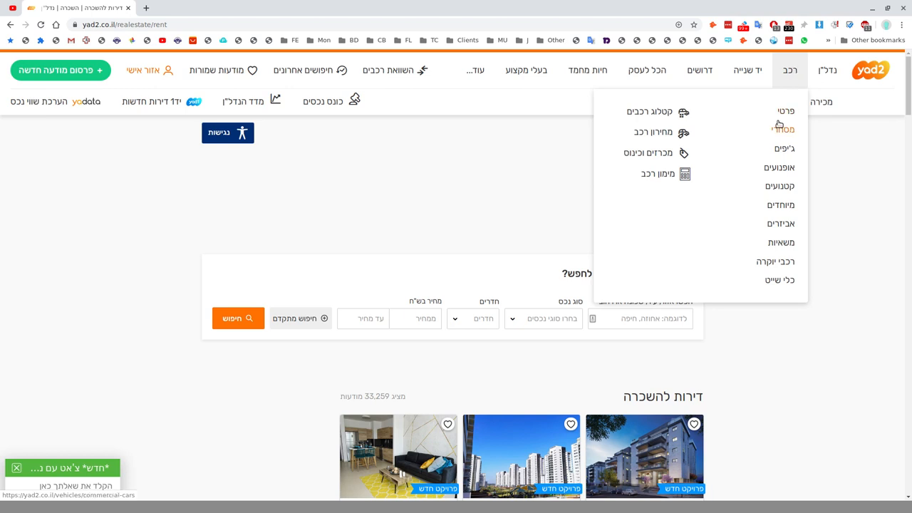
mouse_move(747, 70)
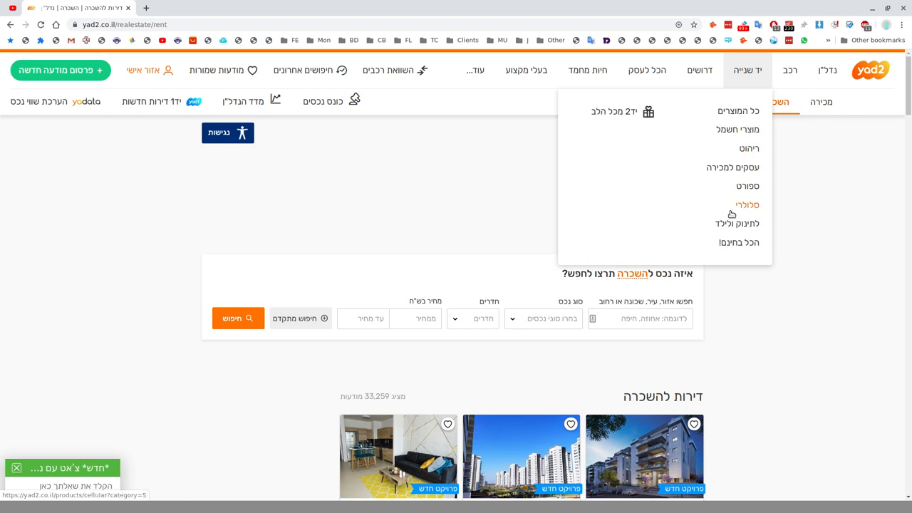
mouse_move(736, 111)
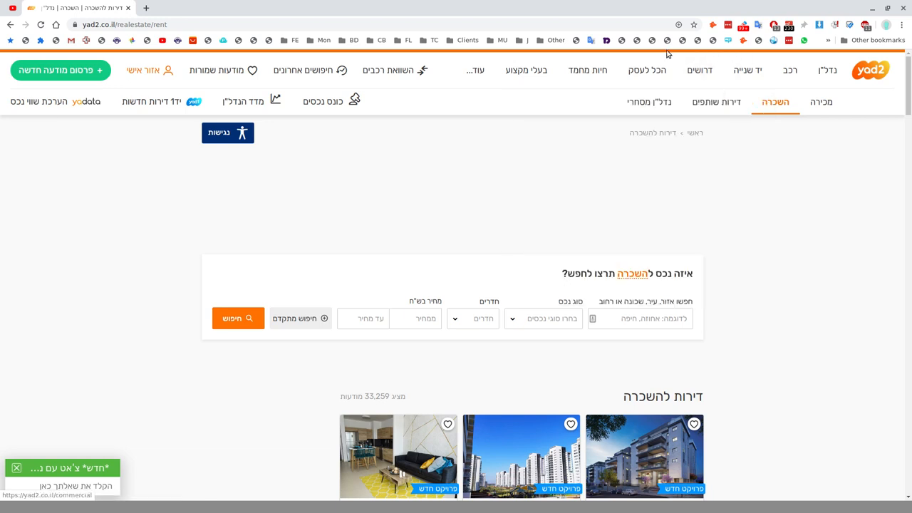
left_click(699, 70)
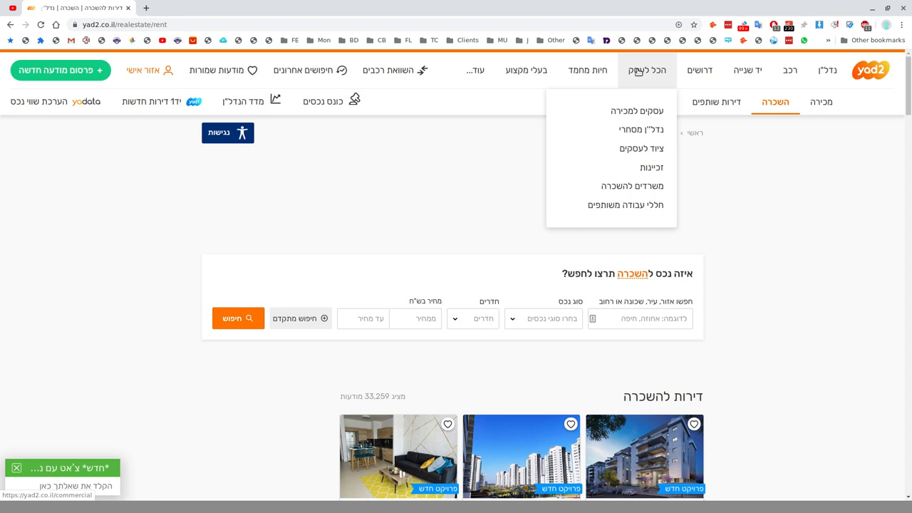
mouse_move(578, 70)
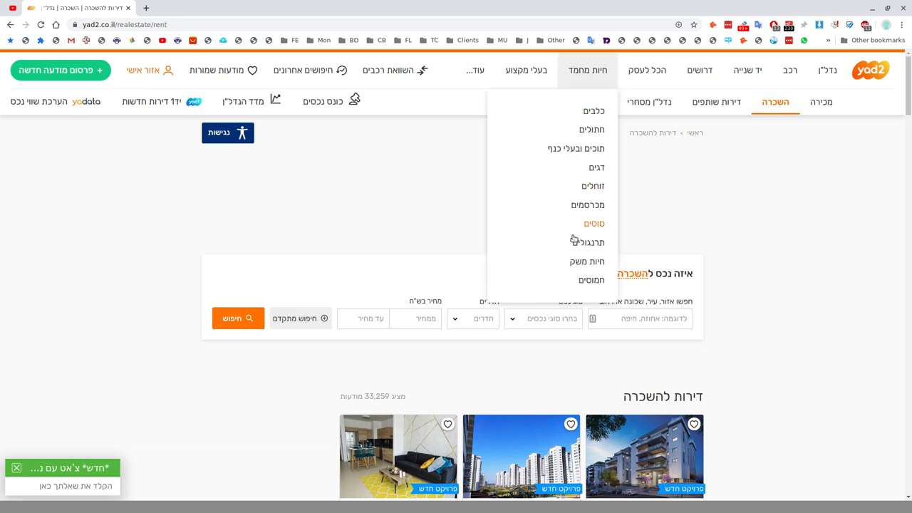
right_click(592, 224)
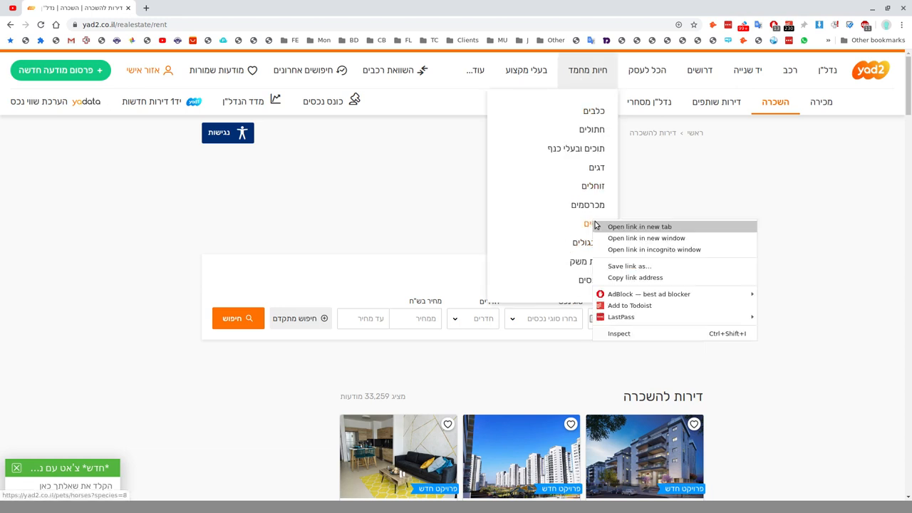
left_click(640, 226)
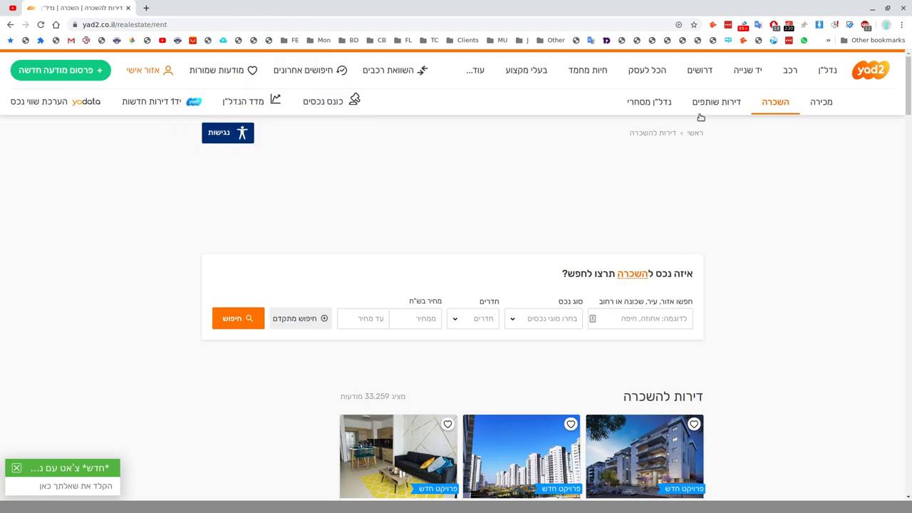
left_click(525, 70)
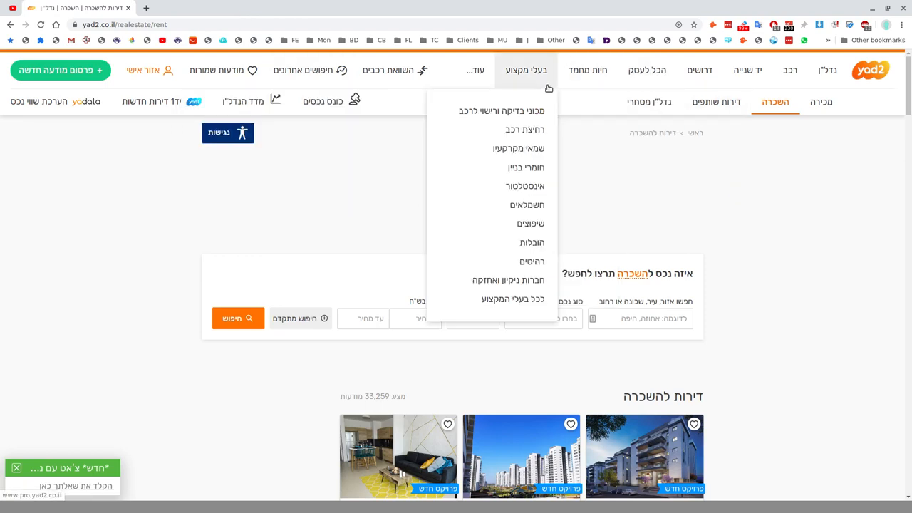
mouse_move(524, 186)
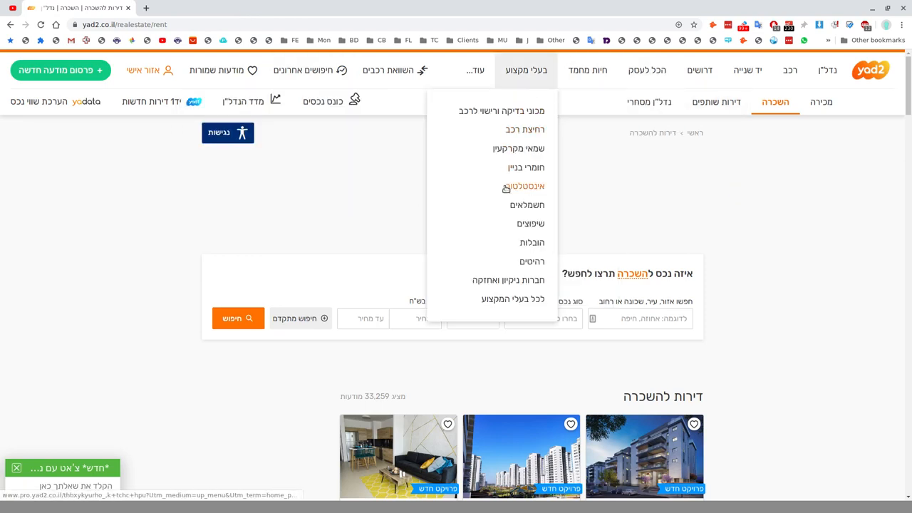
left_click(523, 186)
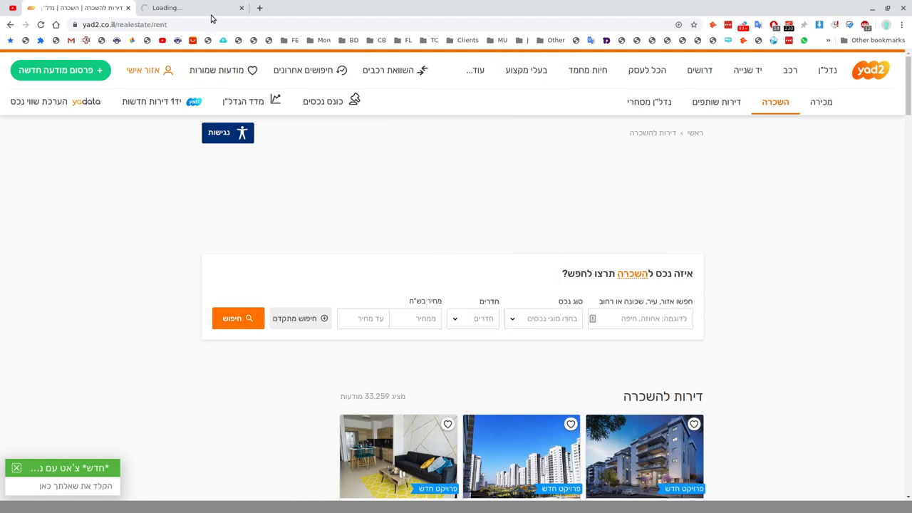
left_click(193, 8)
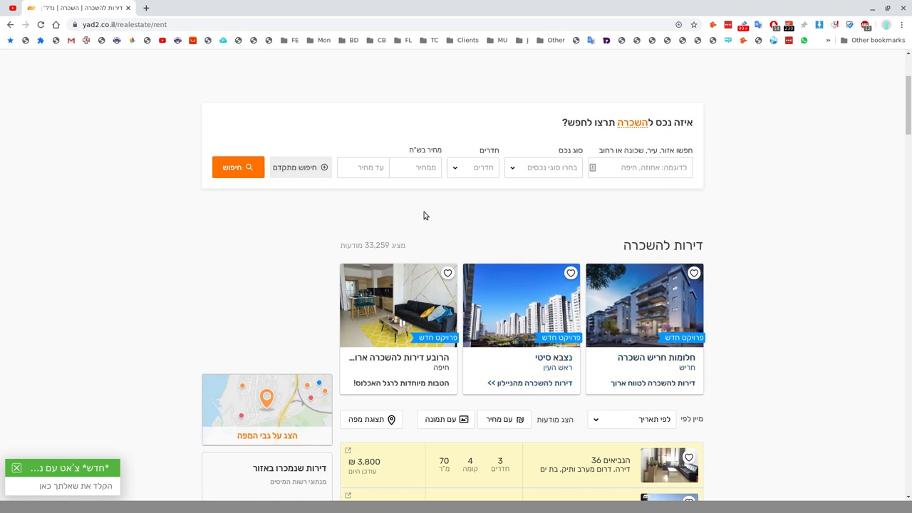
mouse_move(294, 176)
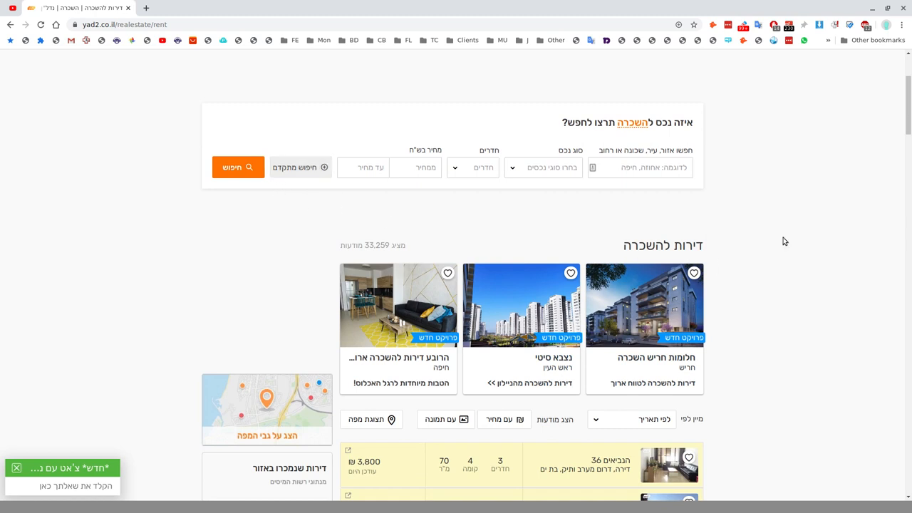
Return to Yad2's rent section at yad2.co.il/realestate/rent
left_click(656, 166)
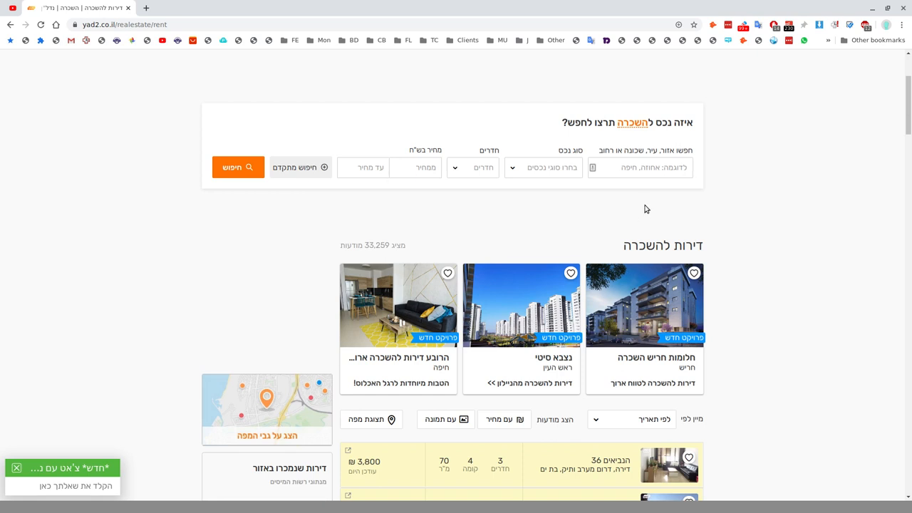
mouse_move(636, 229)
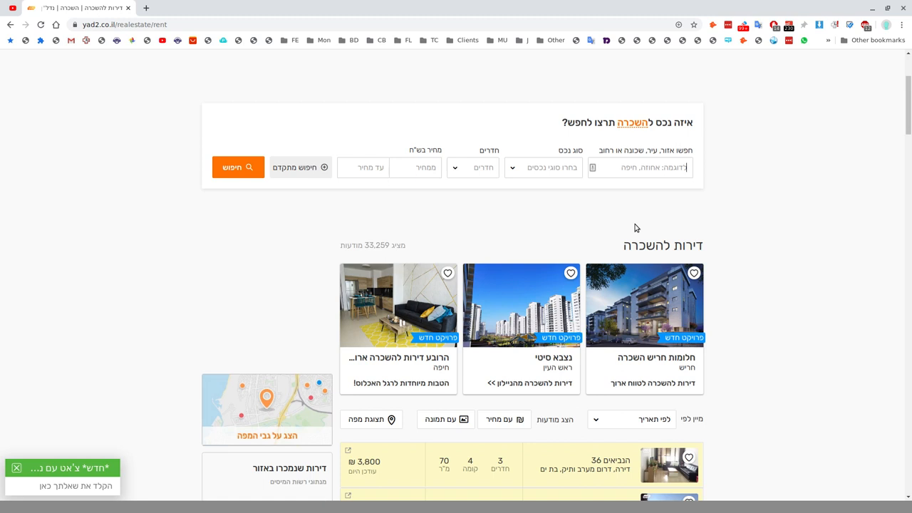
mouse_move(629, 150)
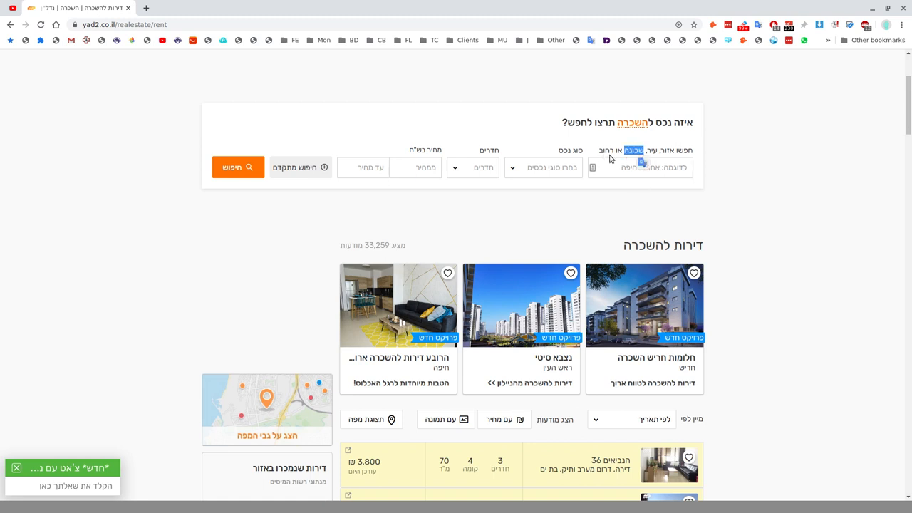
Enter Jerusalem (ירושלים) in the rental search's area/city field
left_click(640, 168)
type("ירושלים")
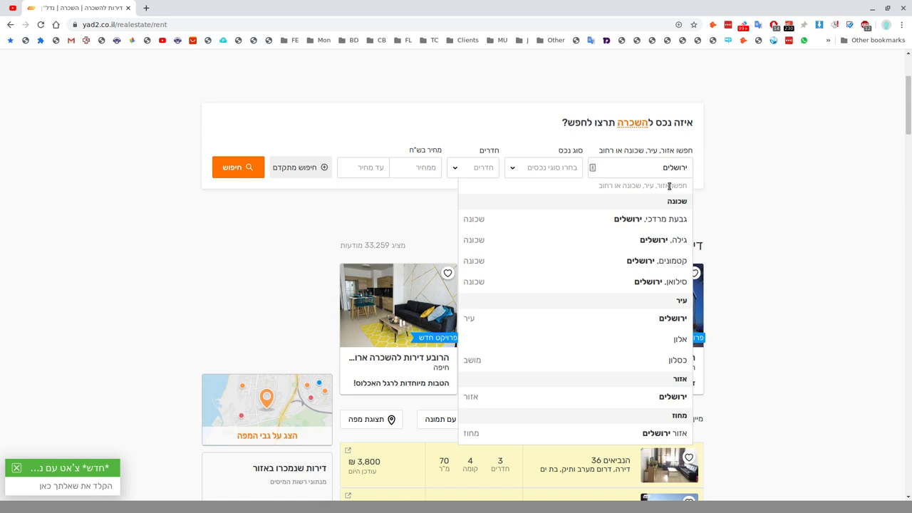
mouse_move(645, 261)
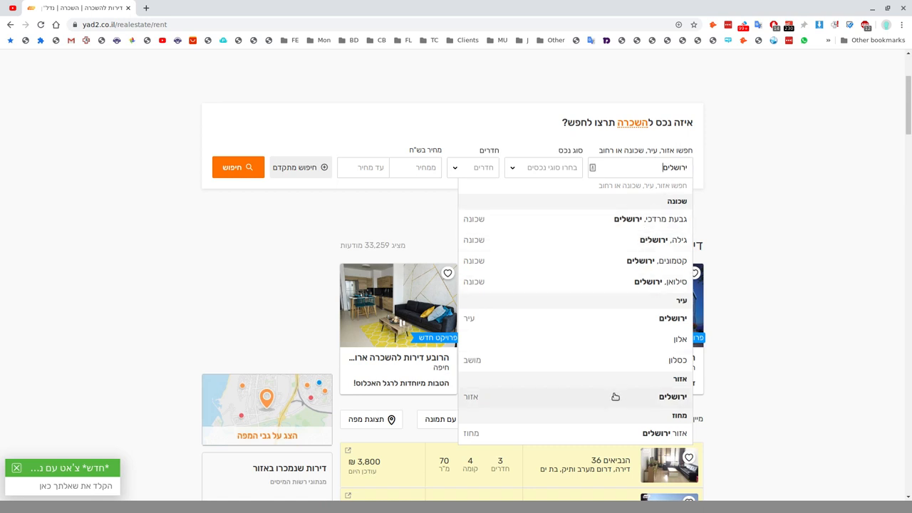
mouse_move(620, 433)
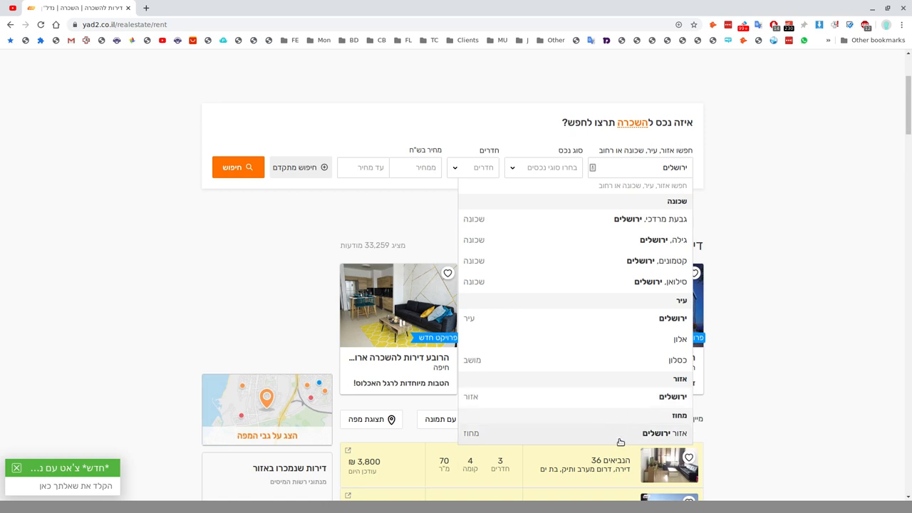
mouse_move(623, 442)
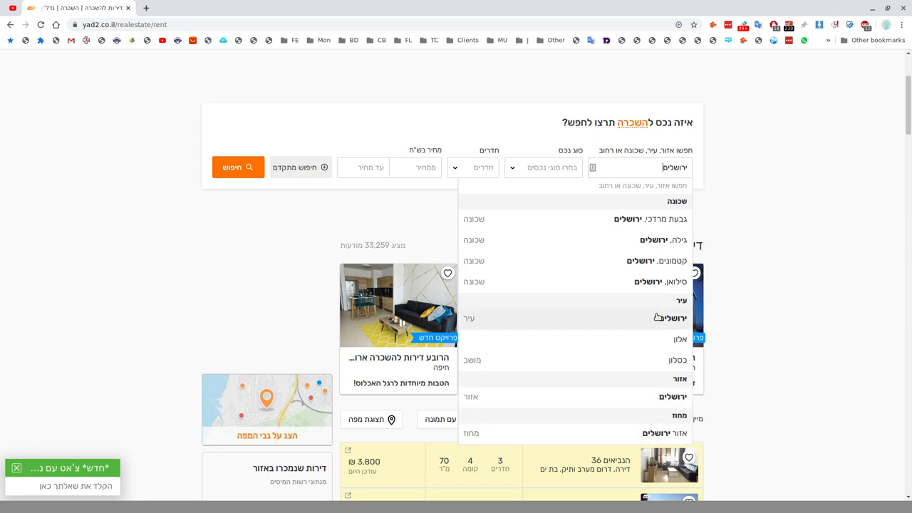
mouse_move(655, 322)
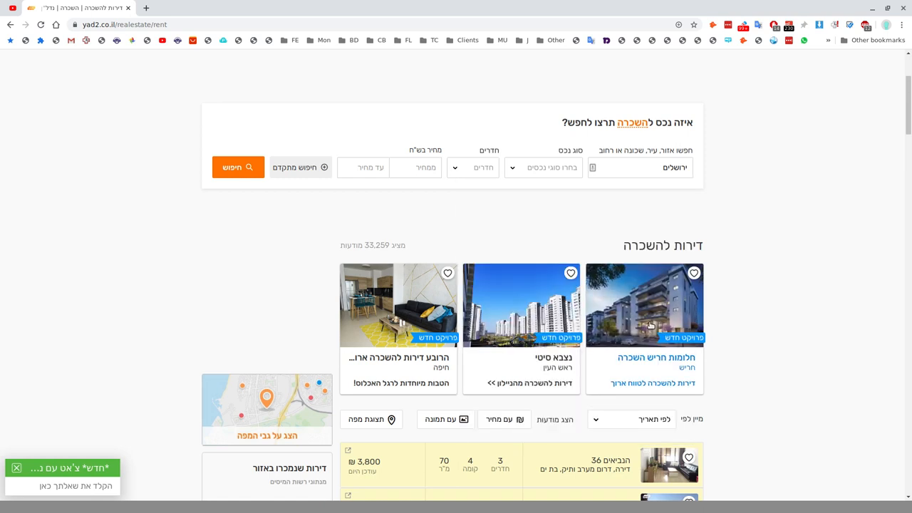
Select 'דירה' and 'יחידת דיור' as the property types
left_click(543, 167)
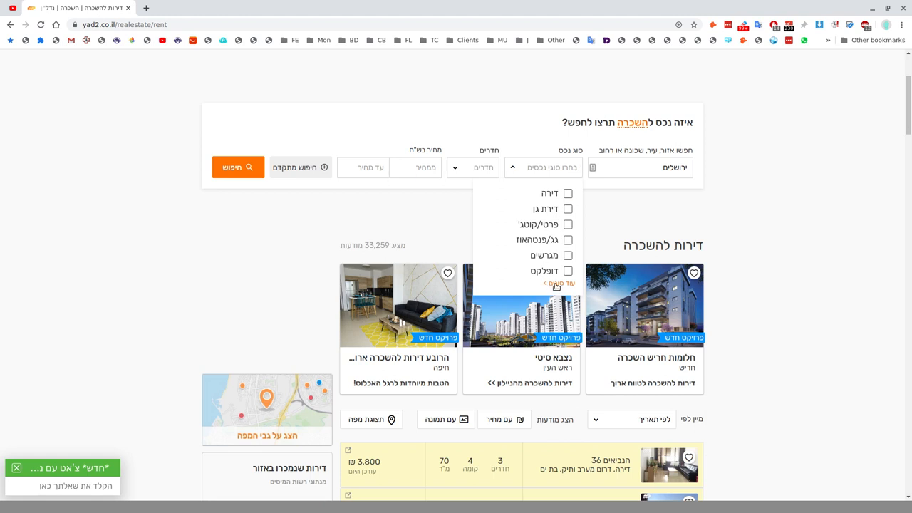
left_click(556, 283)
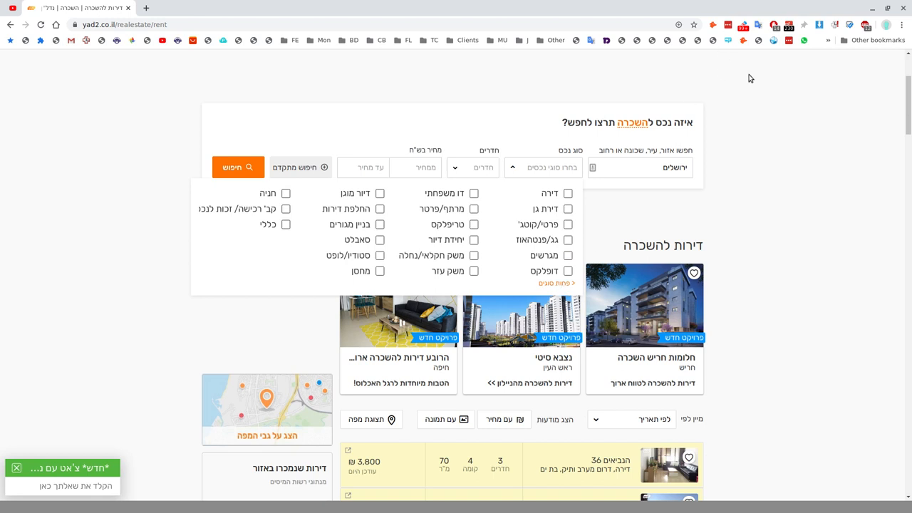
mouse_move(820, 25)
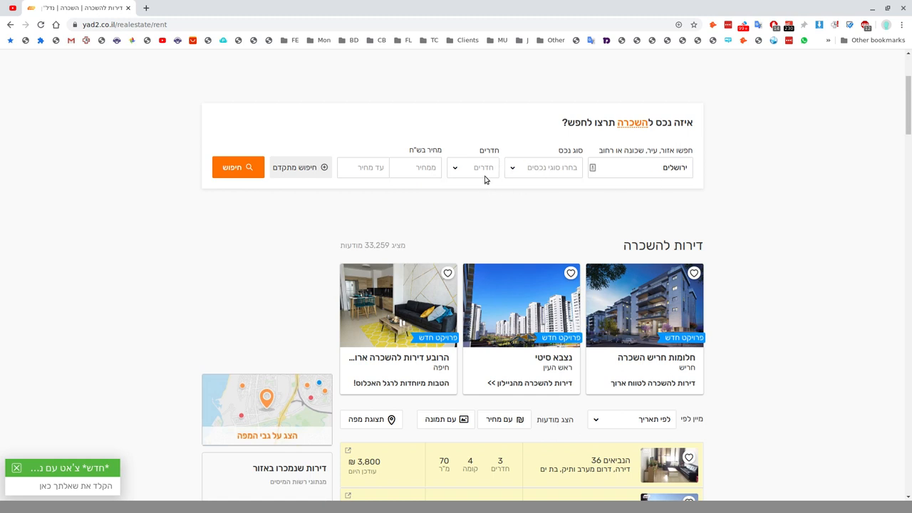
left_click(543, 168)
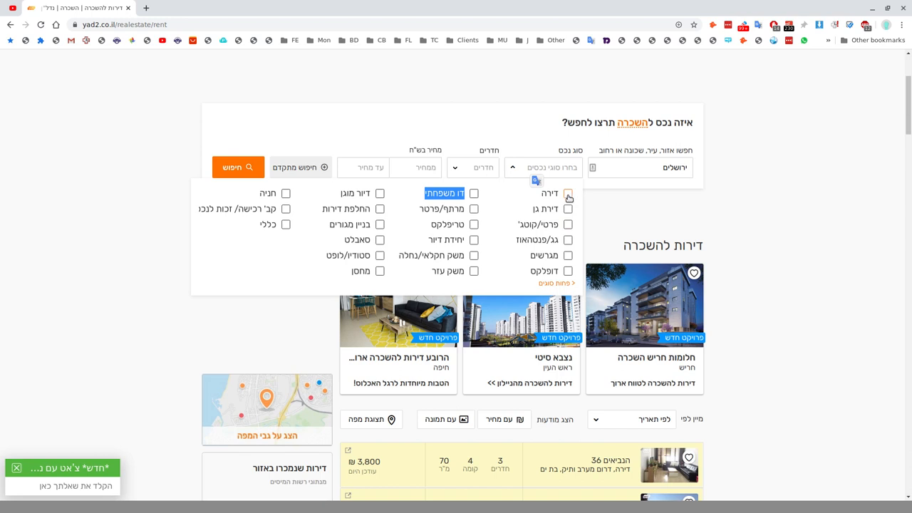
left_click(568, 193)
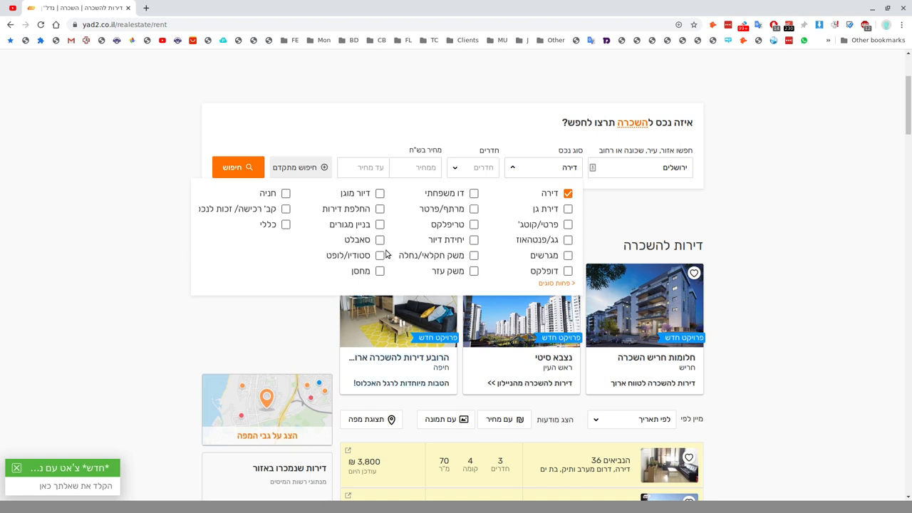
mouse_move(350, 277)
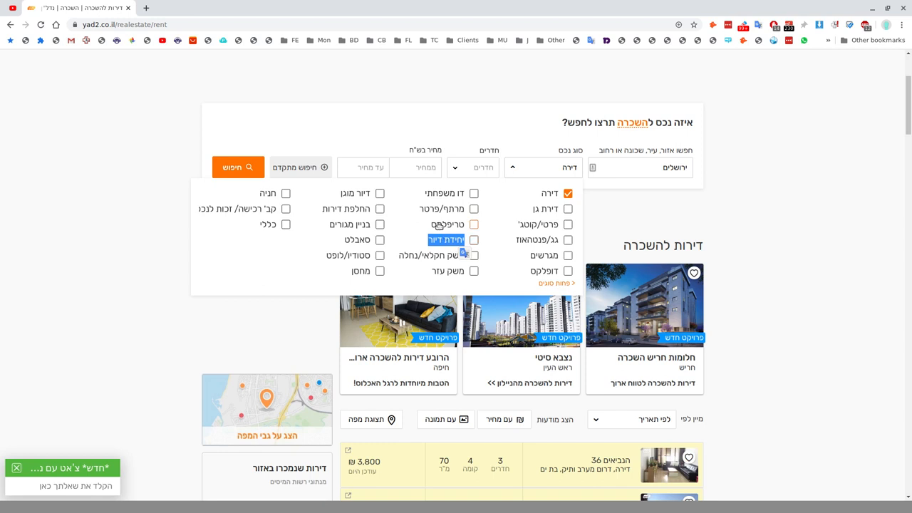
mouse_move(444, 209)
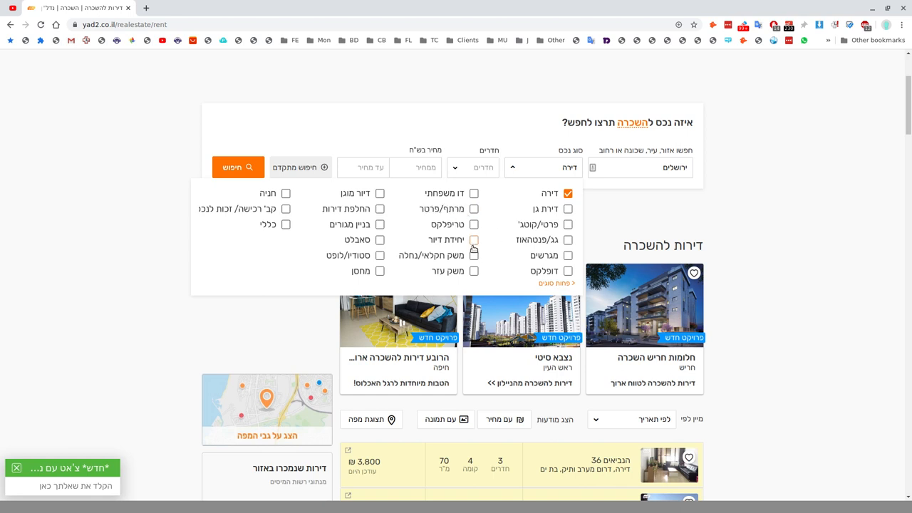
left_click(474, 240)
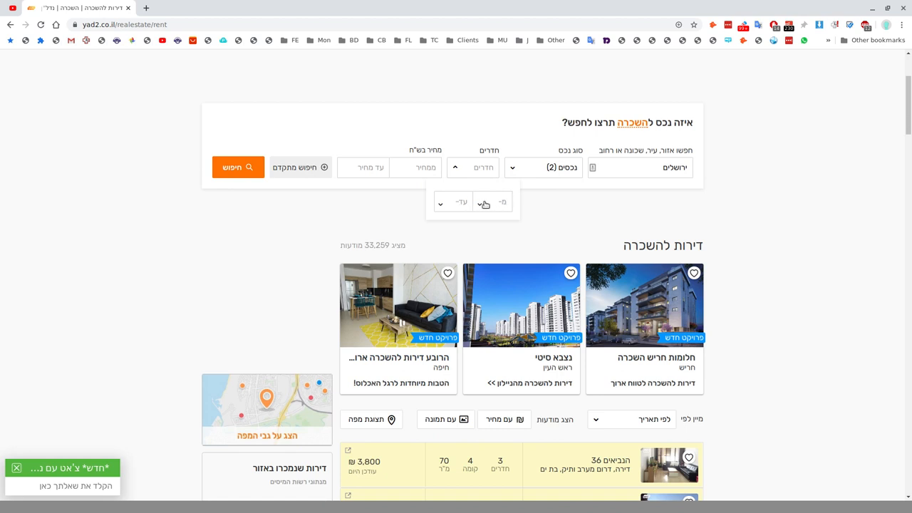
Set the room count to a minimum of 1 and maximum of 2
left_click(493, 203)
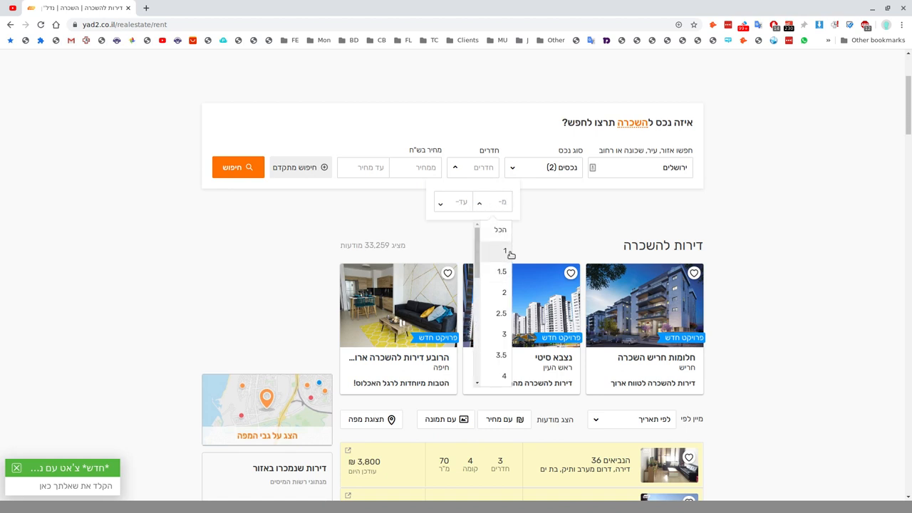
left_click(505, 252)
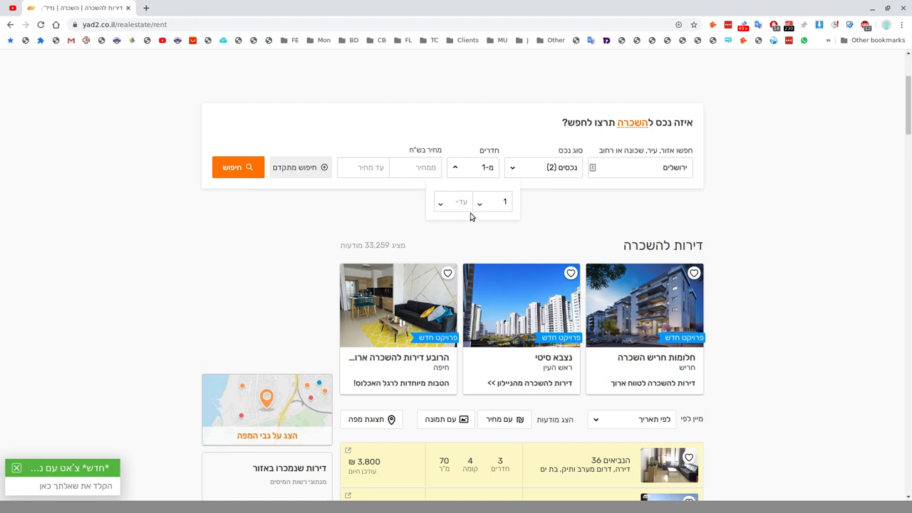
left_click(492, 202)
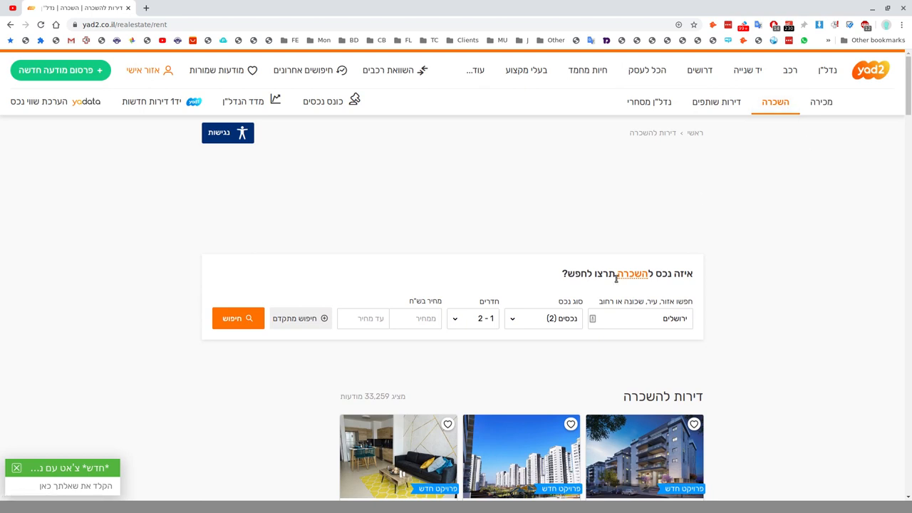
scroll("down", 3)
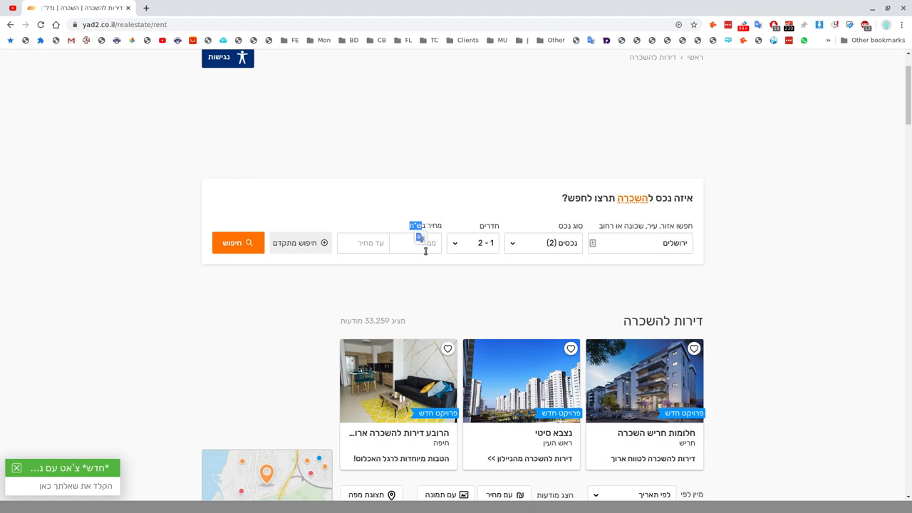
mouse_move(410, 265)
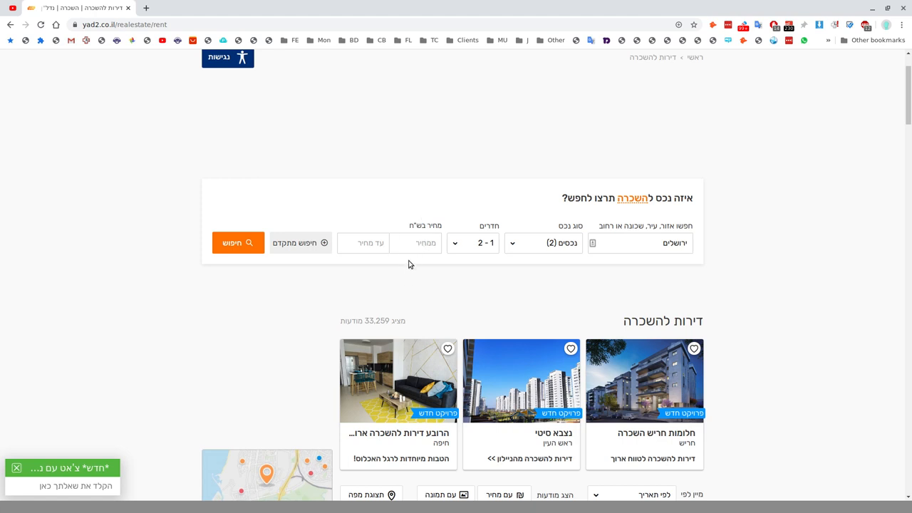
Enter a monthly rent range from 6,000 to 10,000 ₪
left_click(415, 243)
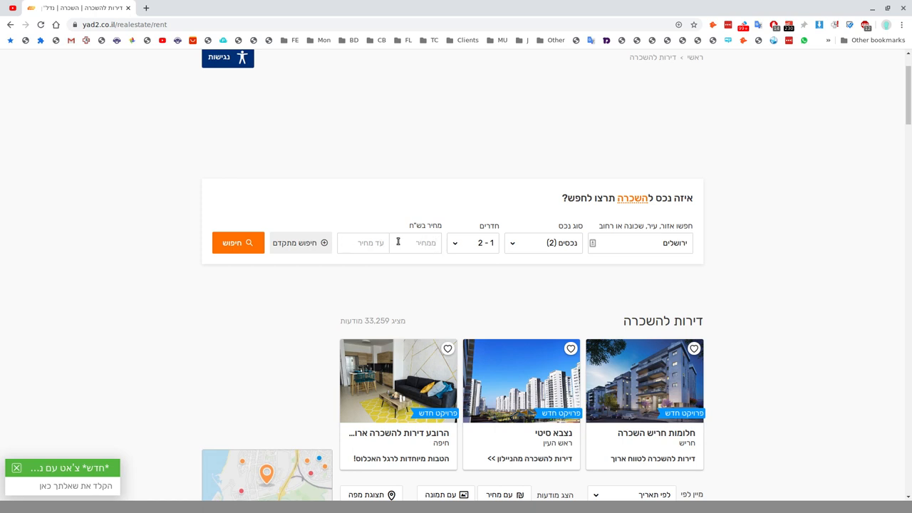
type("6,000")
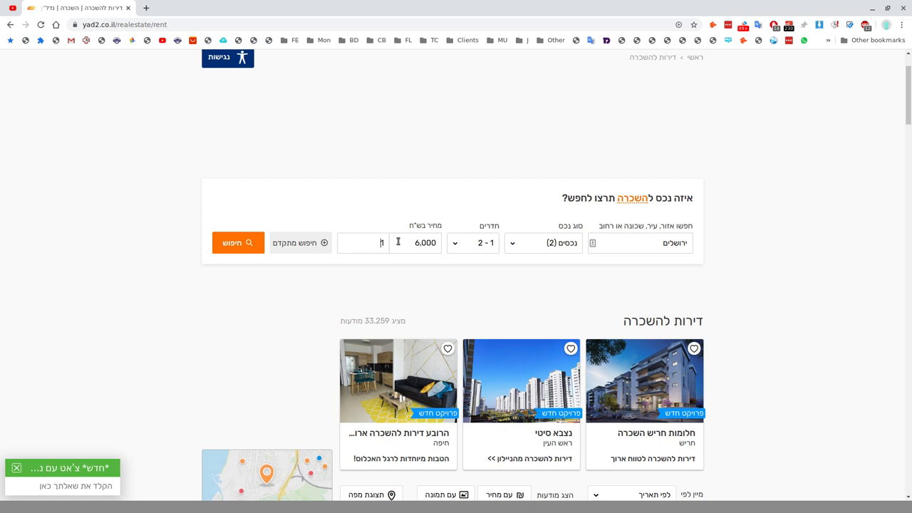
type("10,000")
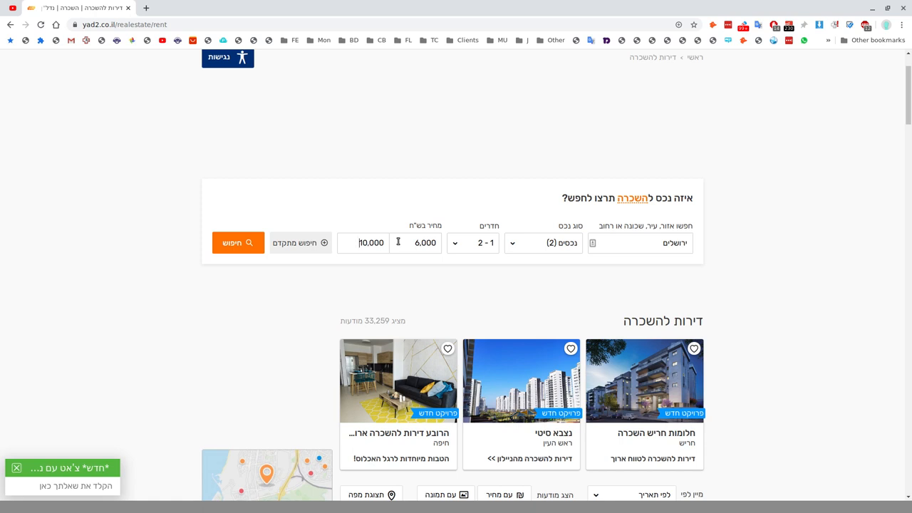
mouse_move(471, 118)
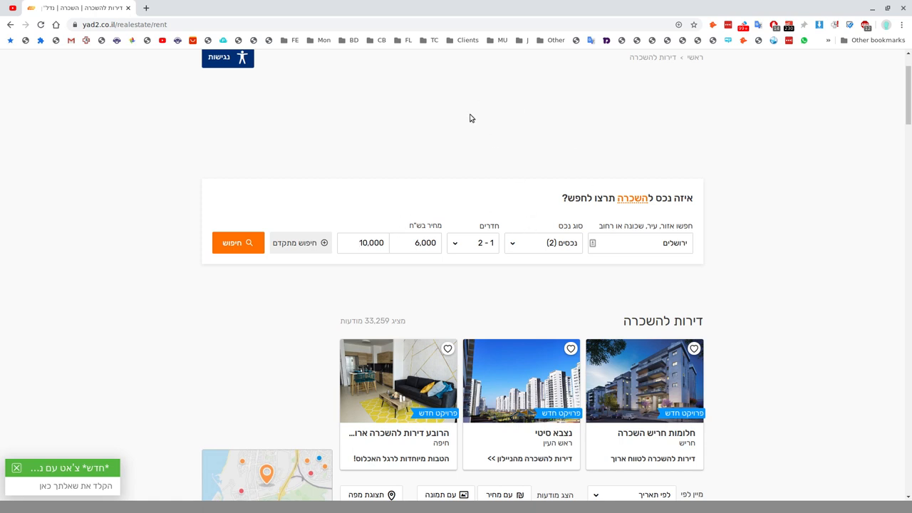
left_click(473, 243)
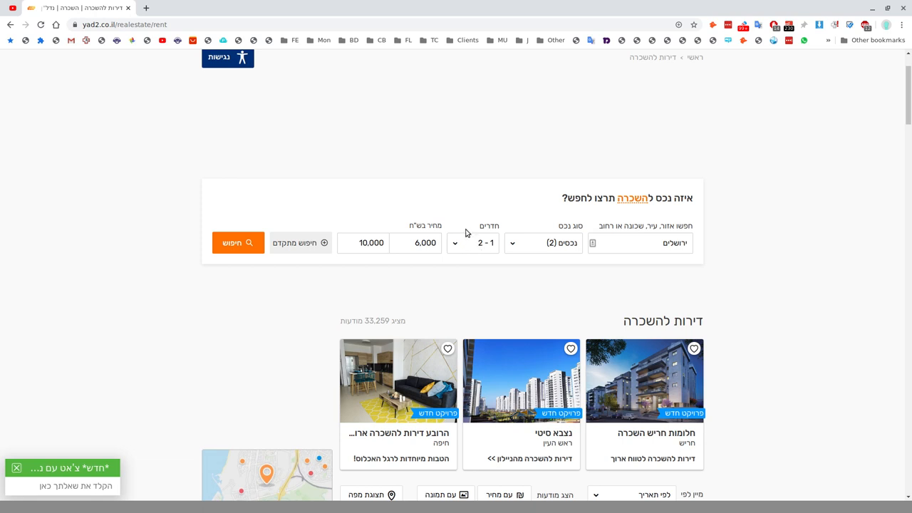
left_click(363, 243)
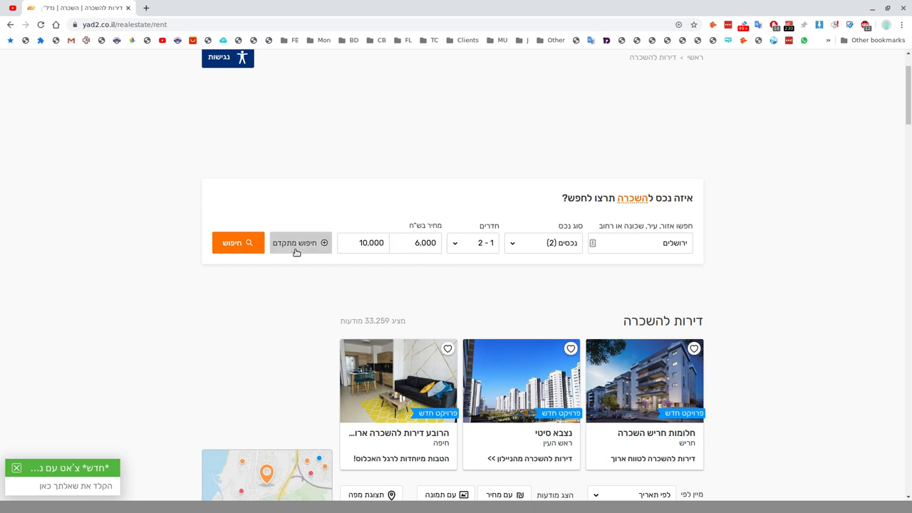
mouse_move(291, 252)
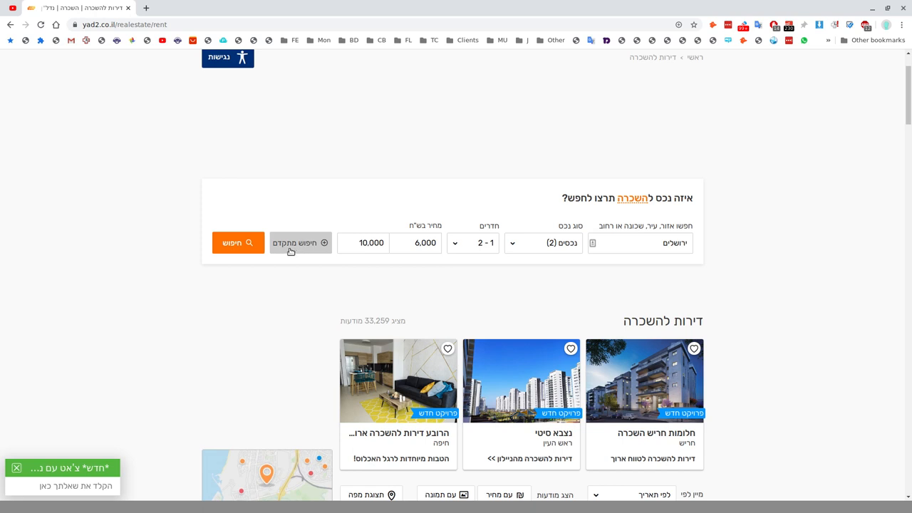
Open Advanced Search and tick air conditioning as a required feature
left_click(299, 243)
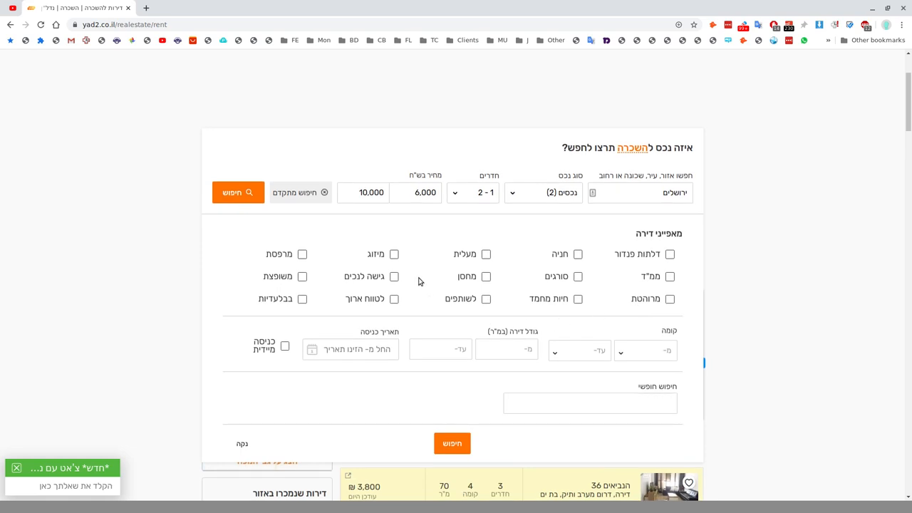
mouse_move(333, 302)
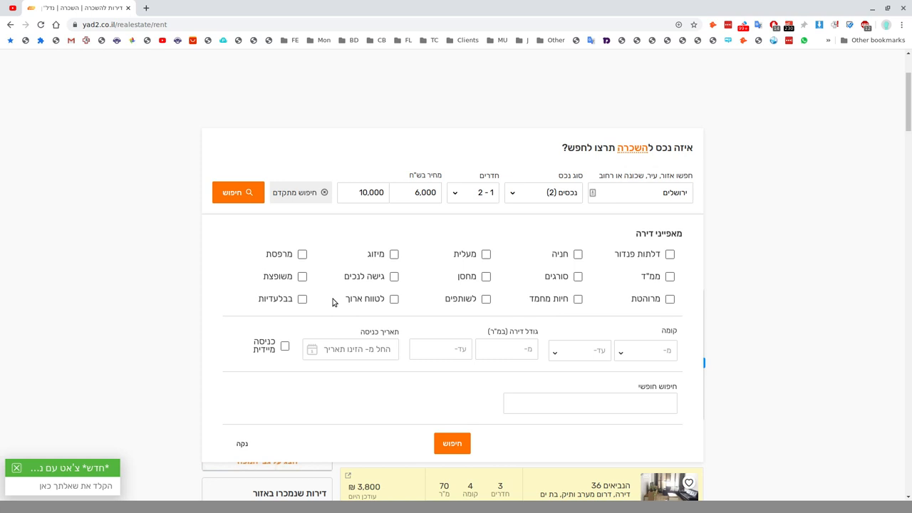
left_click(393, 254)
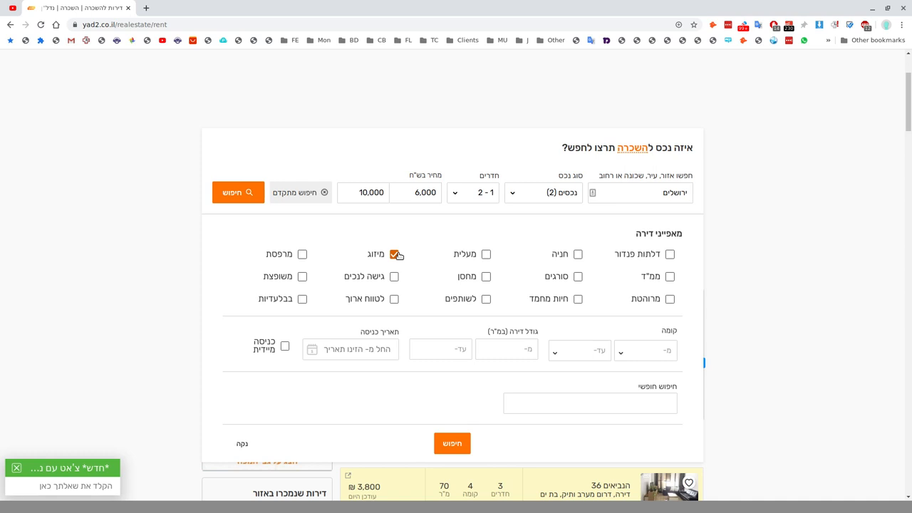
left_click(396, 255)
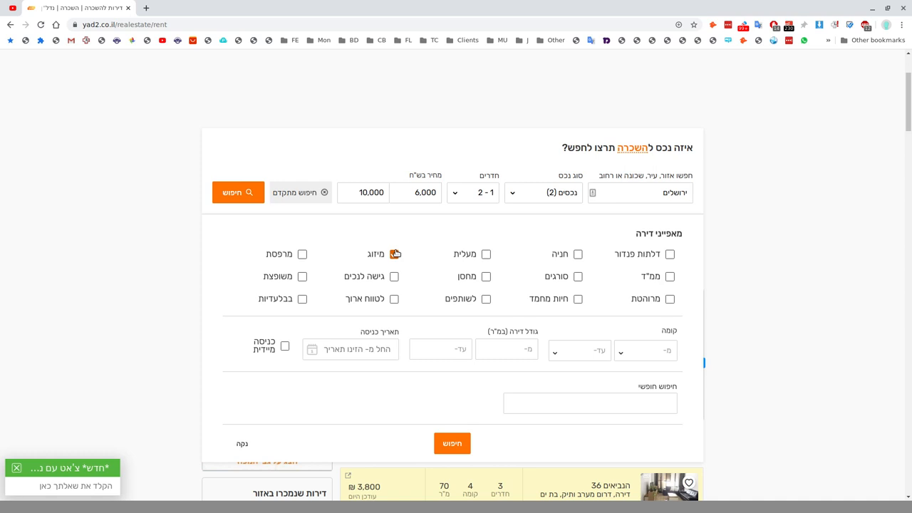
mouse_move(396, 253)
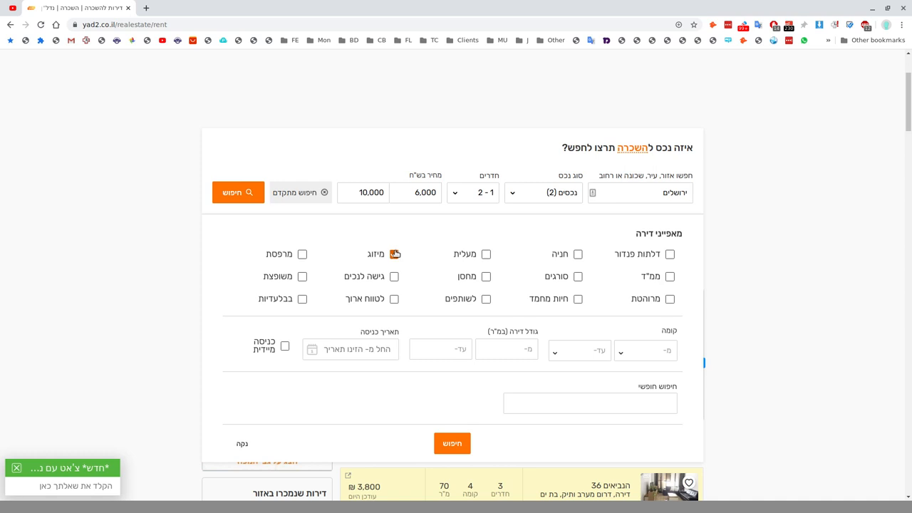
left_click(395, 254)
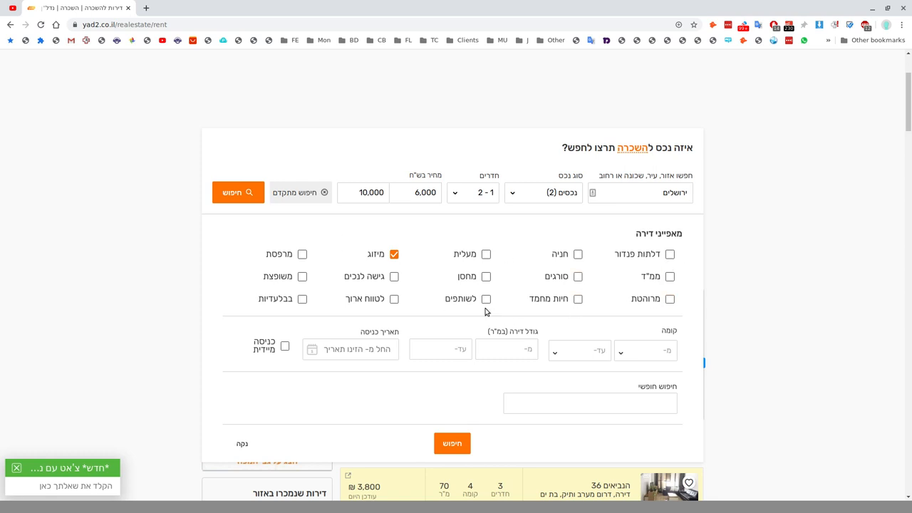
mouse_move(589, 254)
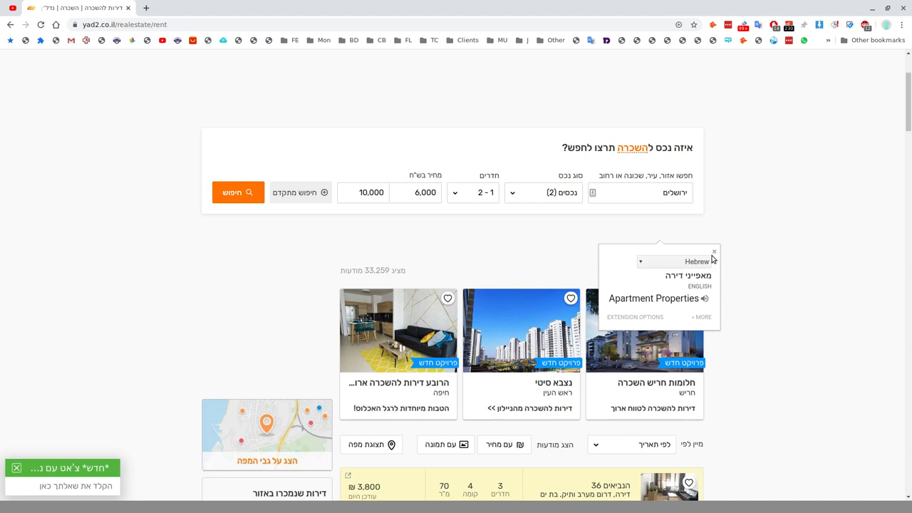
left_click(297, 193)
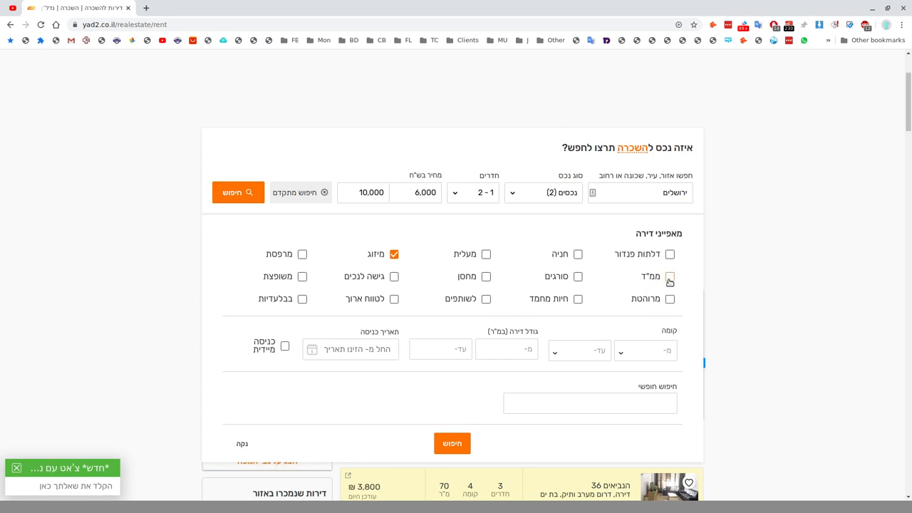
mouse_move(639, 283)
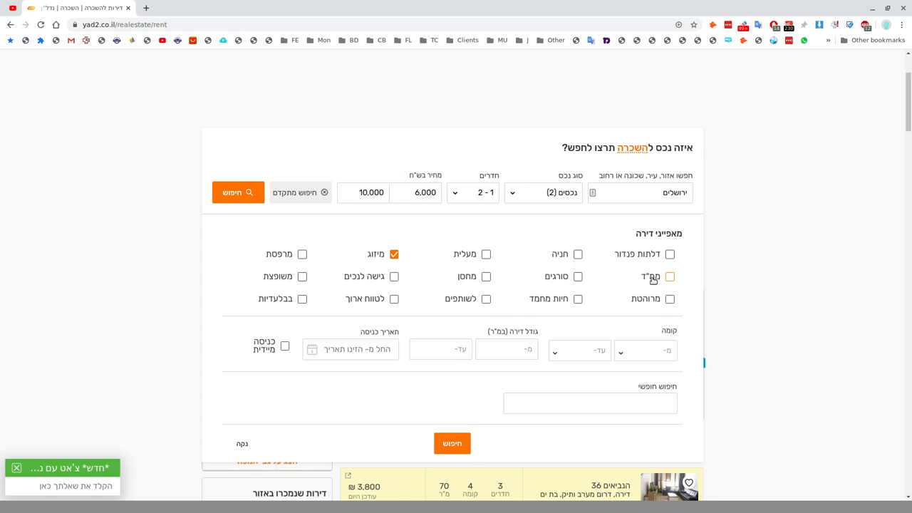
Tick furnished (מרוהטת), leaving the safe room (ממ"ד) box unticked
left_click(665, 277)
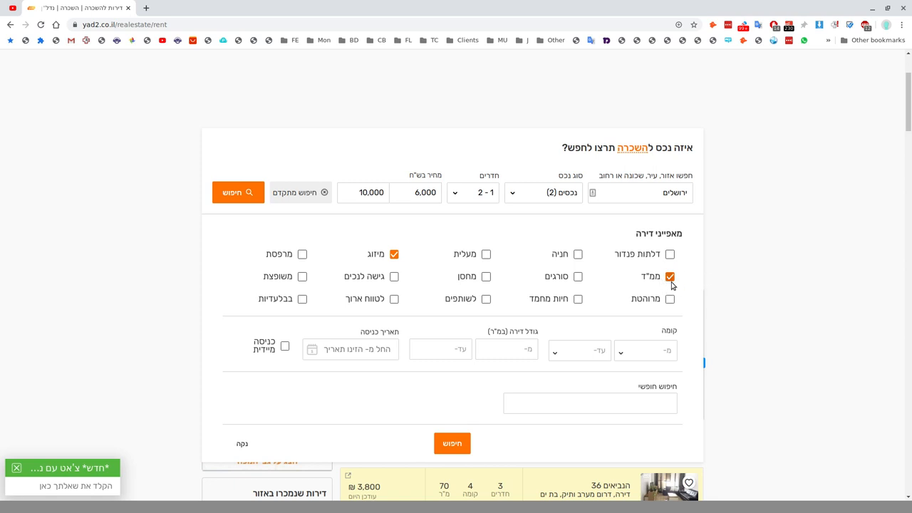
mouse_move(661, 275)
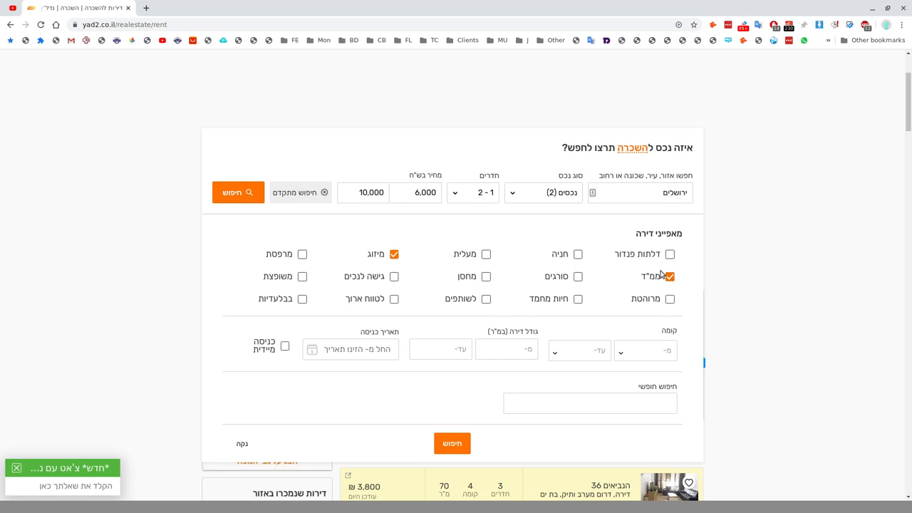
left_click(669, 276)
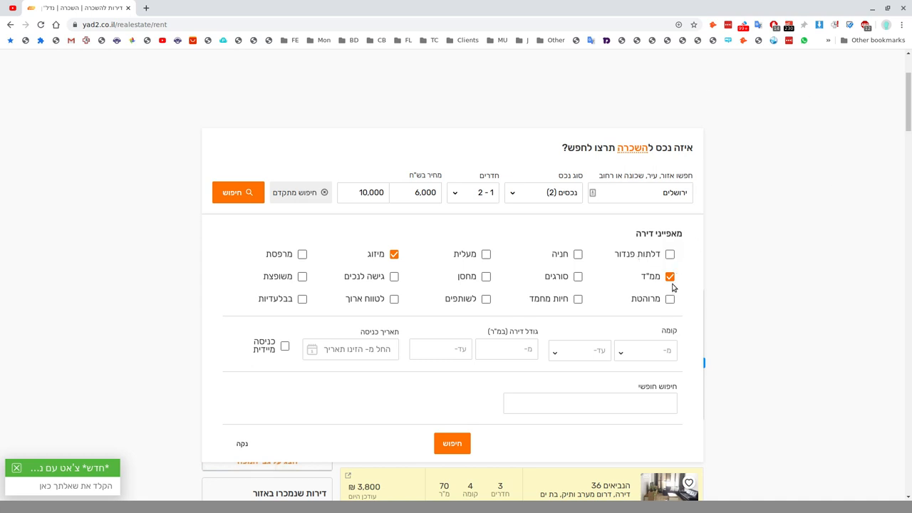
left_click(669, 276)
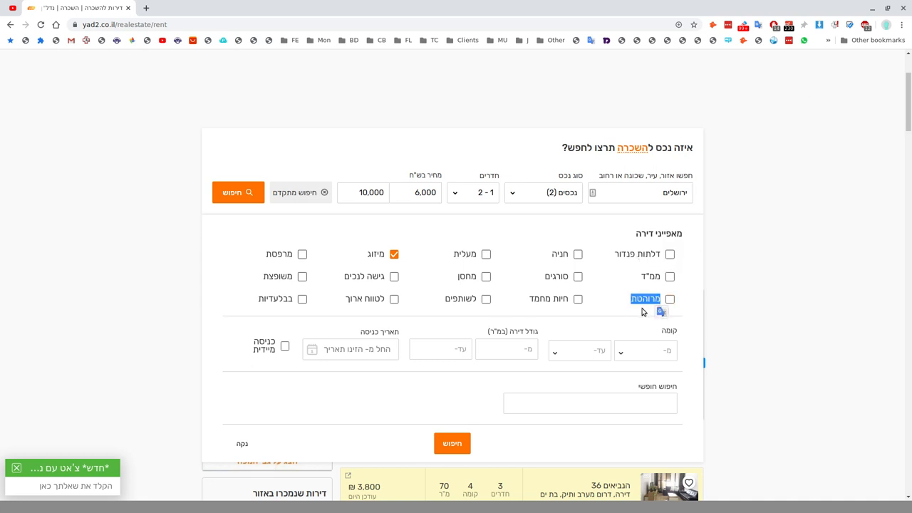
mouse_move(640, 315)
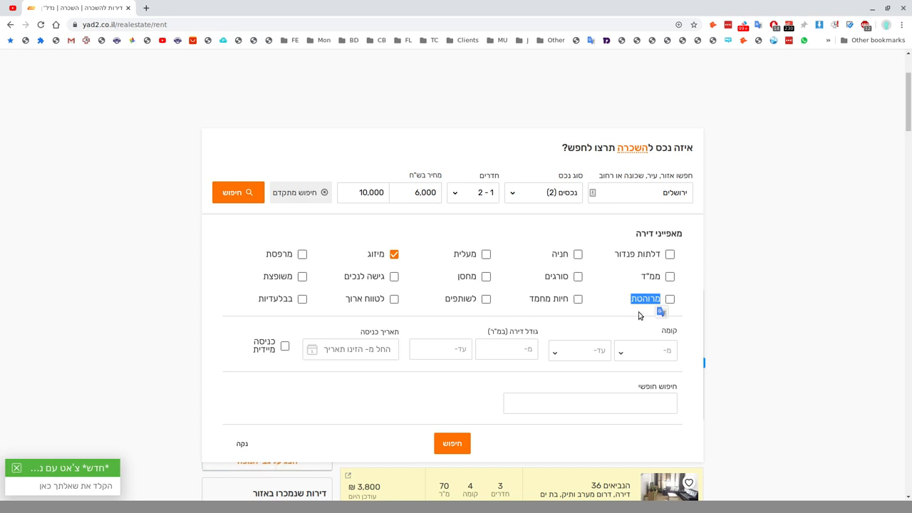
left_click(669, 298)
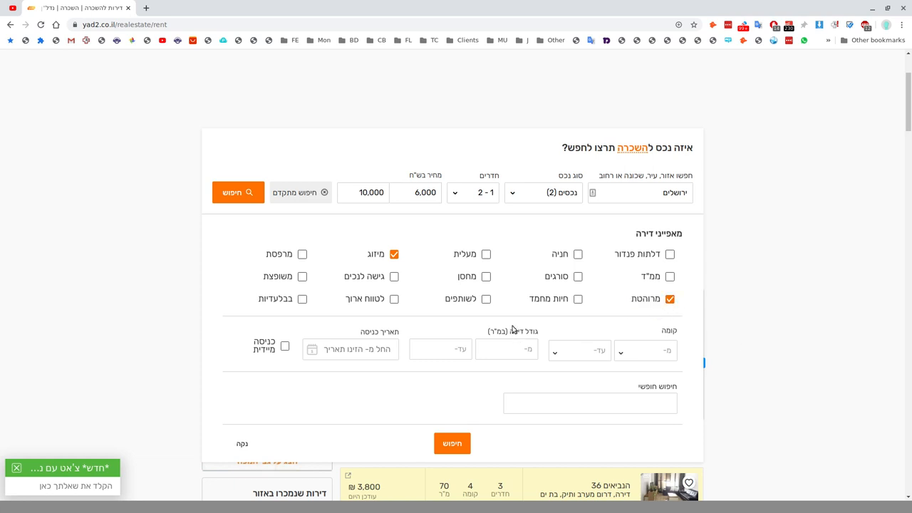
mouse_move(581, 203)
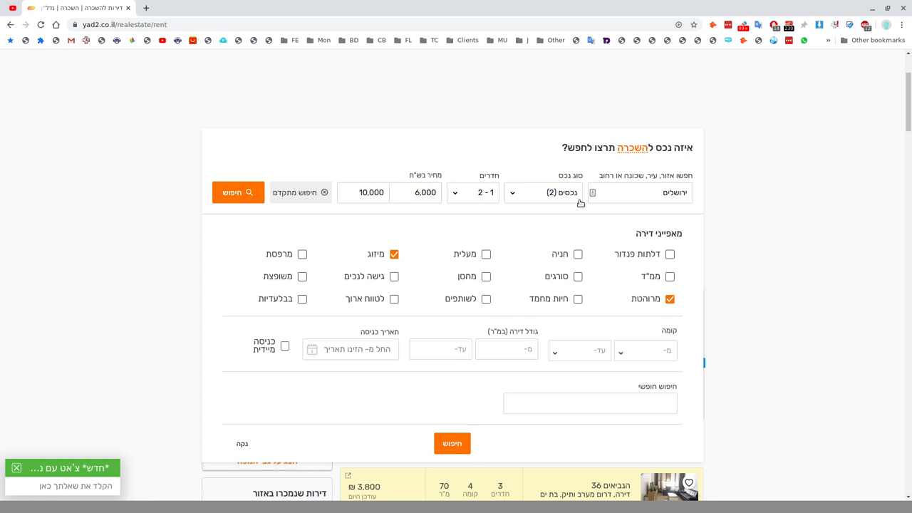
mouse_move(576, 270)
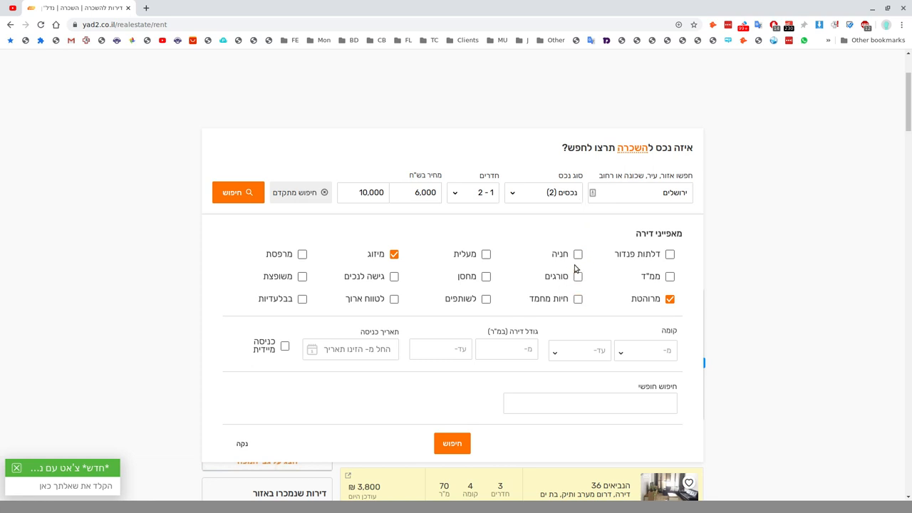
mouse_move(491, 232)
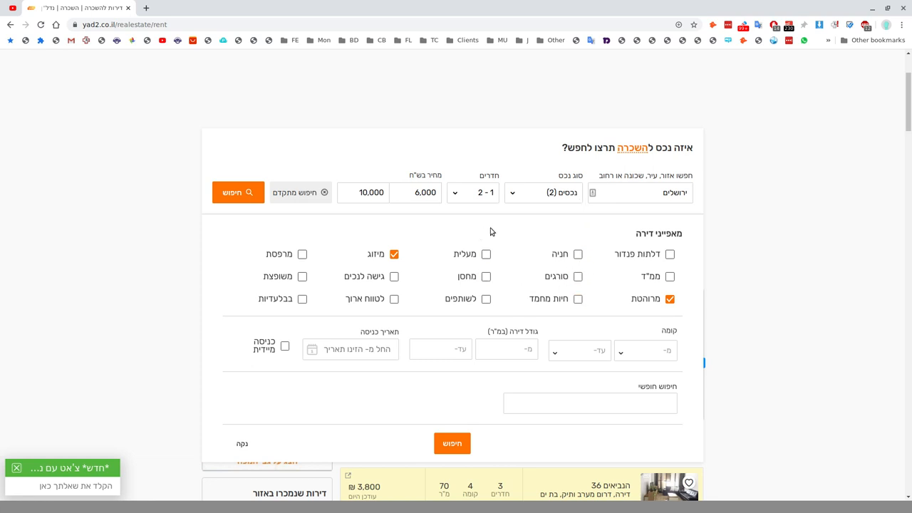
mouse_move(510, 243)
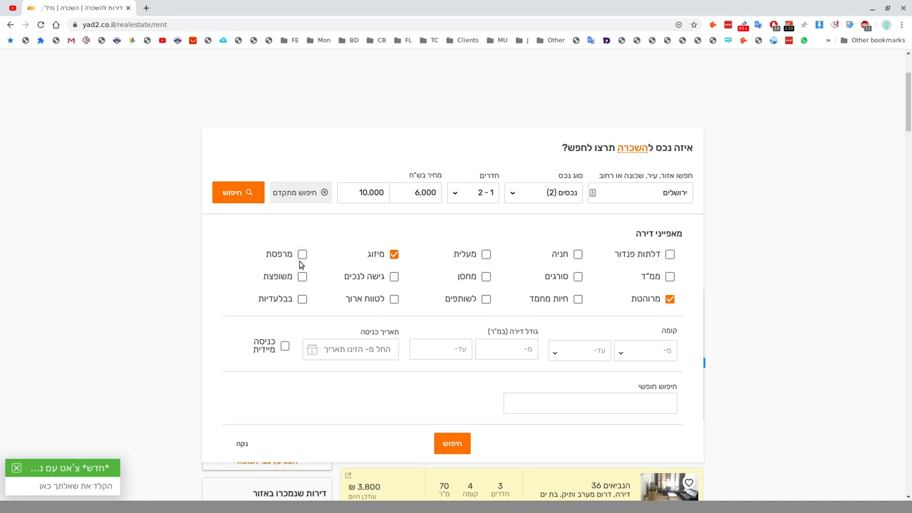
Tick balcony (מרפסת) and renovated (משופצת) as required features
left_click(302, 254)
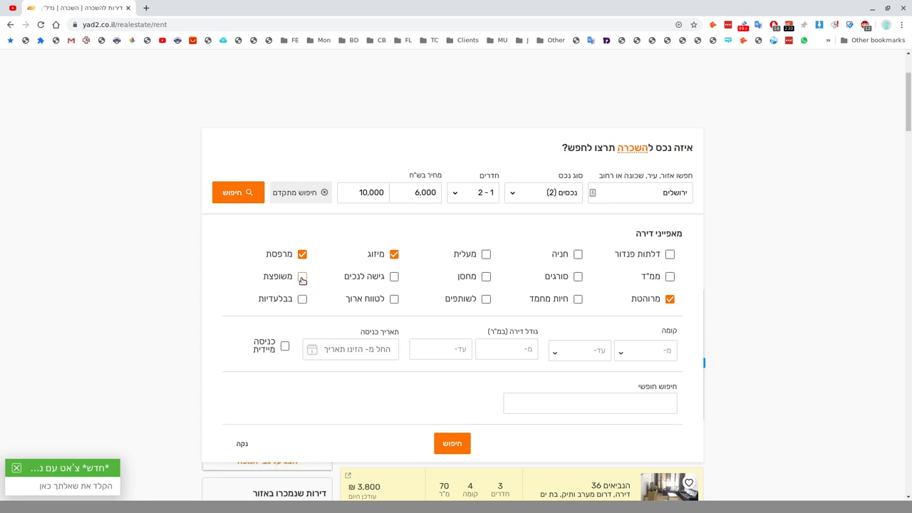
left_click(302, 276)
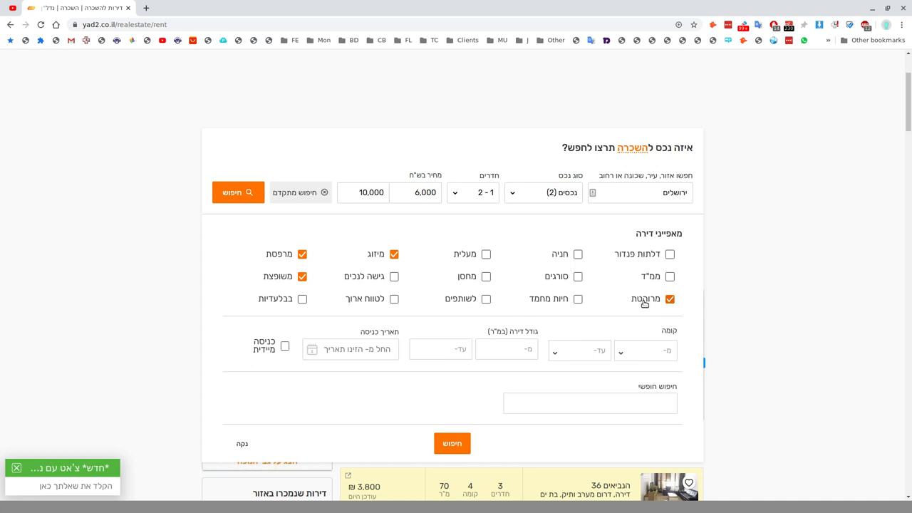
mouse_move(513, 291)
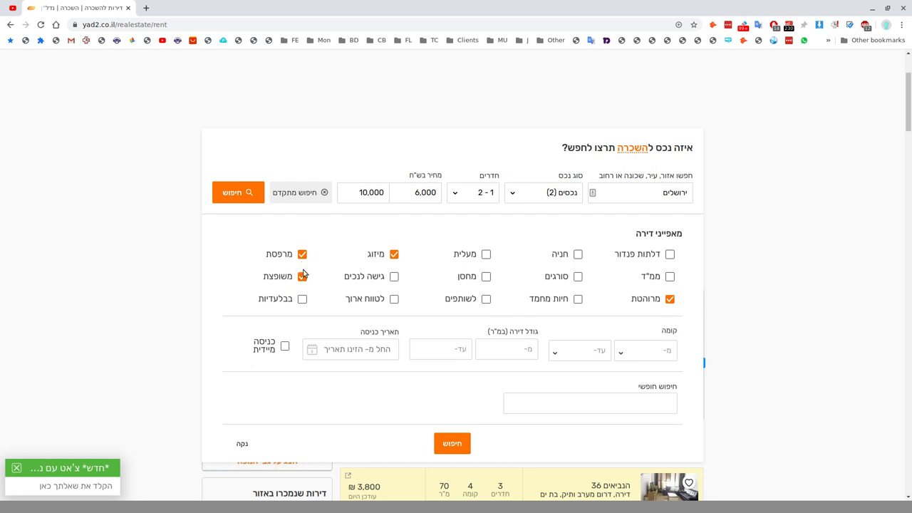
left_click(302, 276)
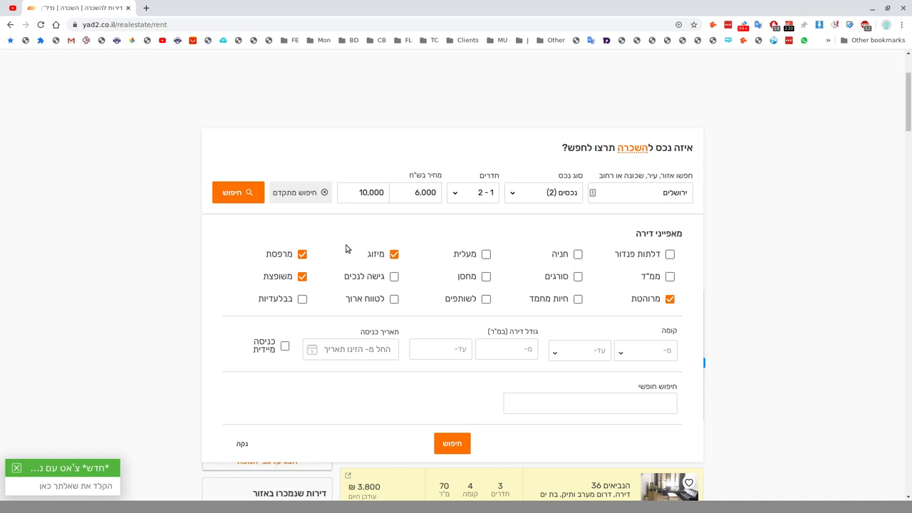
mouse_move(268, 141)
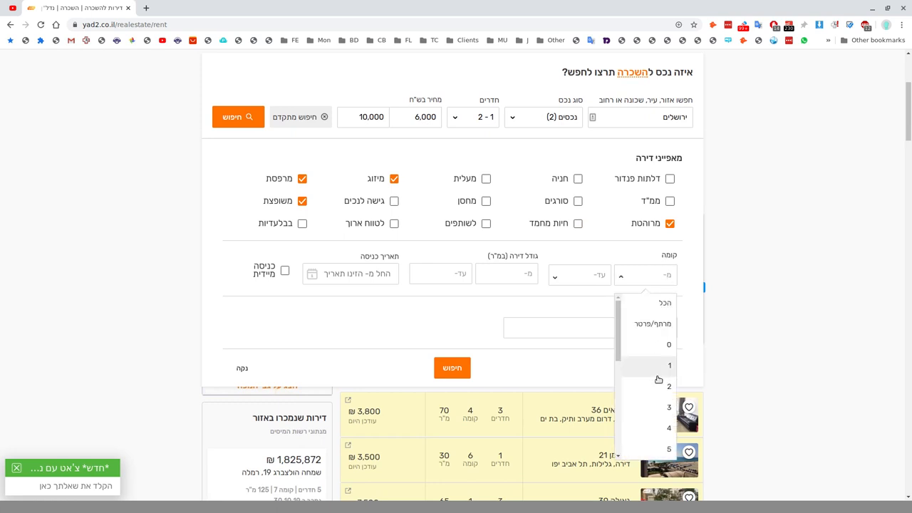
Set floors 0 to 3 and a minimum apartment size of 60 m²
left_click(670, 366)
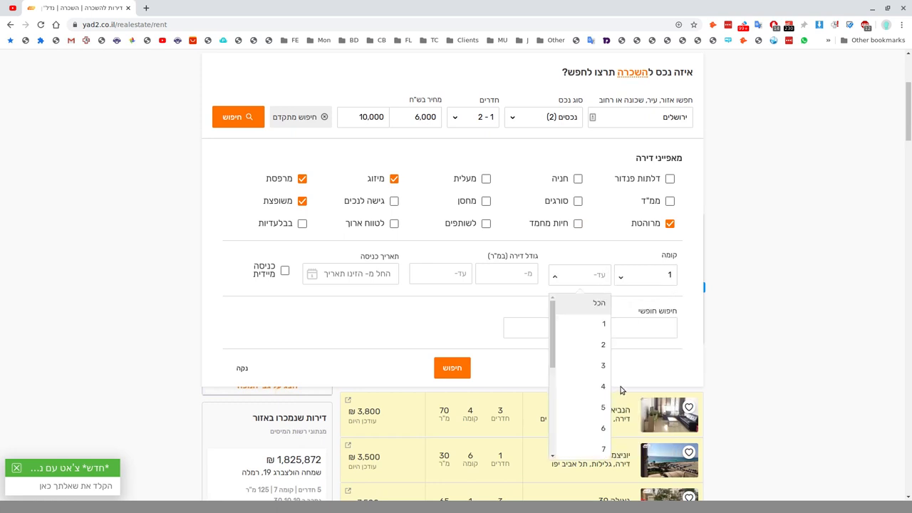
left_click(603, 345)
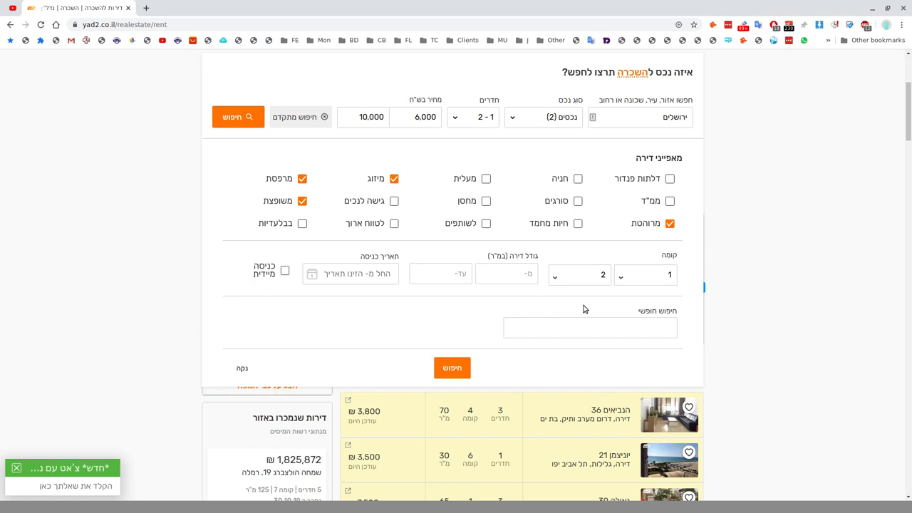
left_click(645, 275)
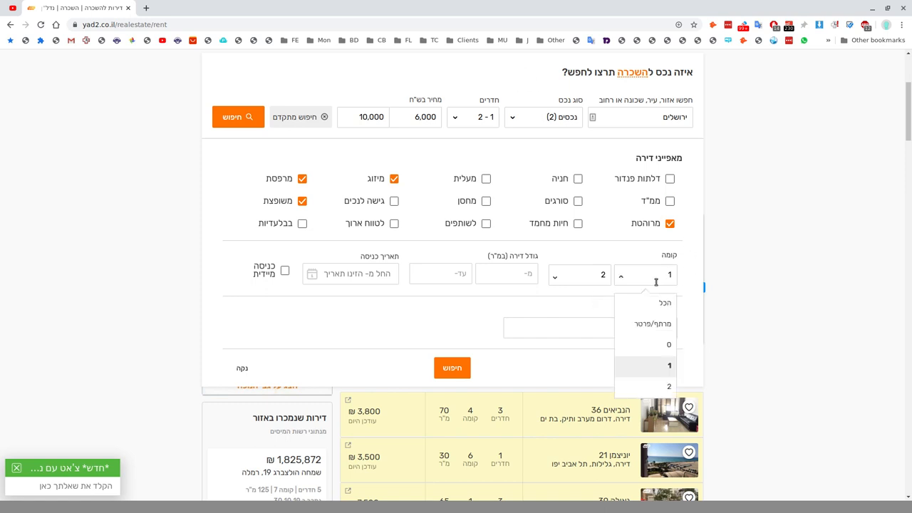
left_click(668, 344)
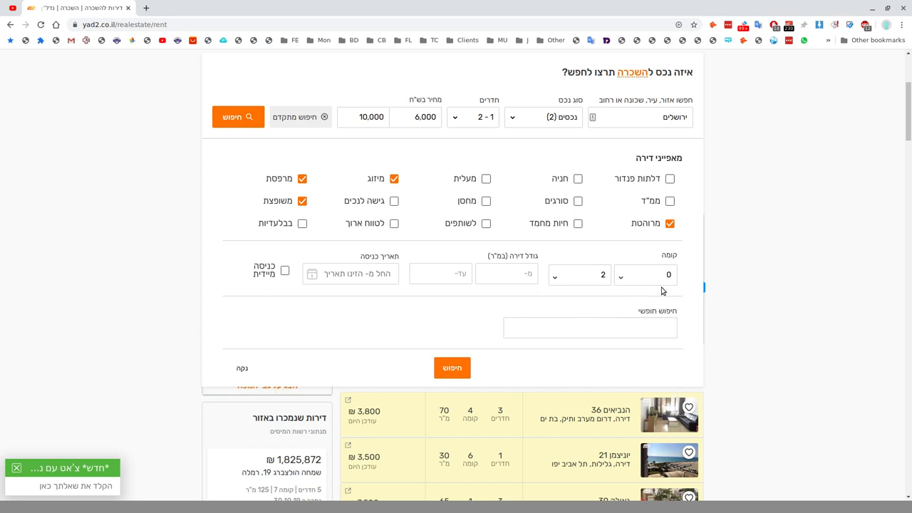
left_click(579, 275)
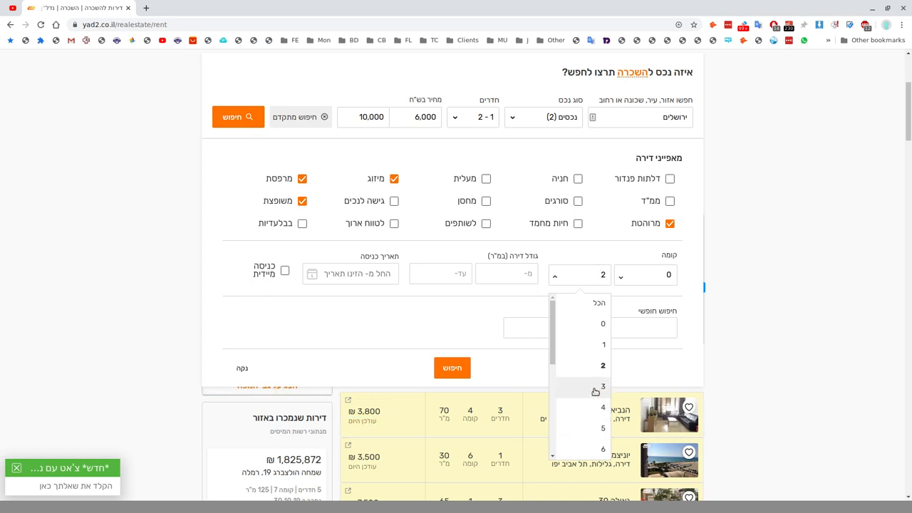
left_click(603, 385)
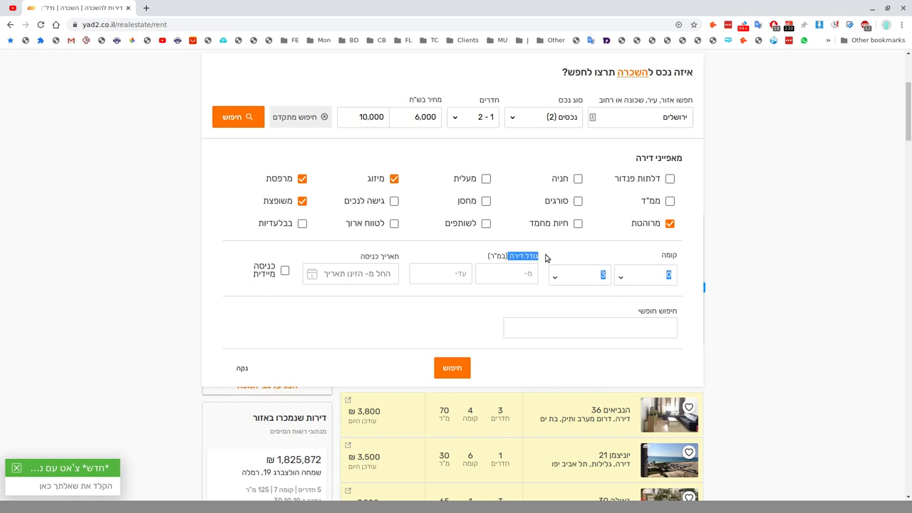
left_click(507, 273)
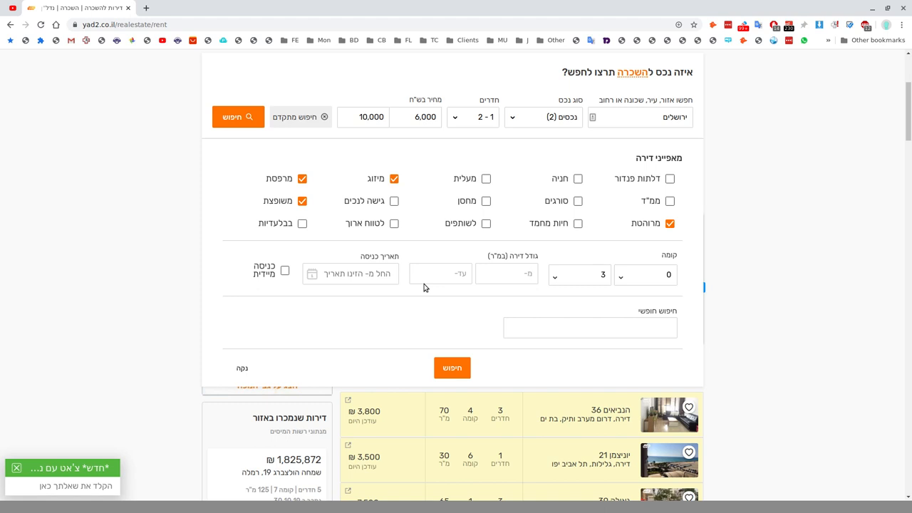
type("60")
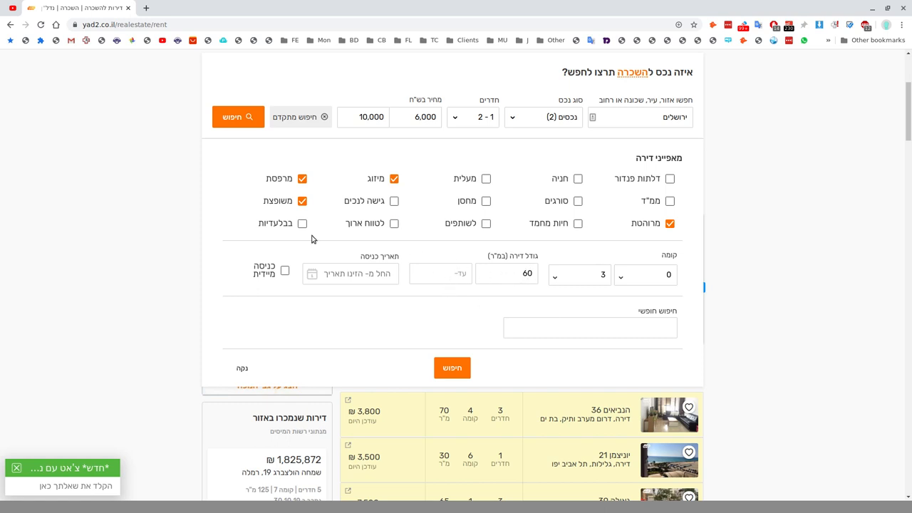
Pick 8 April 2020 as entry date, then toggle immediate move-in on and off, leaving it empty
double_click(376, 255)
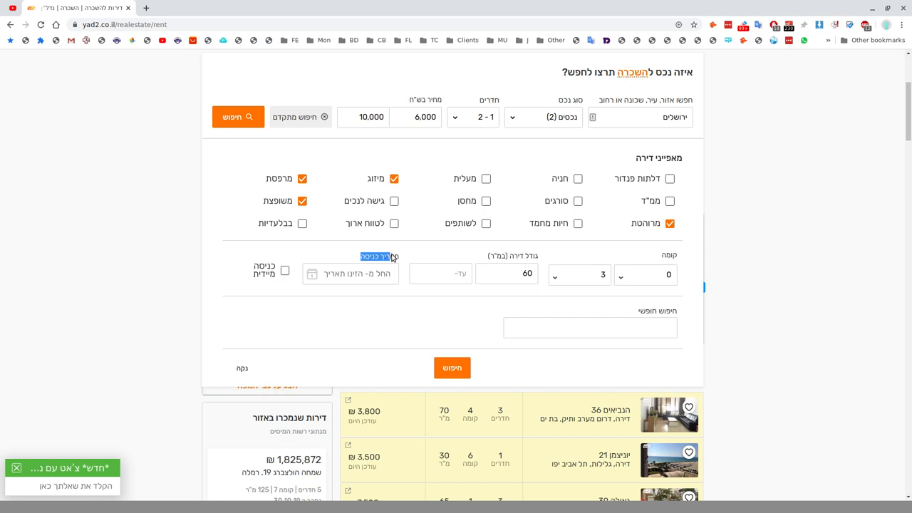
left_click(349, 274)
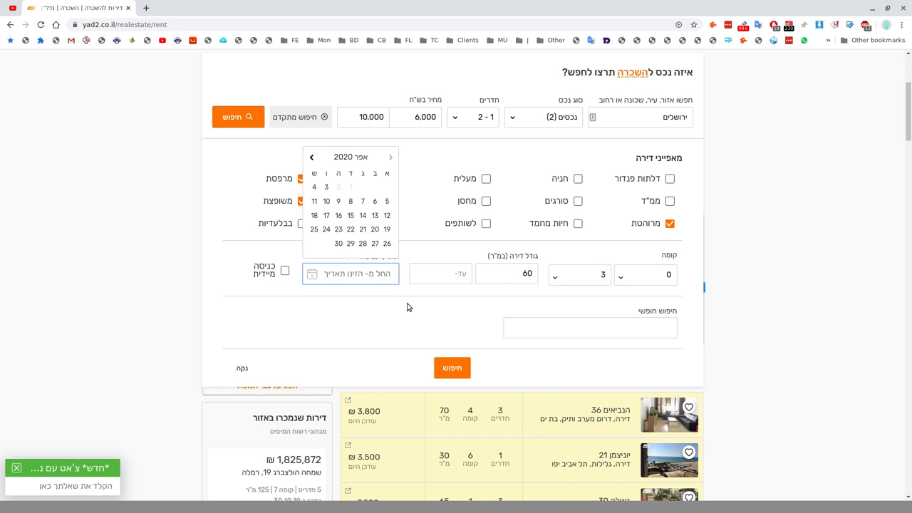
mouse_move(369, 288)
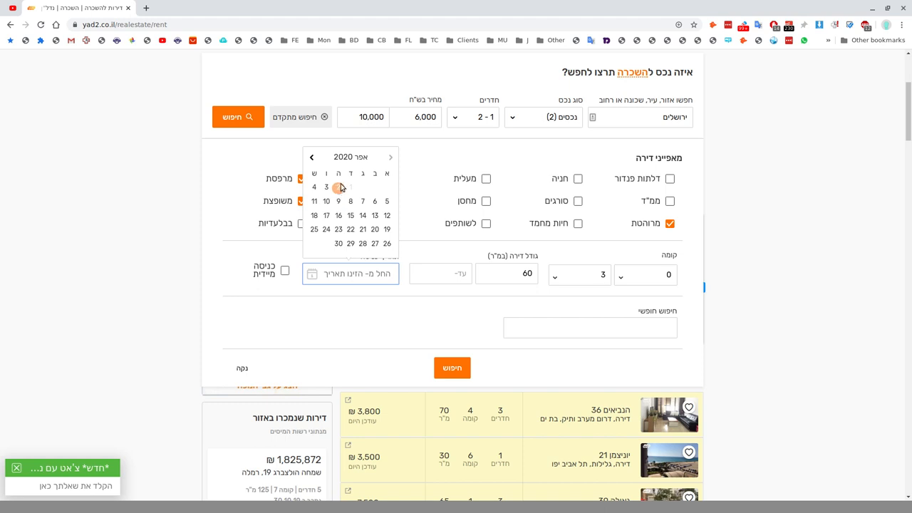
left_click(350, 201)
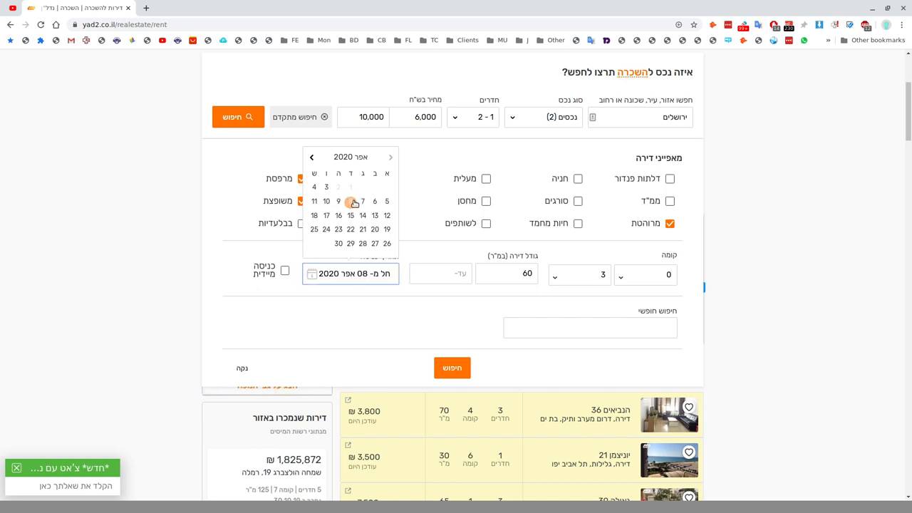
left_click(350, 202)
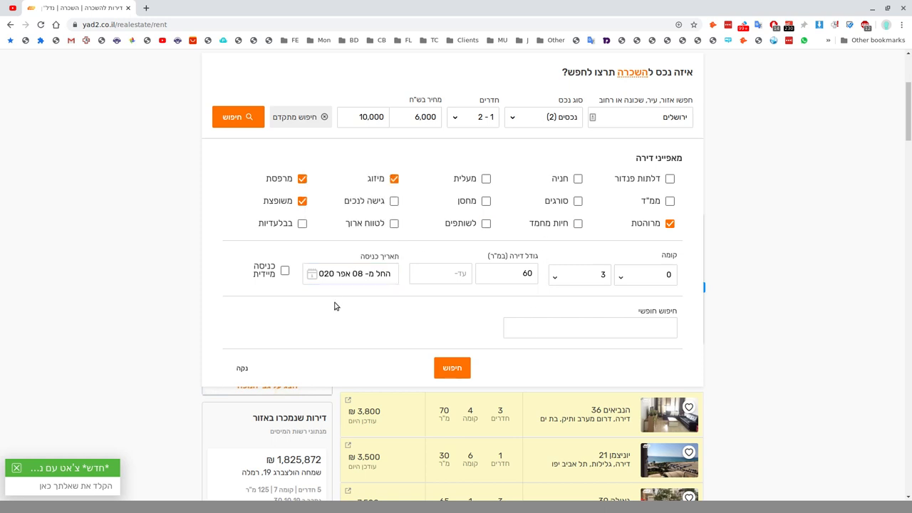
left_click(285, 271)
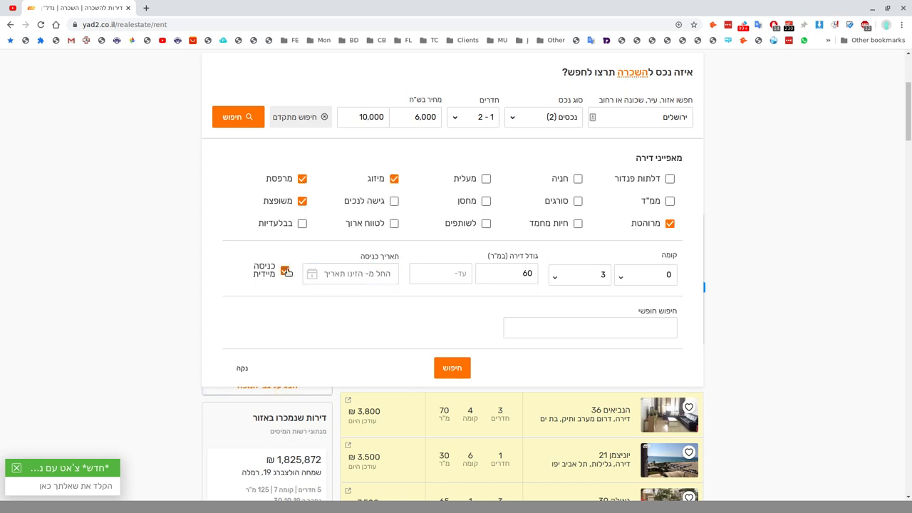
left_click(285, 271)
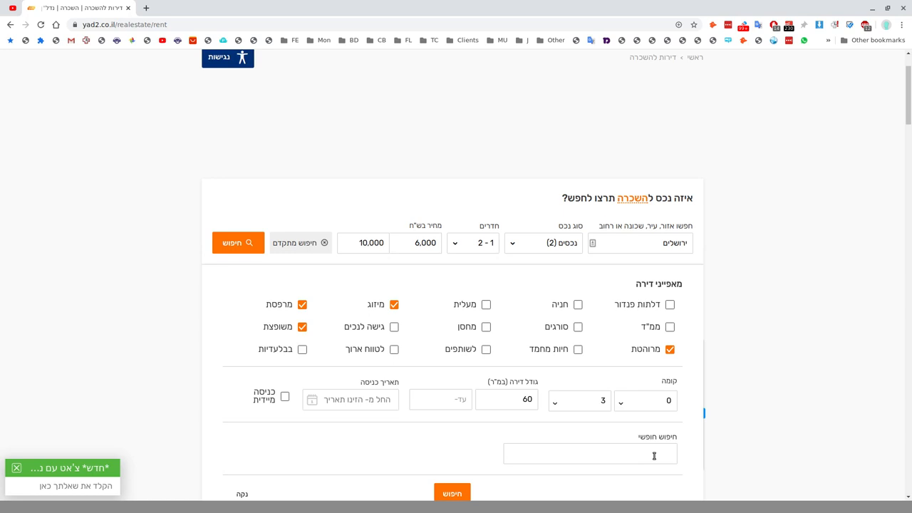
Submit the filtered Jerusalem rental search and view the single 2-room, 72 m², 6,000 ₪ result
left_click(589, 454)
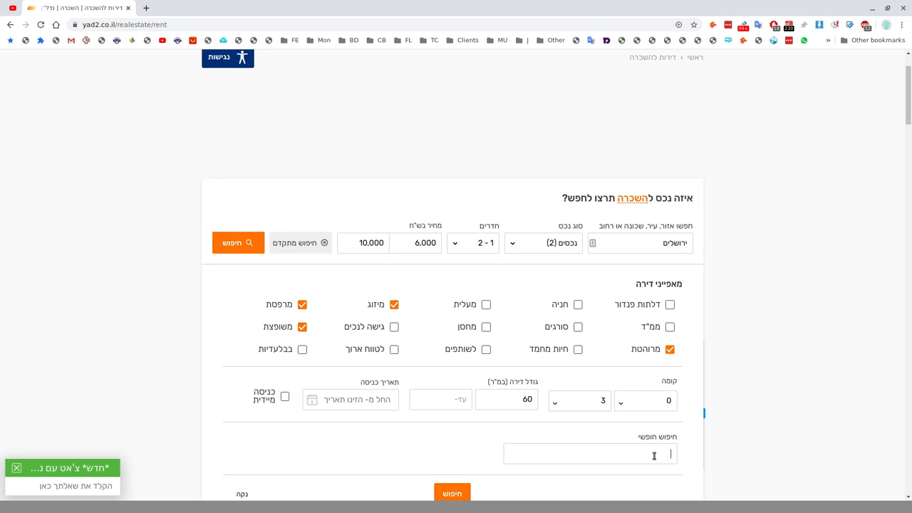
mouse_move(760, 491)
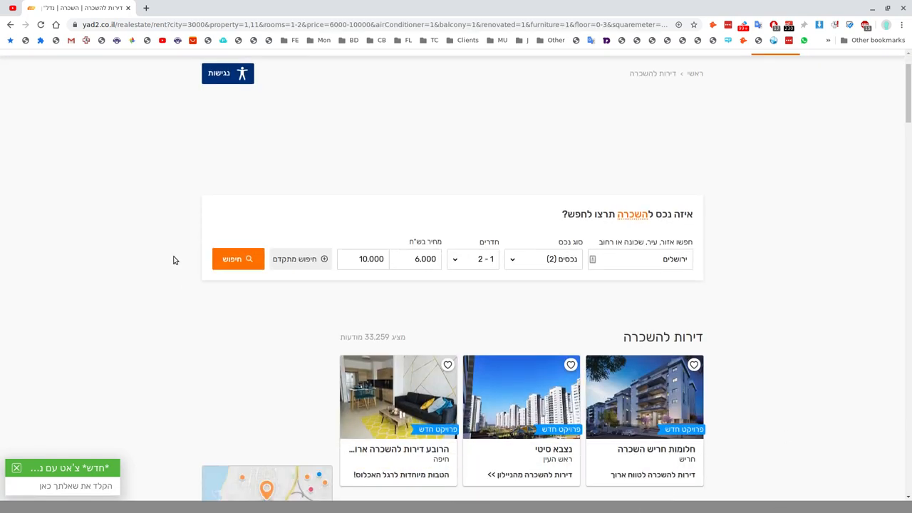
left_click(238, 259)
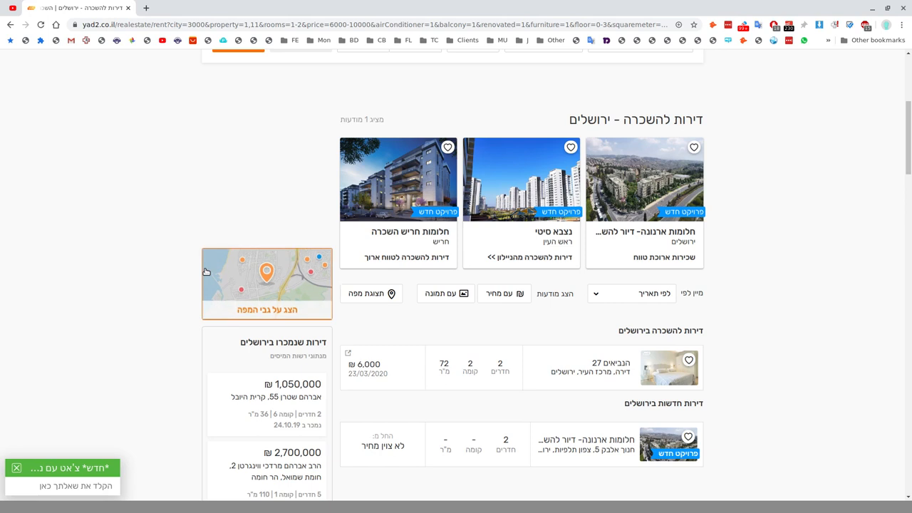
mouse_move(762, 320)
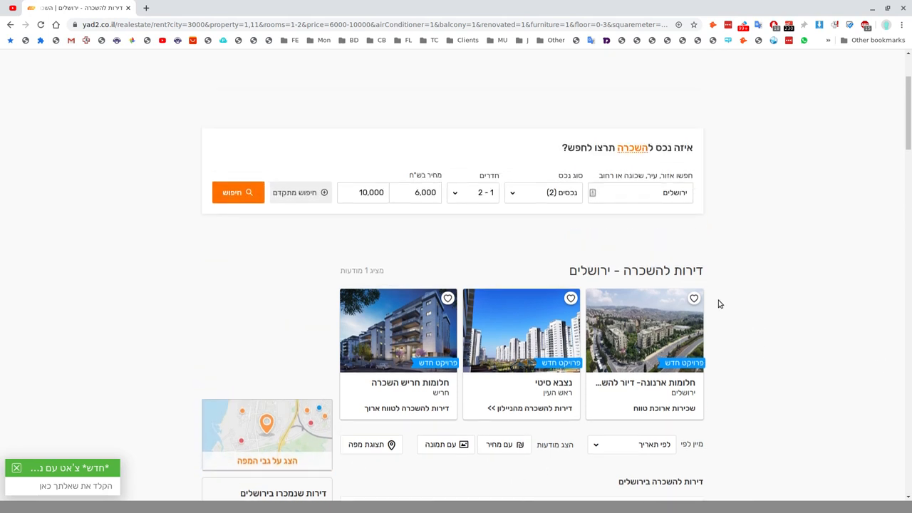
mouse_move(750, 278)
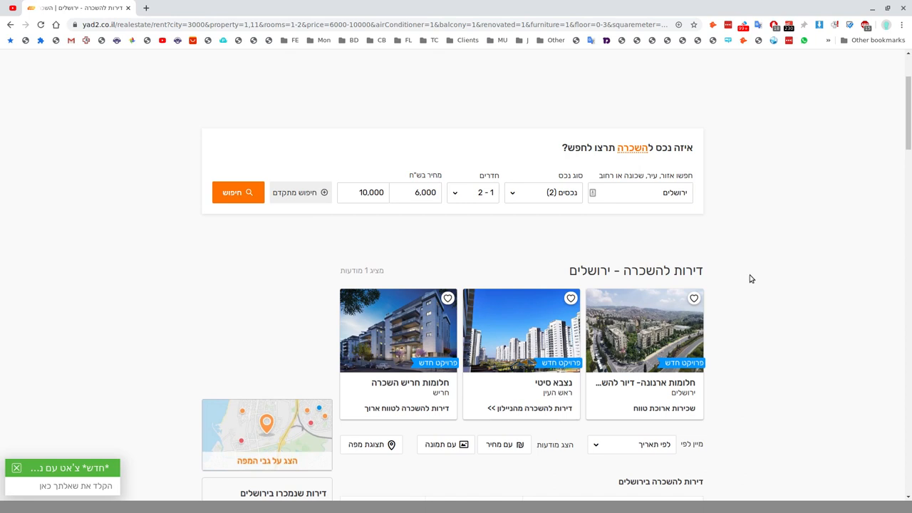
scroll("down", 3)
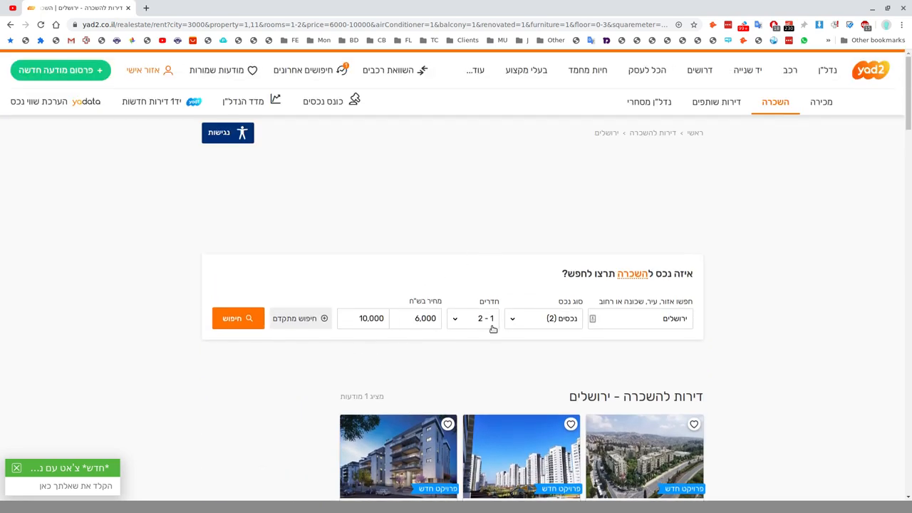
Clear the room-count and min/max price filters to broaden results to 703 listings
left_click(485, 318)
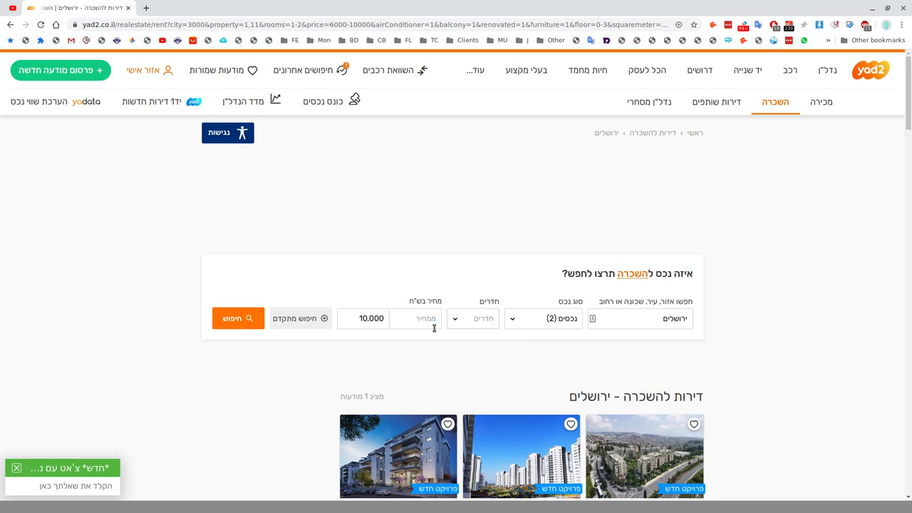
left_click(299, 317)
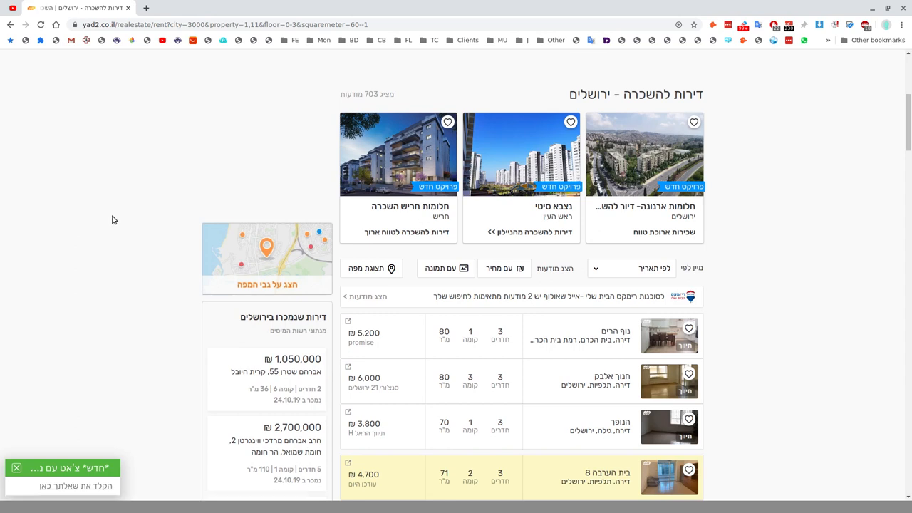
mouse_move(392, 83)
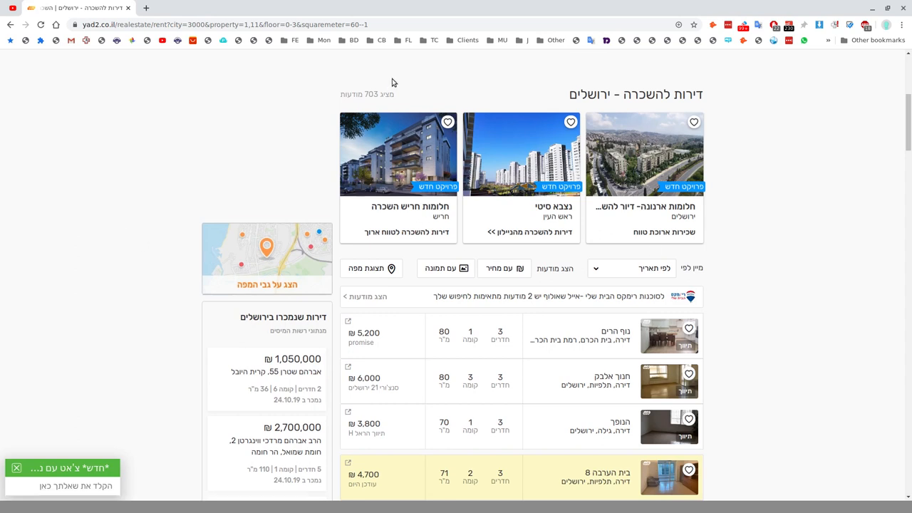
mouse_move(341, 98)
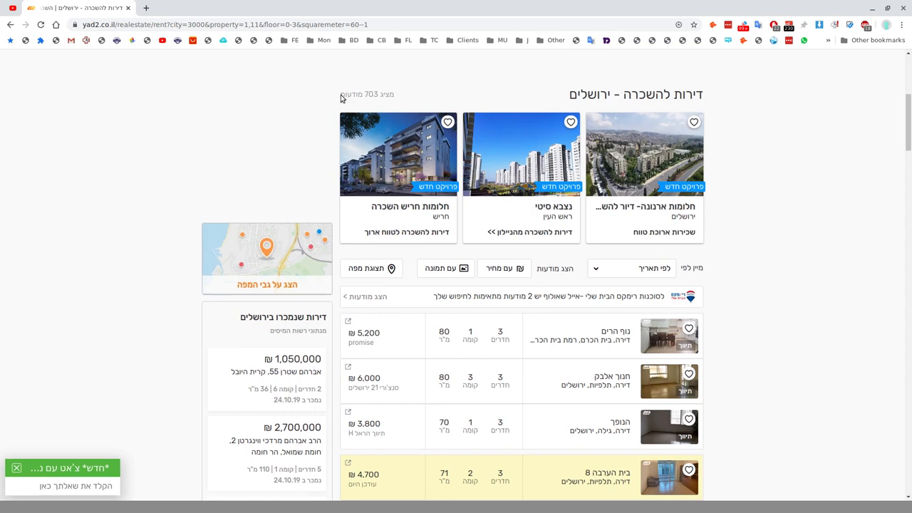
double_click(367, 94)
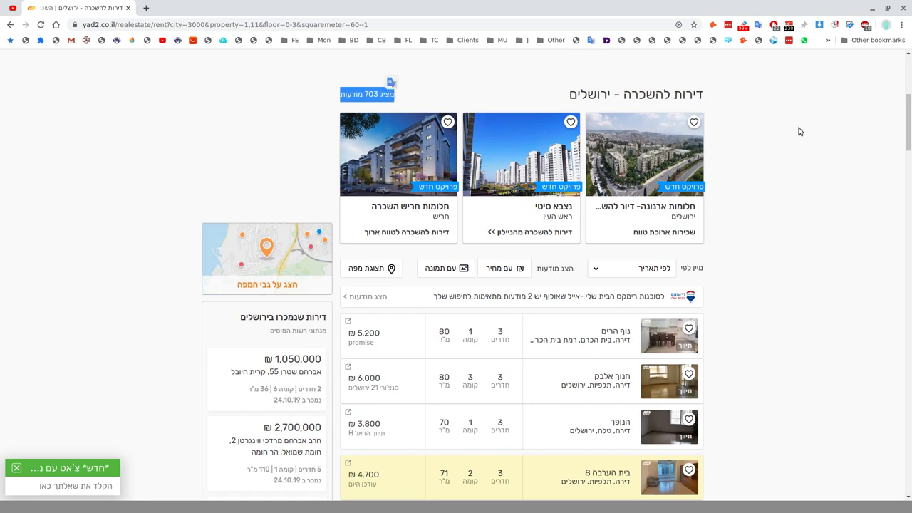
scroll("down", 3)
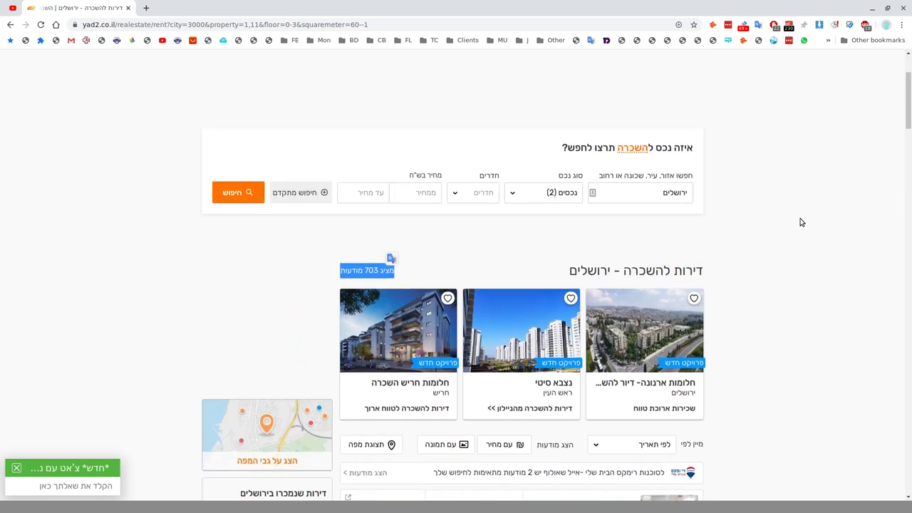
scroll("down", 3)
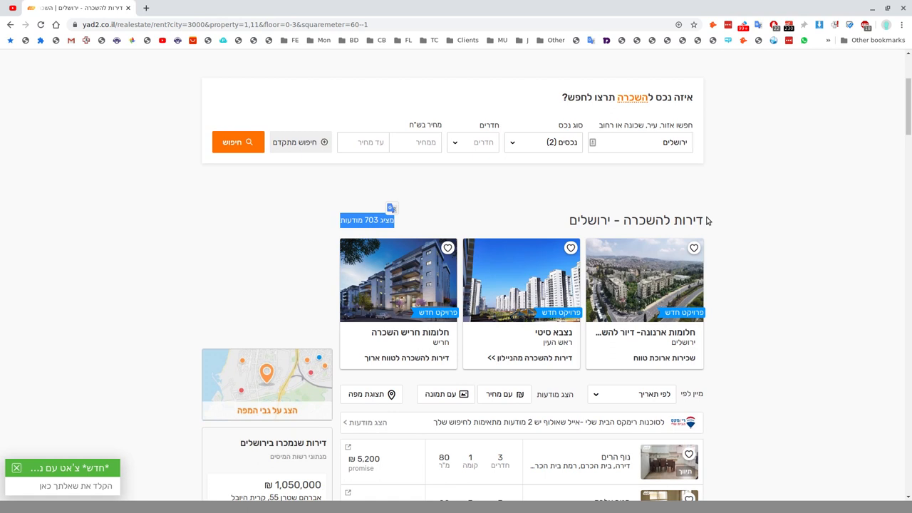
scroll("down", 3)
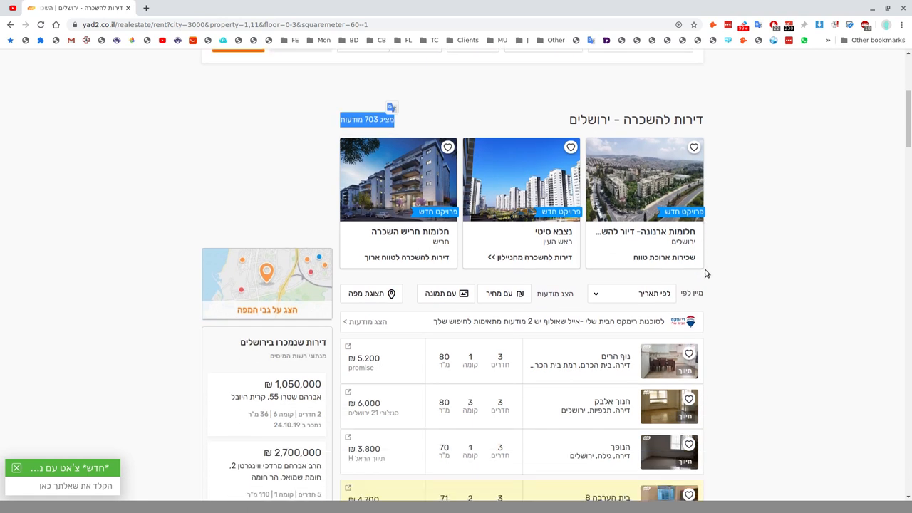
mouse_move(713, 263)
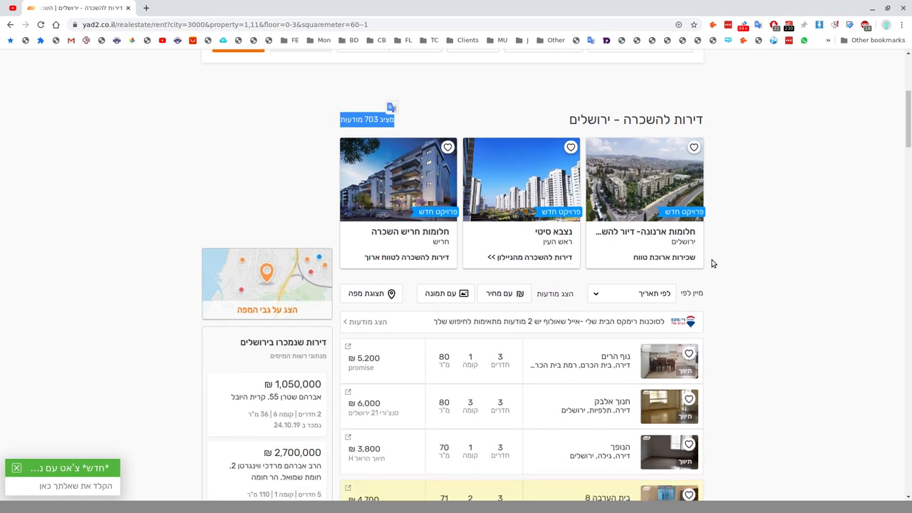
mouse_move(769, 370)
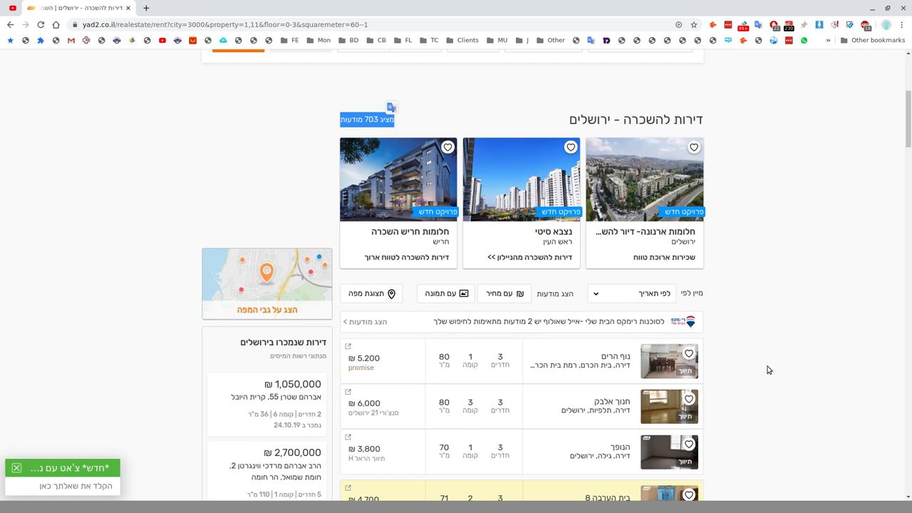
scroll("down", 3)
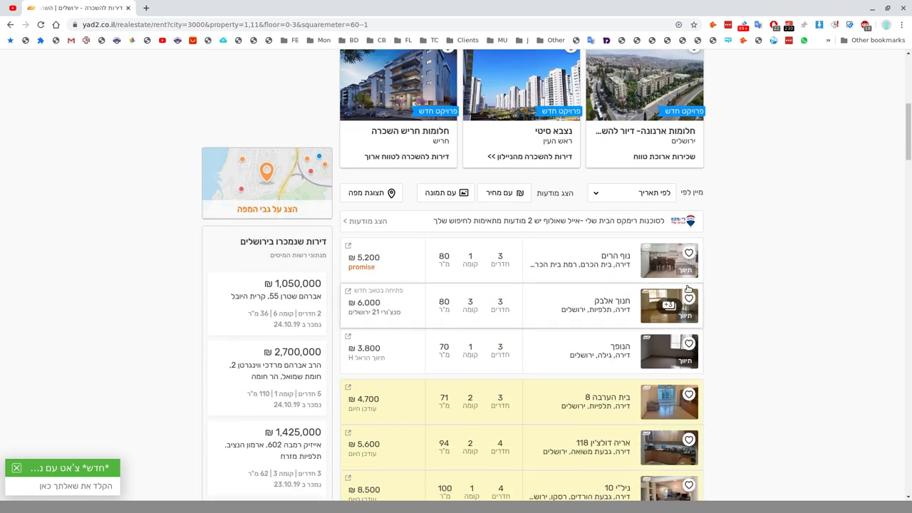
mouse_move(636, 185)
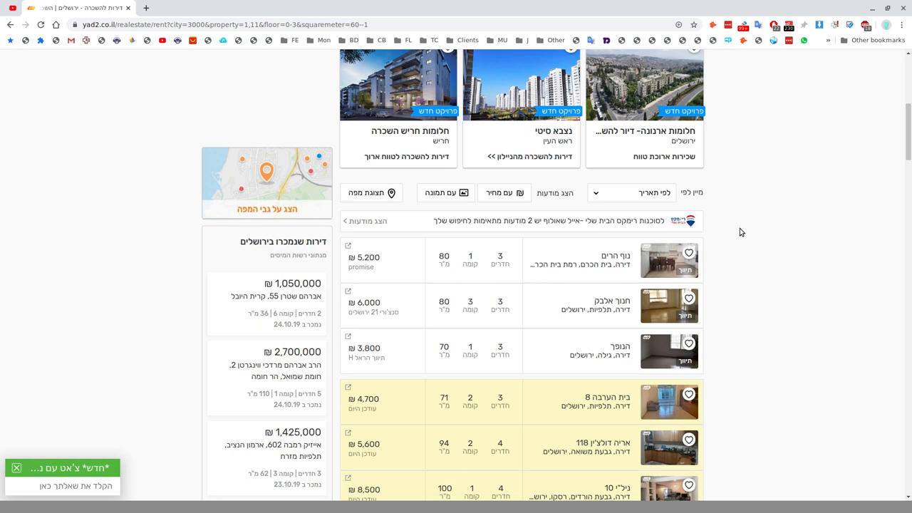
mouse_move(741, 231)
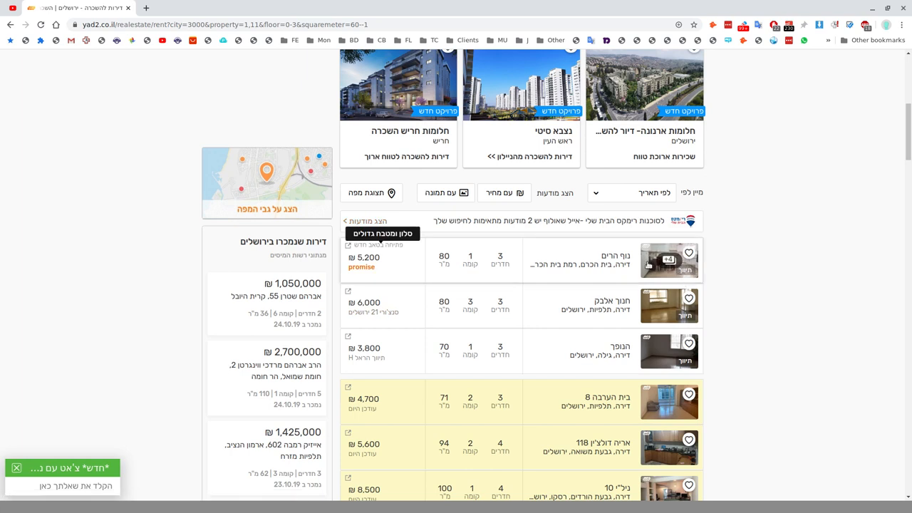
scroll("down", 3)
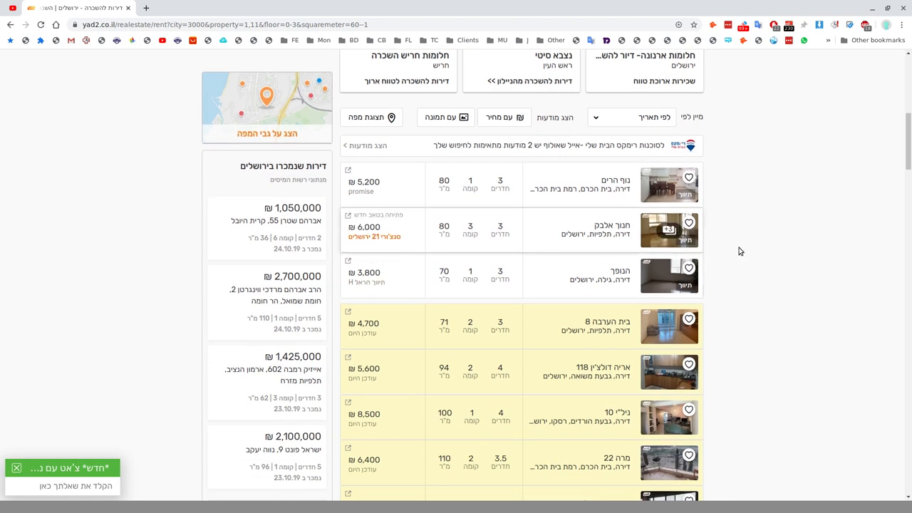
scroll("down", 3)
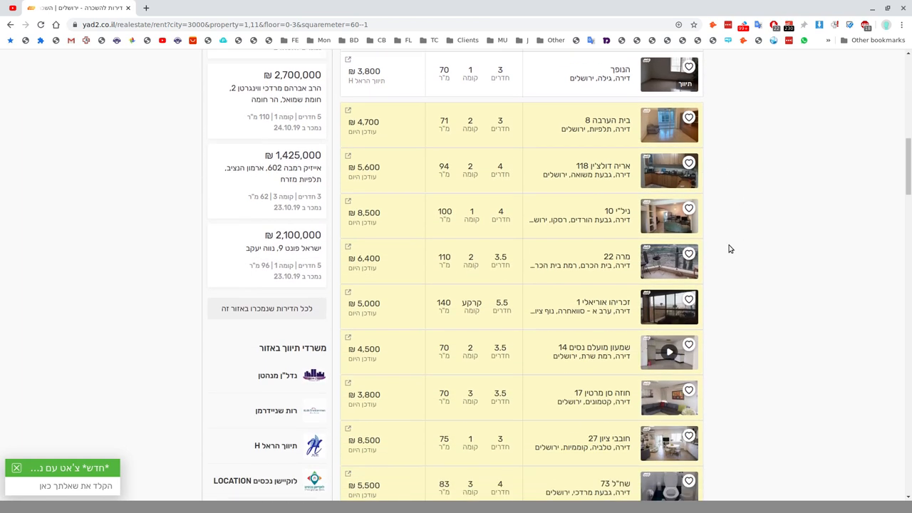
scroll("down", 3)
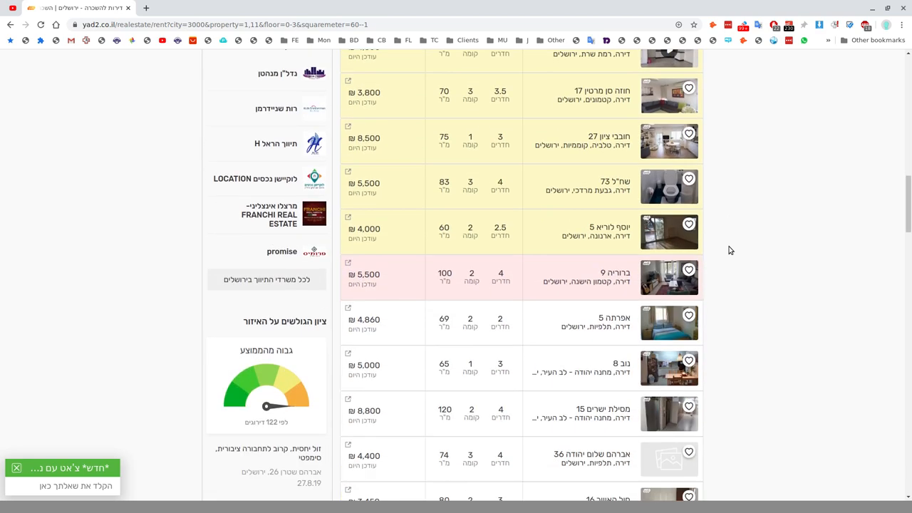
scroll("down", 3)
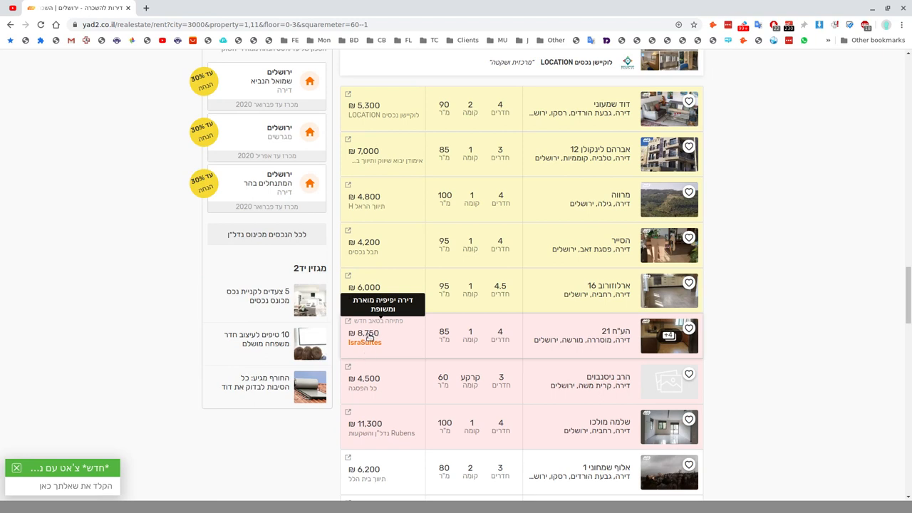
mouse_move(383, 332)
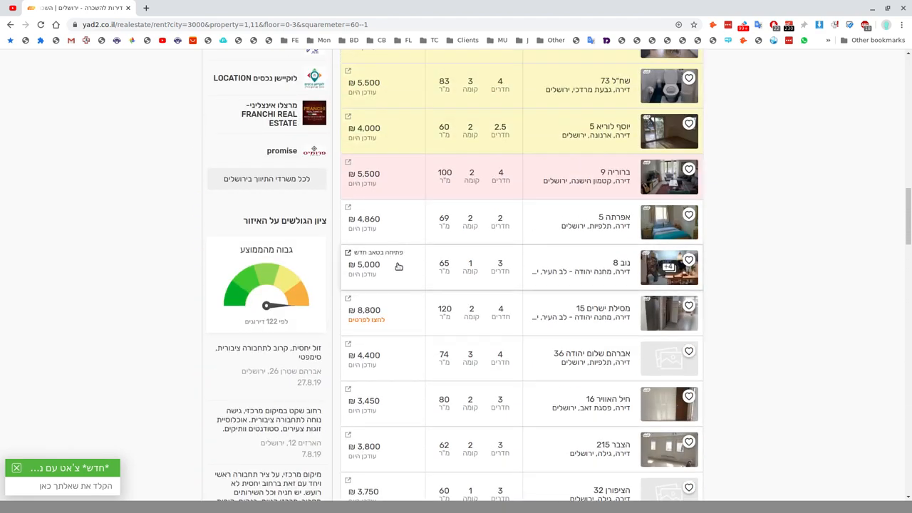
scroll("down", 3)
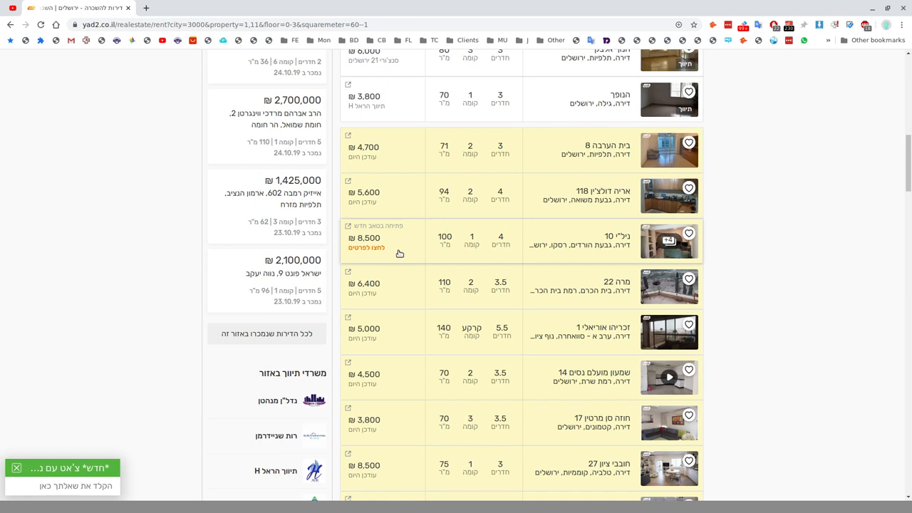
scroll("down", 3)
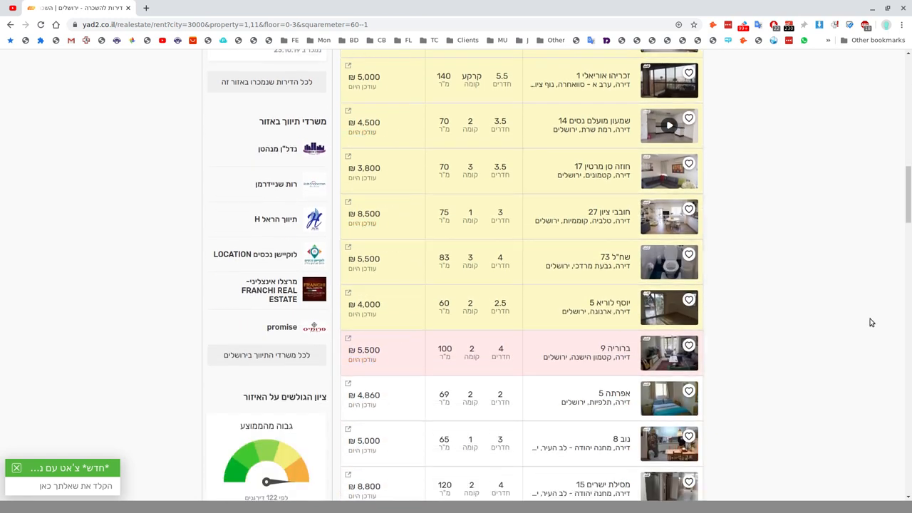
scroll("down", 3)
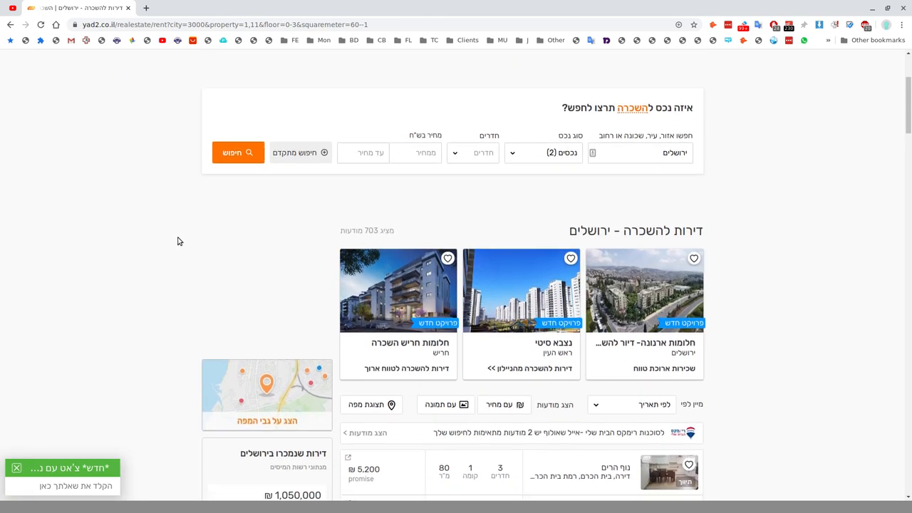
scroll("down", 3)
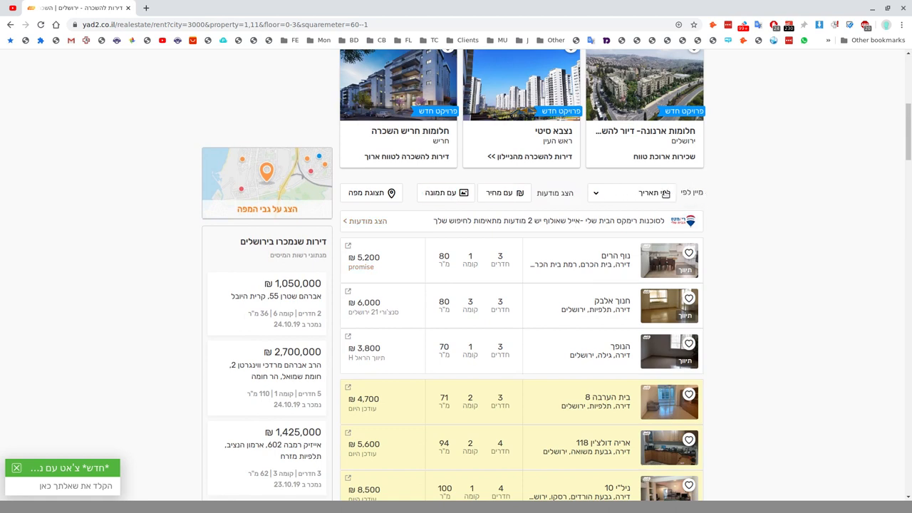
left_click(632, 193)
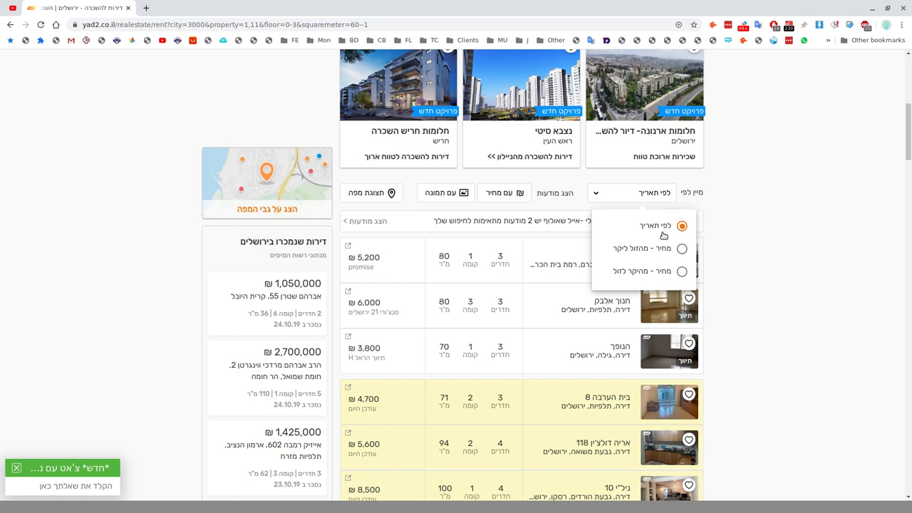
mouse_move(618, 253)
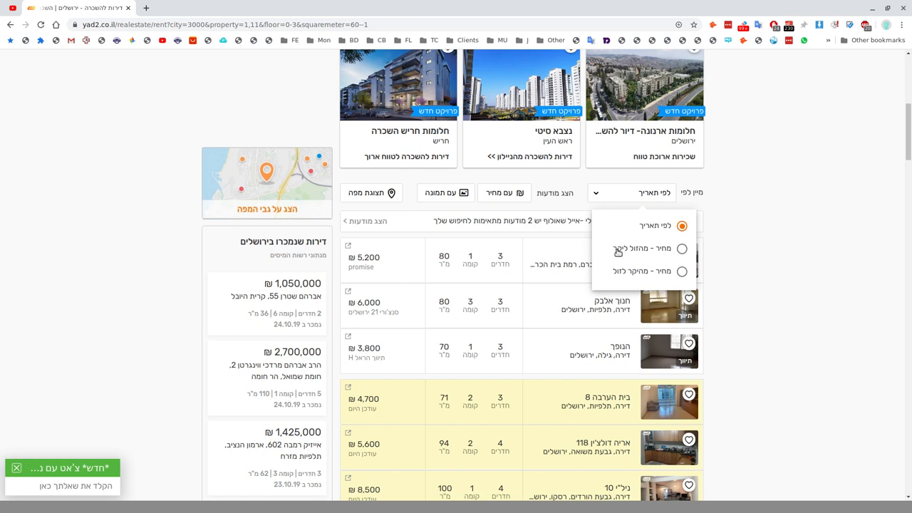
mouse_move(642, 279)
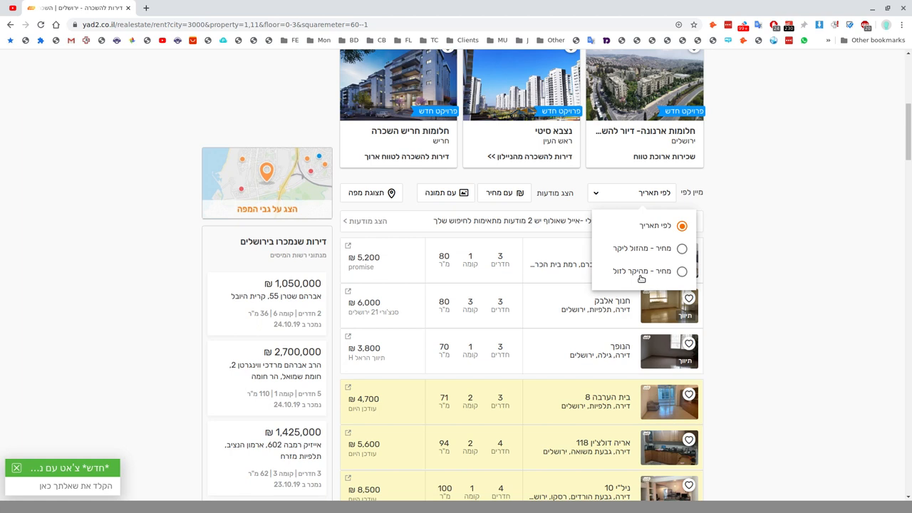
mouse_move(616, 283)
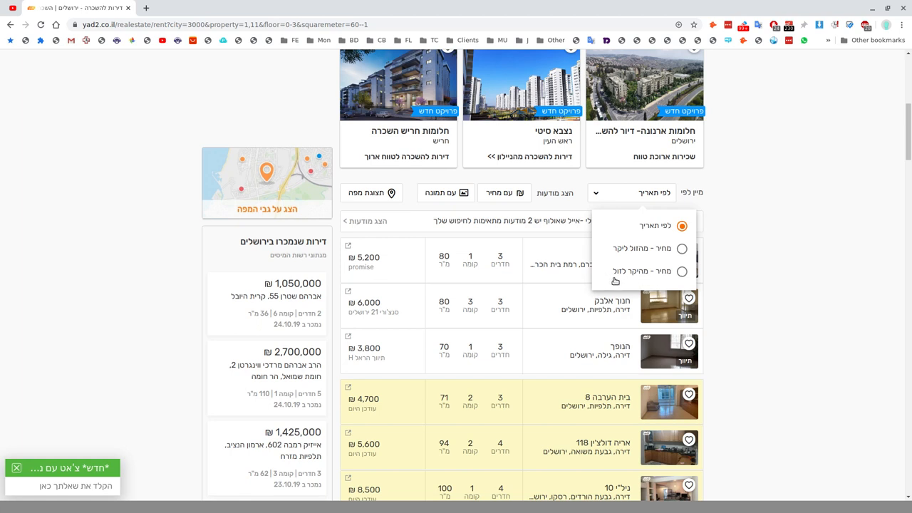
mouse_move(618, 275)
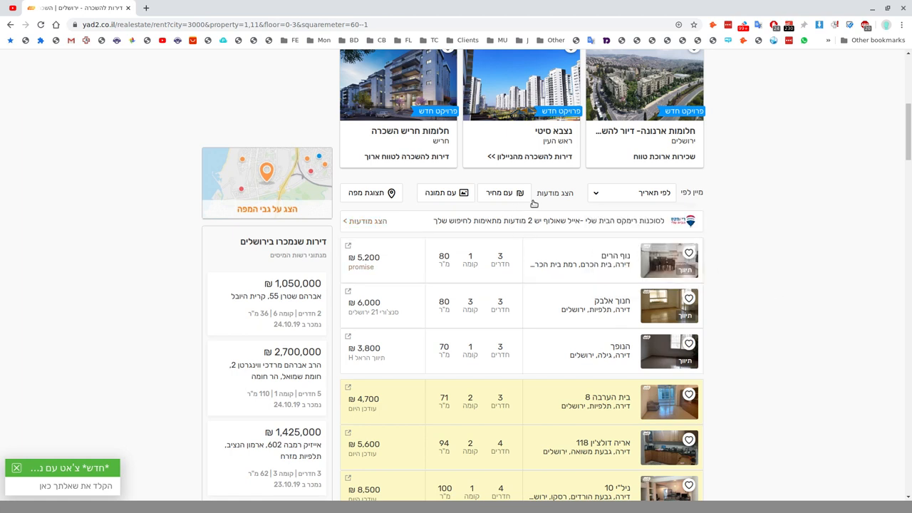
mouse_move(538, 199)
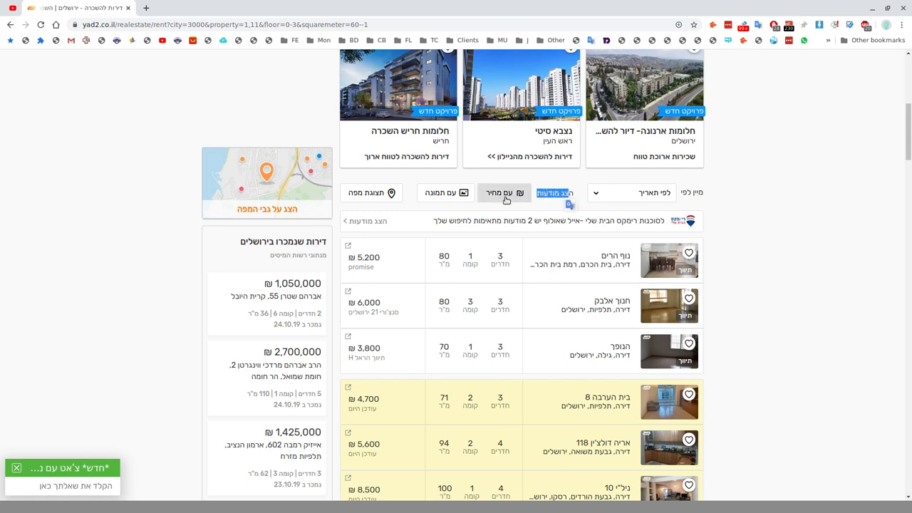
Apply the 'עם מחיר' and 'עם תמונה' filters and scroll through the results
left_click(444, 193)
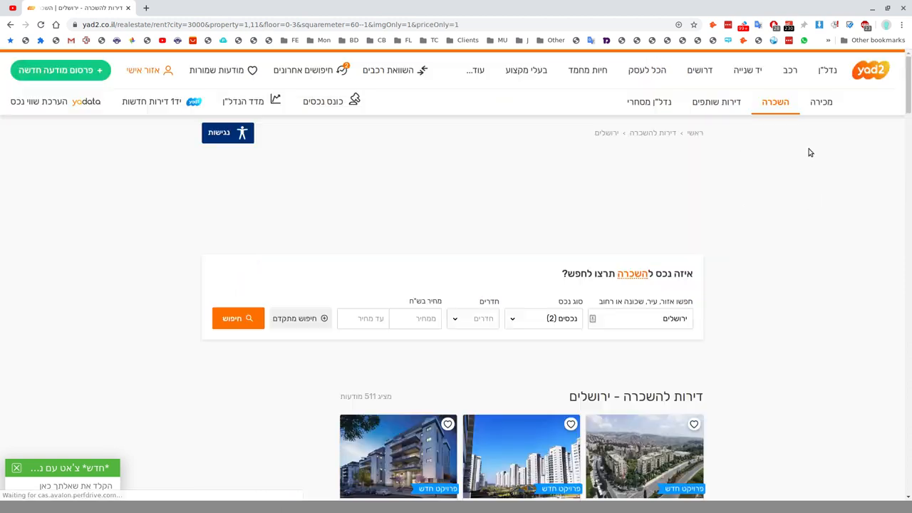
scroll("down", 3)
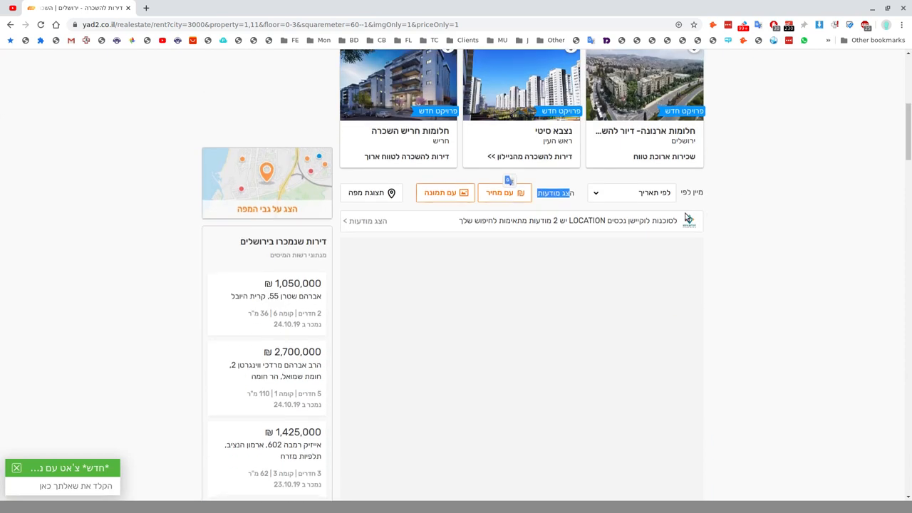
left_click(505, 193)
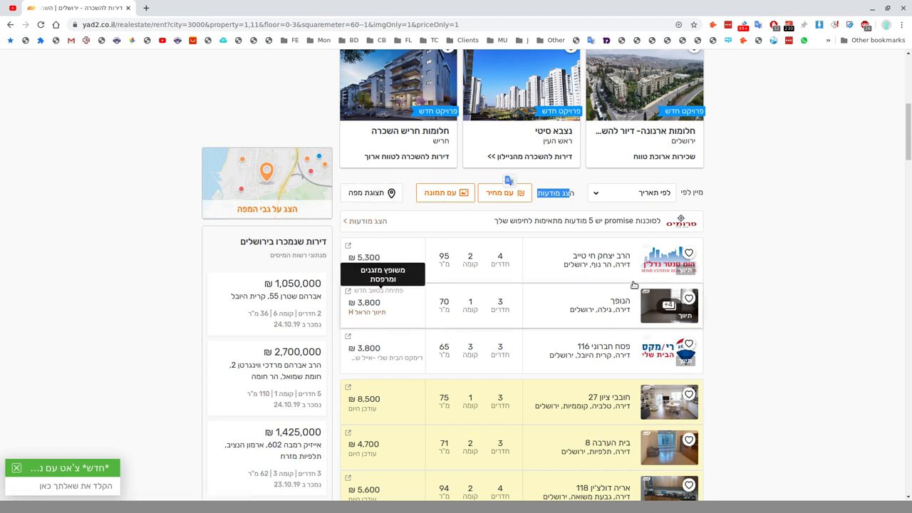
scroll("down", 3)
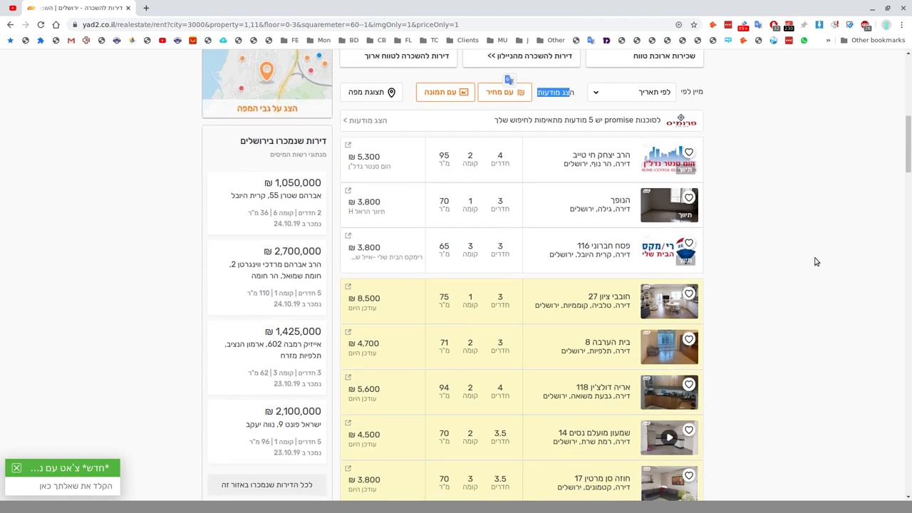
scroll("down", 3)
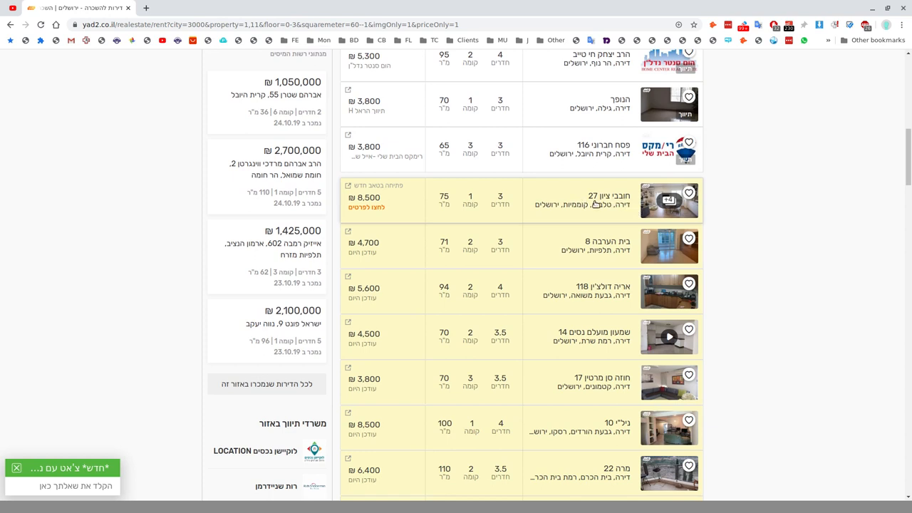
mouse_move(617, 212)
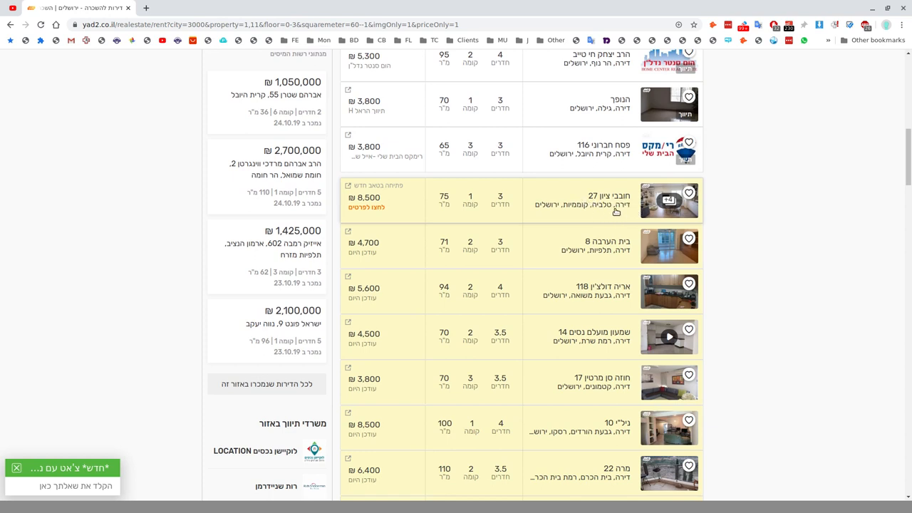
mouse_move(603, 220)
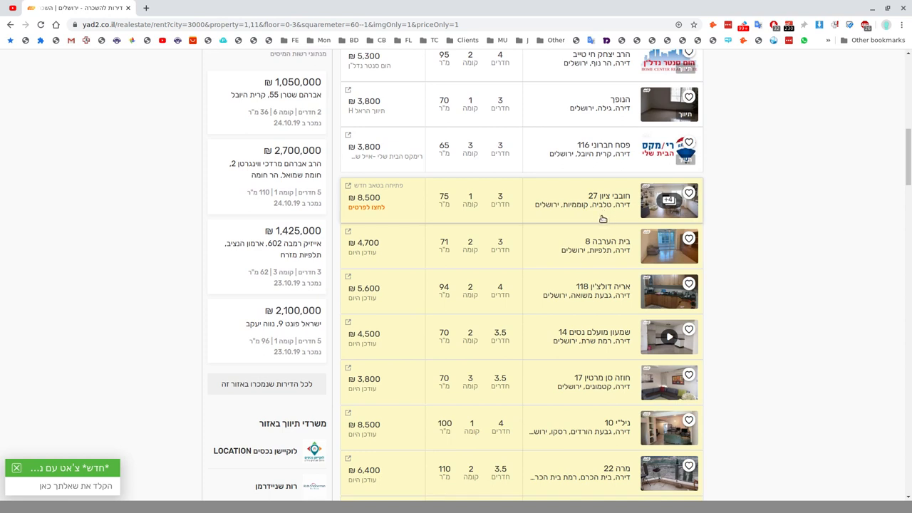
mouse_move(549, 211)
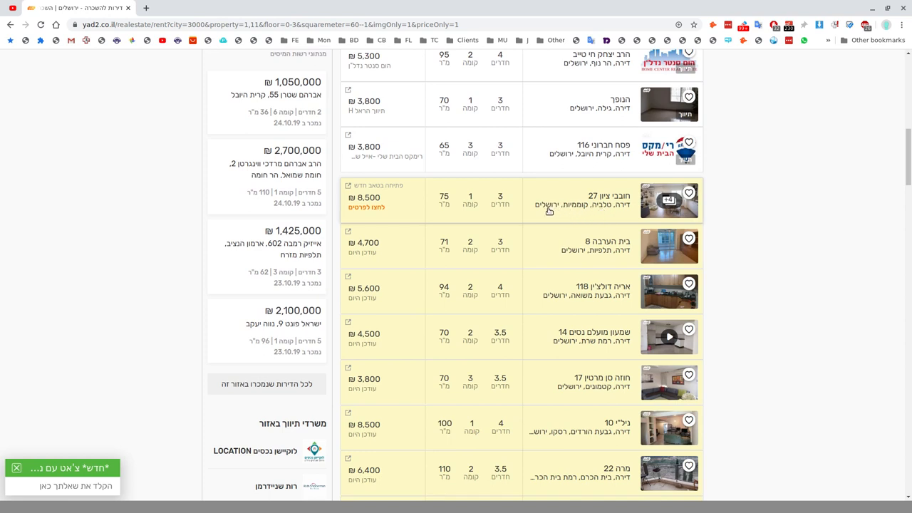
mouse_move(475, 205)
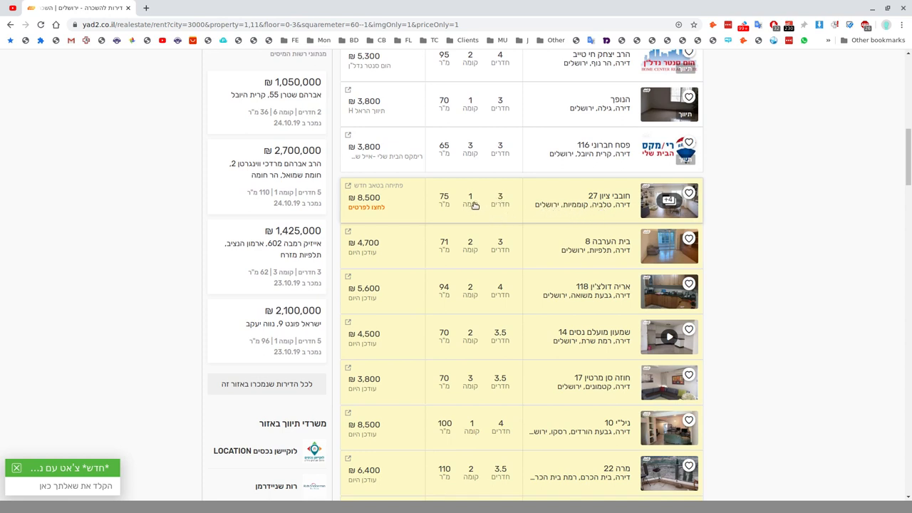
mouse_move(463, 208)
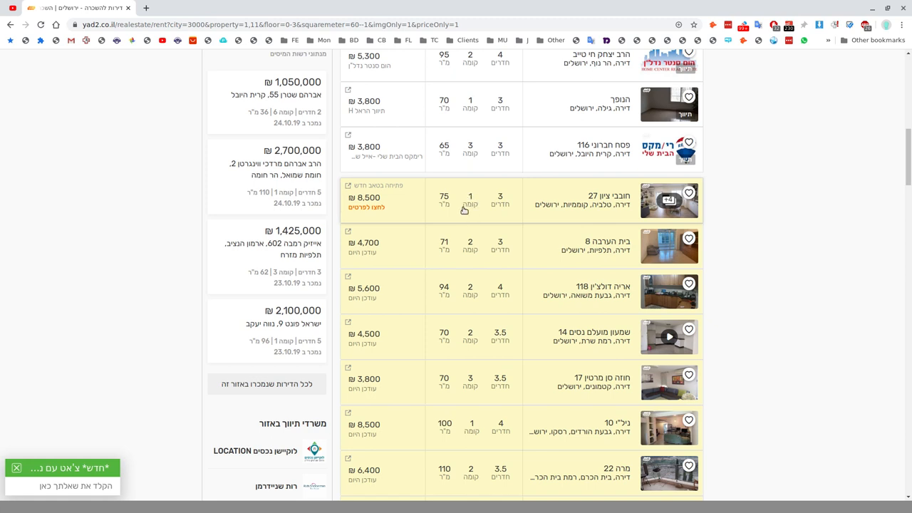
mouse_move(442, 211)
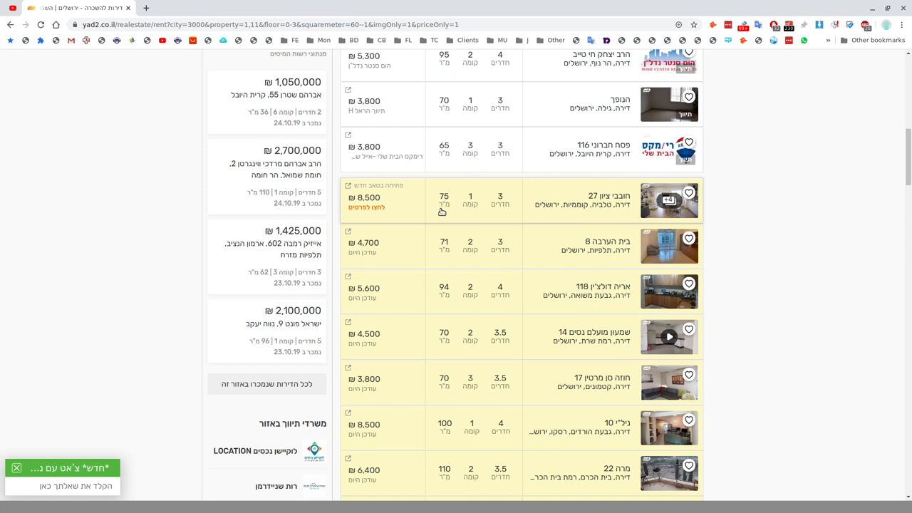
mouse_move(371, 222)
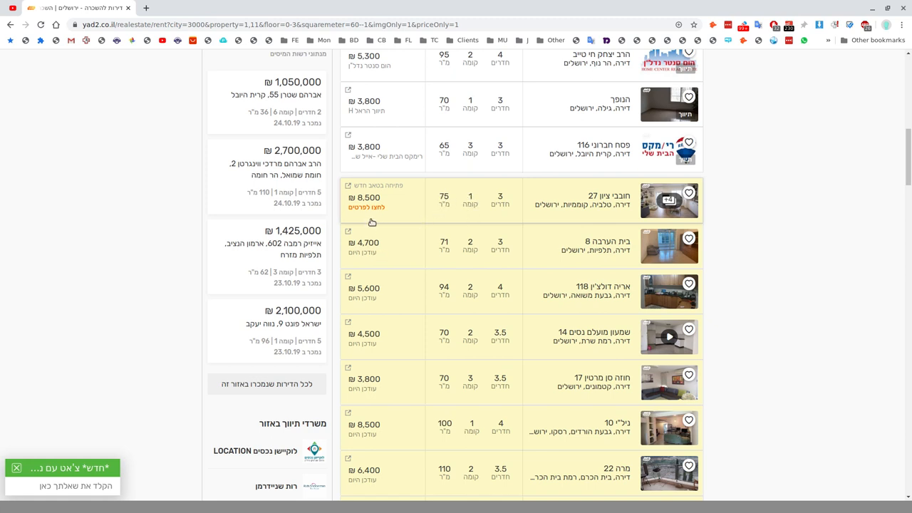
mouse_move(648, 187)
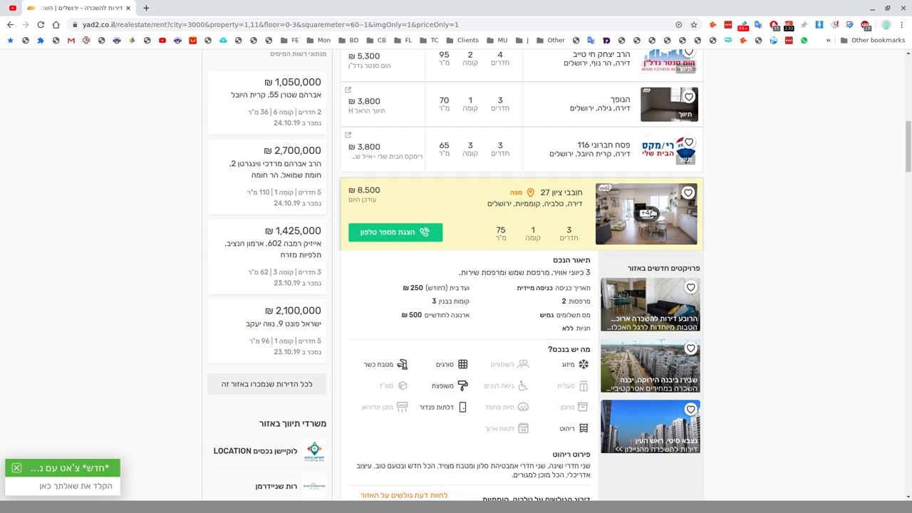
left_click(646, 213)
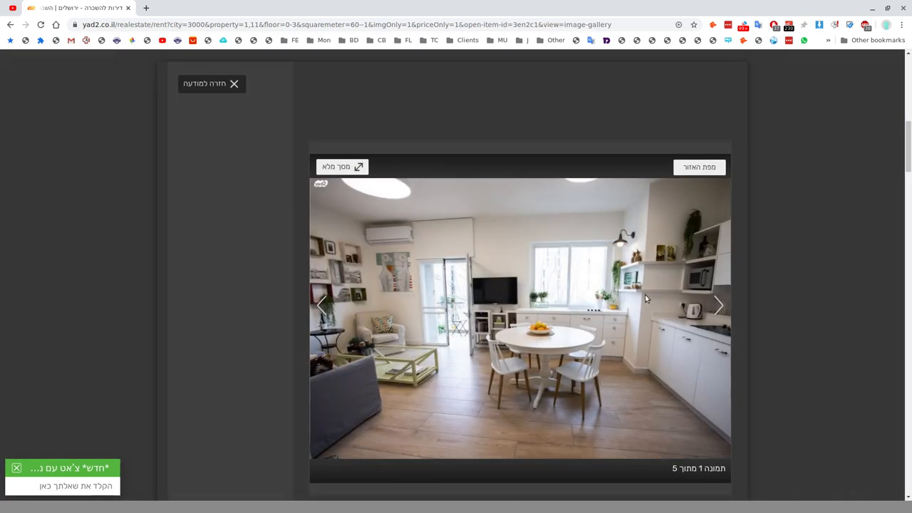
left_click(719, 304)
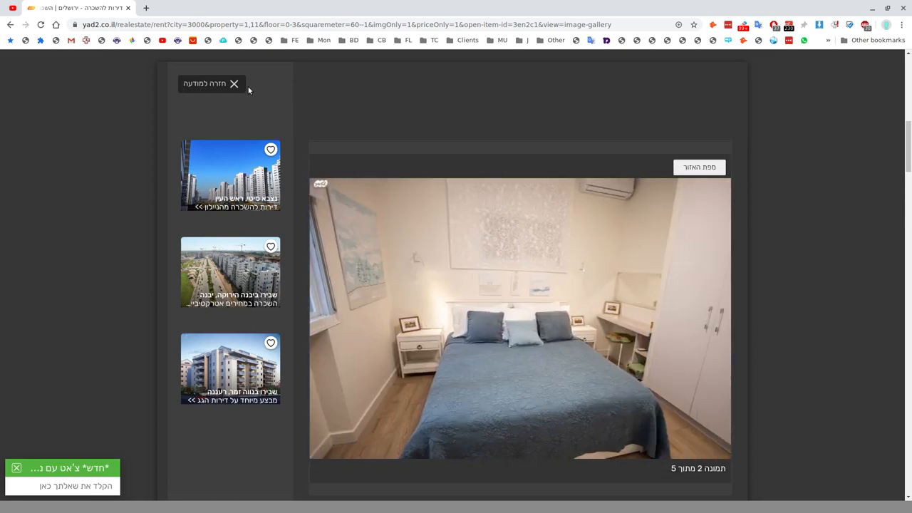
left_click(235, 84)
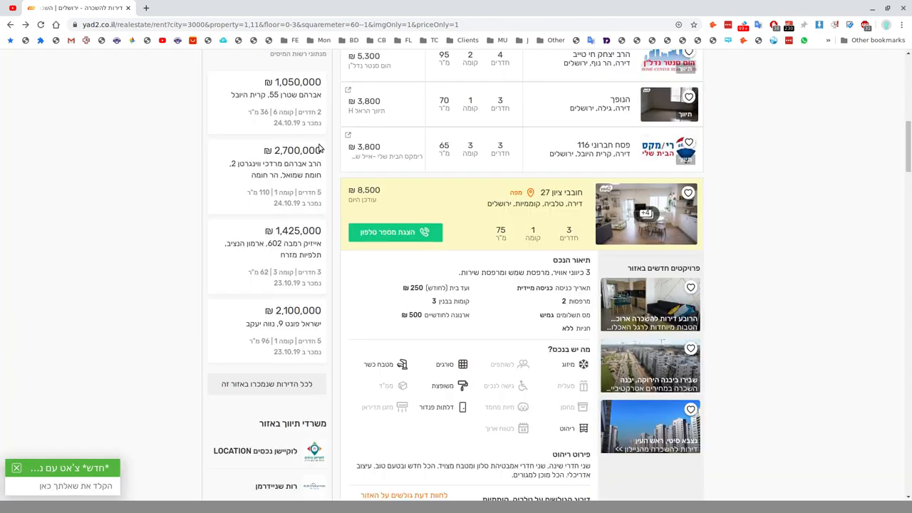
scroll("down", 3)
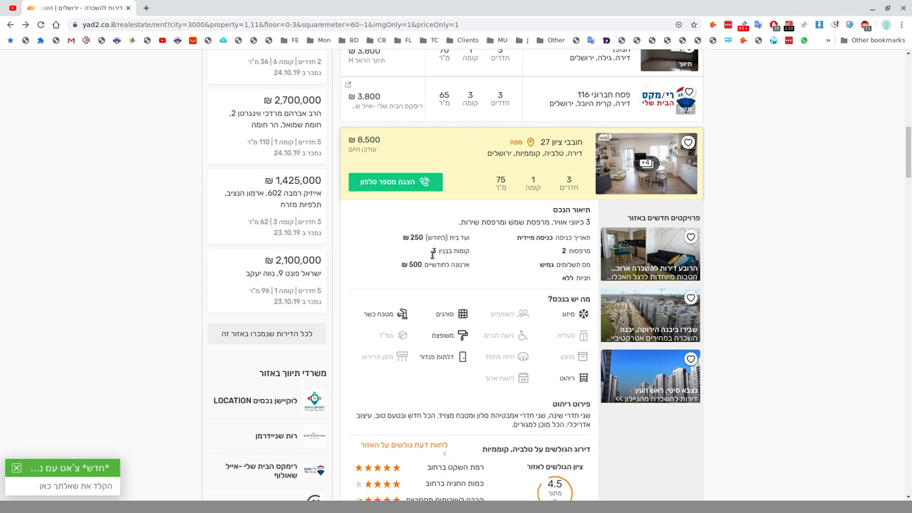
double_click(449, 251)
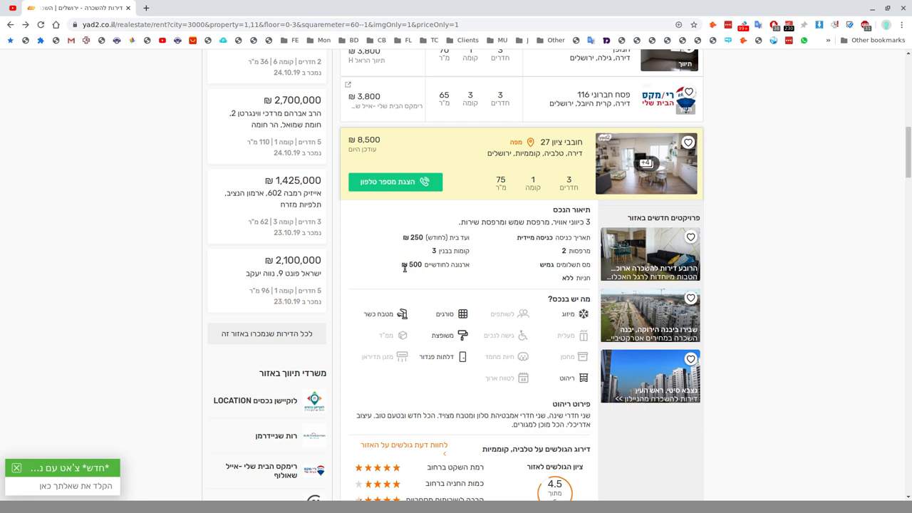
double_click(428, 265)
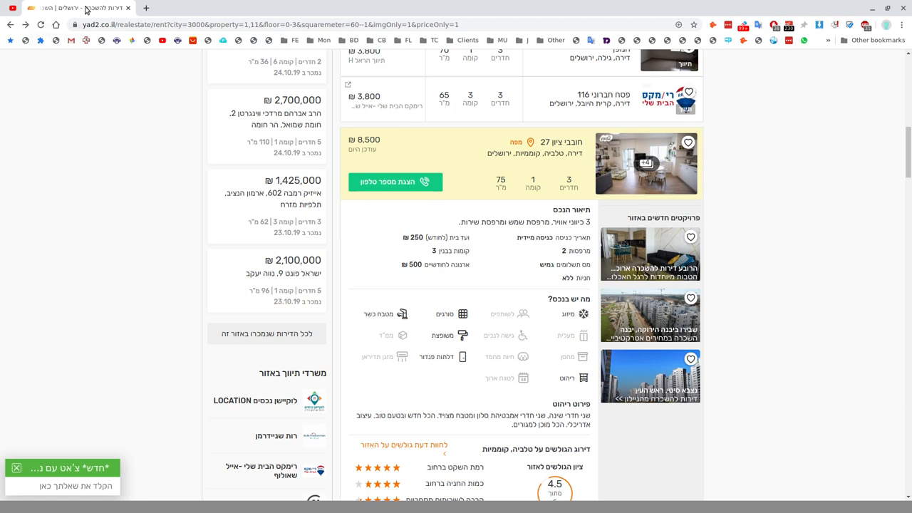
Calculate 250*12 with Google in a new tab, glancing back at the Yad2 listing
left_click(260, 8)
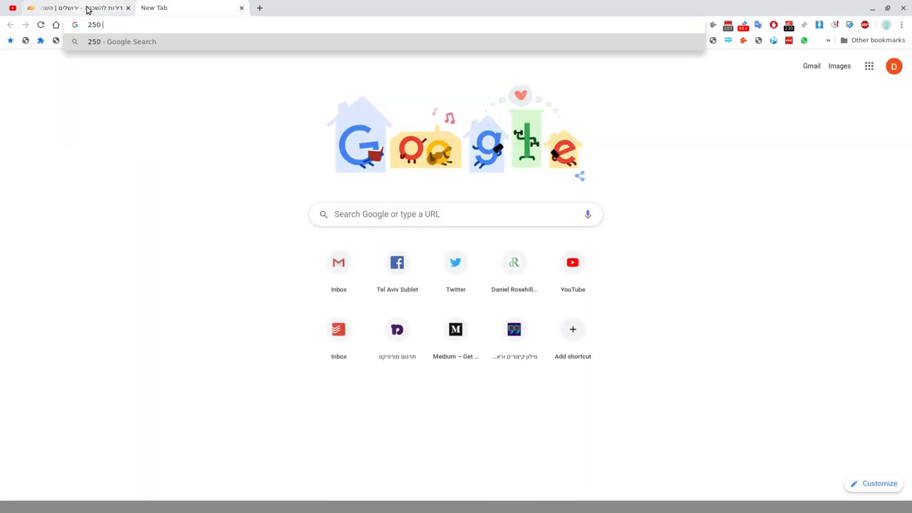
type("250 * 12")
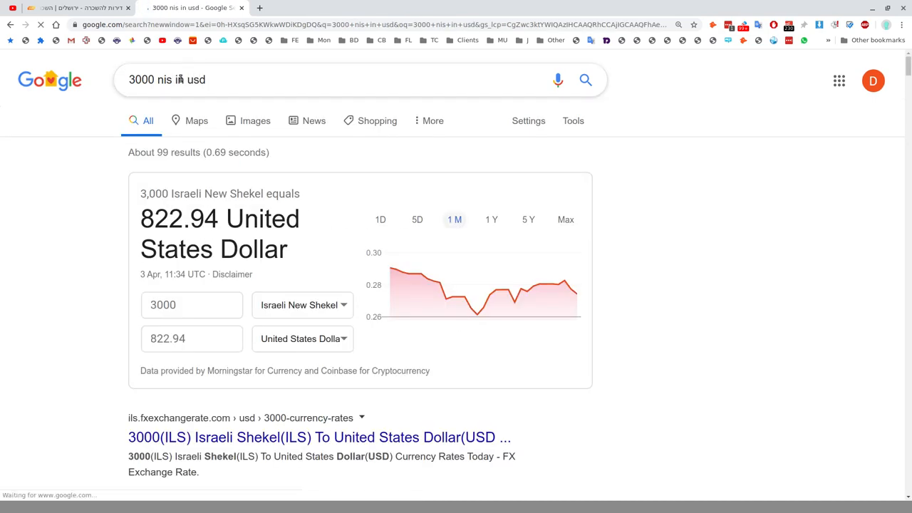
left_click(71, 8)
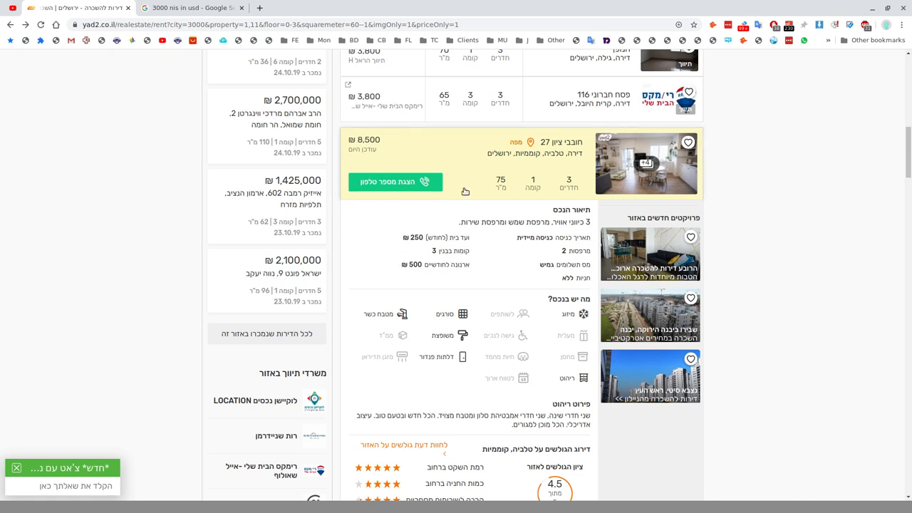
mouse_move(496, 268)
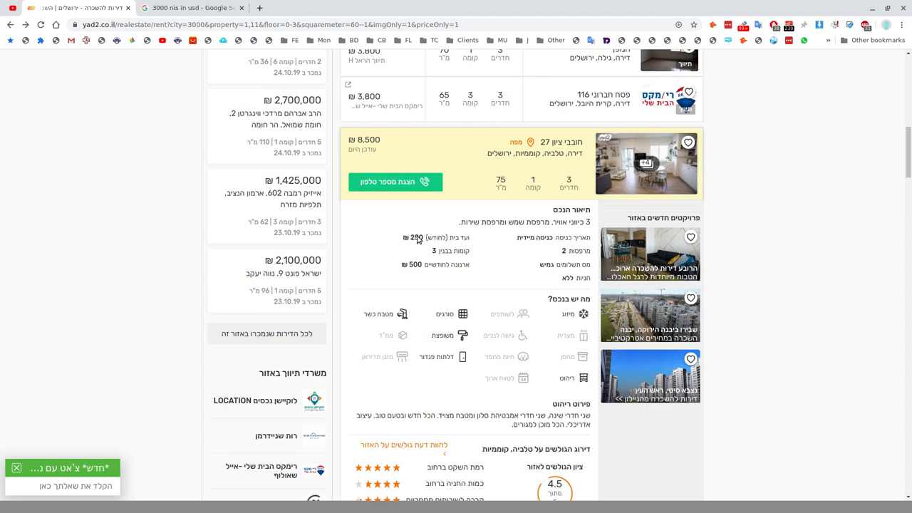
left_click(190, 7)
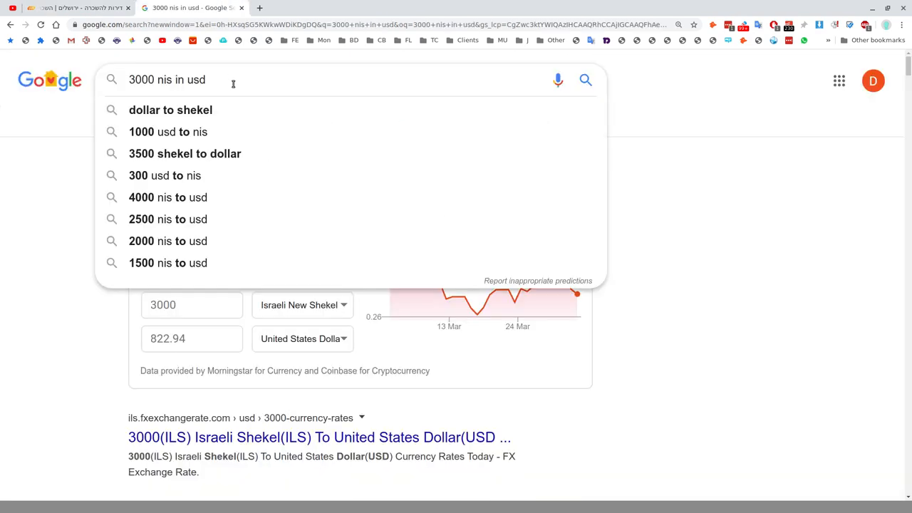
type("250*12")
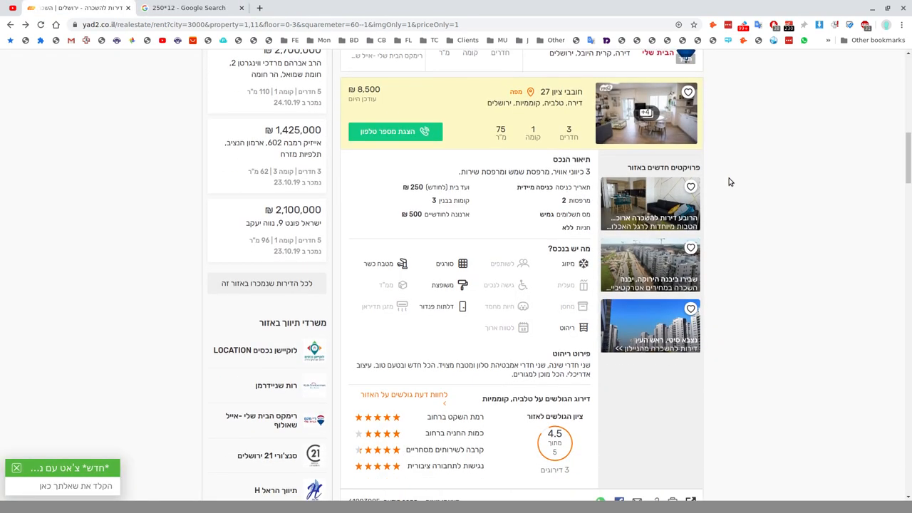
Translate the listing amenity סורגים as 'bars', then start typing 'morifx' in a new tab
scroll("down", 3)
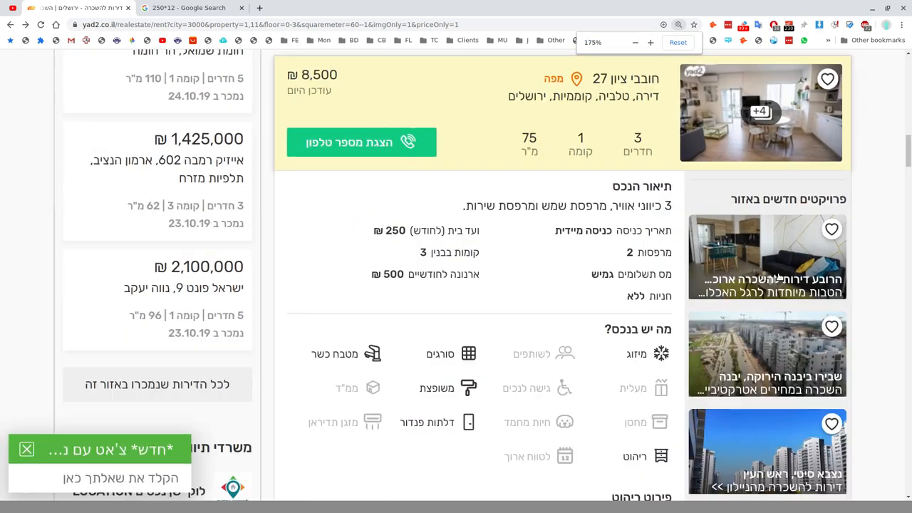
scroll("down", 3)
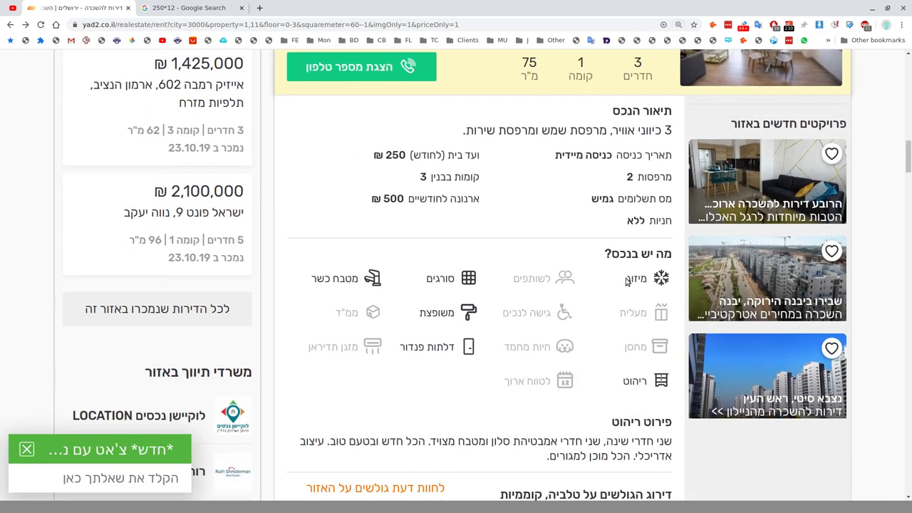
mouse_move(639, 293)
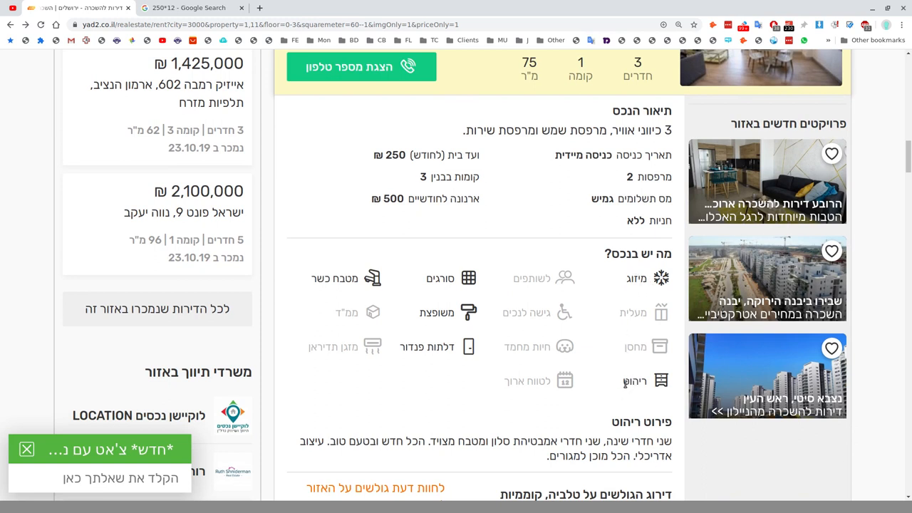
mouse_move(556, 325)
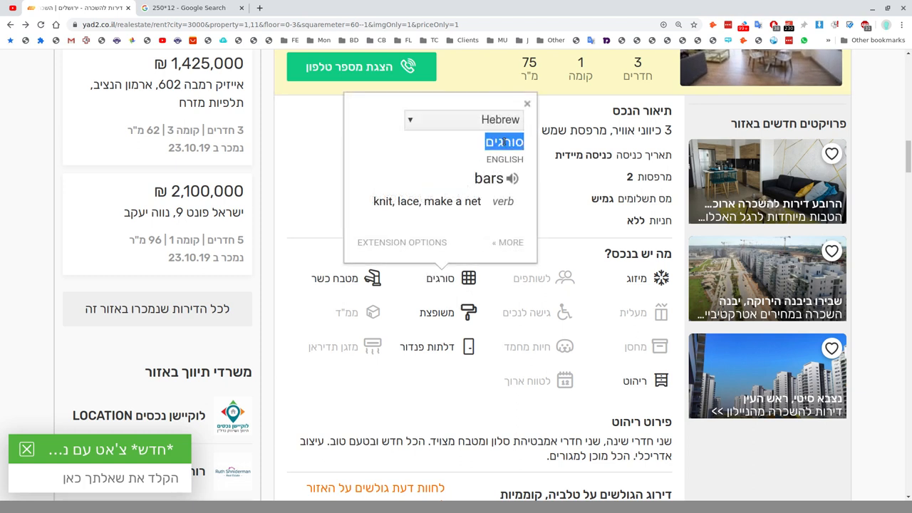
type("morifx")
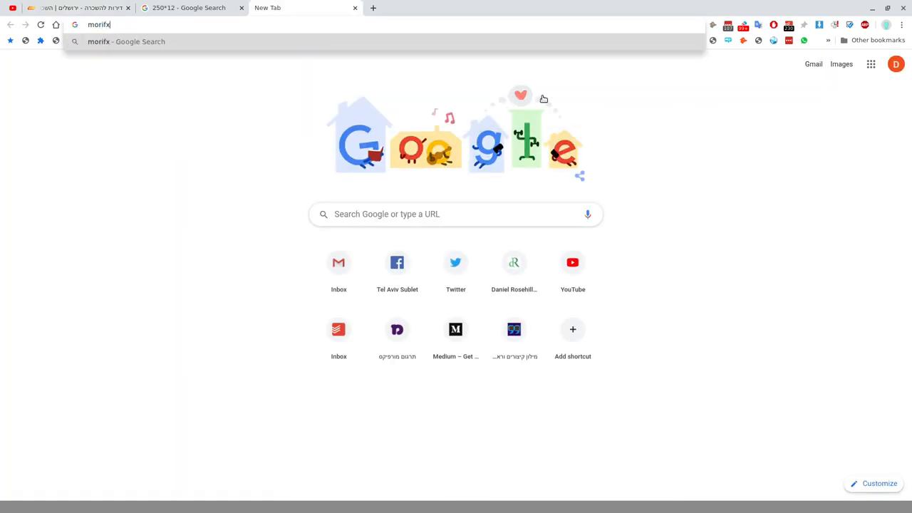
Translate סורגים on Morfix, showing 'grate, grating' and 'to knit, to crochet'
key("BackSpace")
type("סורגים")
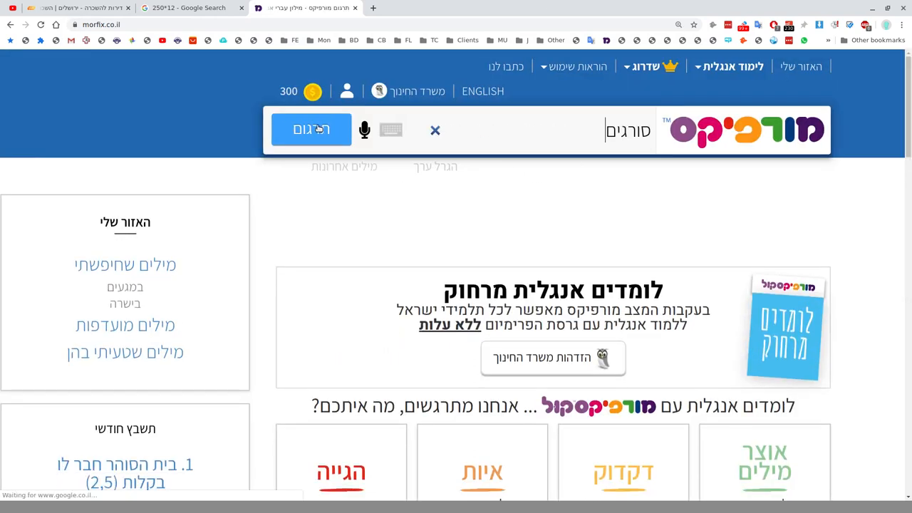
left_click(311, 129)
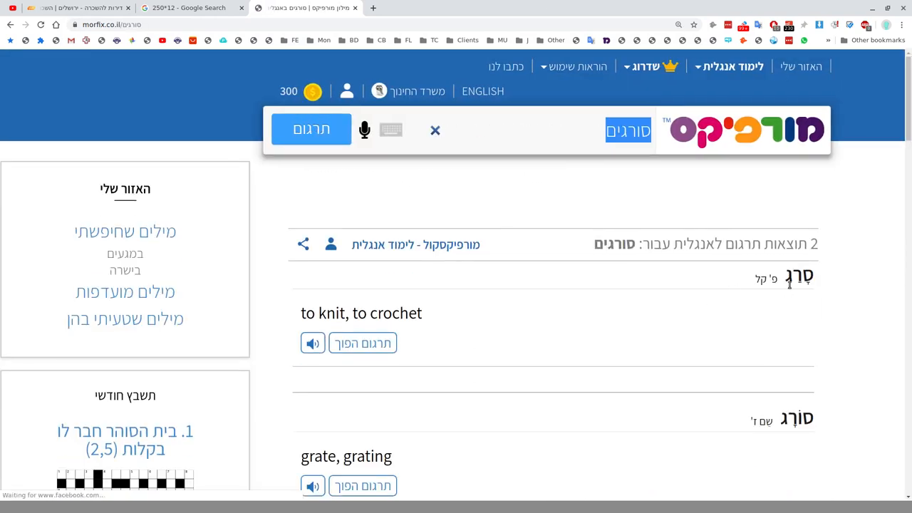
scroll("down", 3)
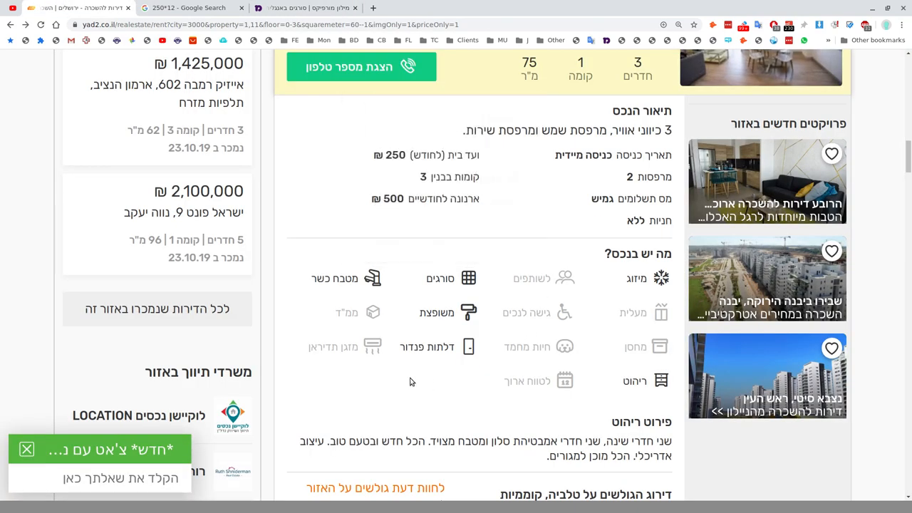
mouse_move(321, 290)
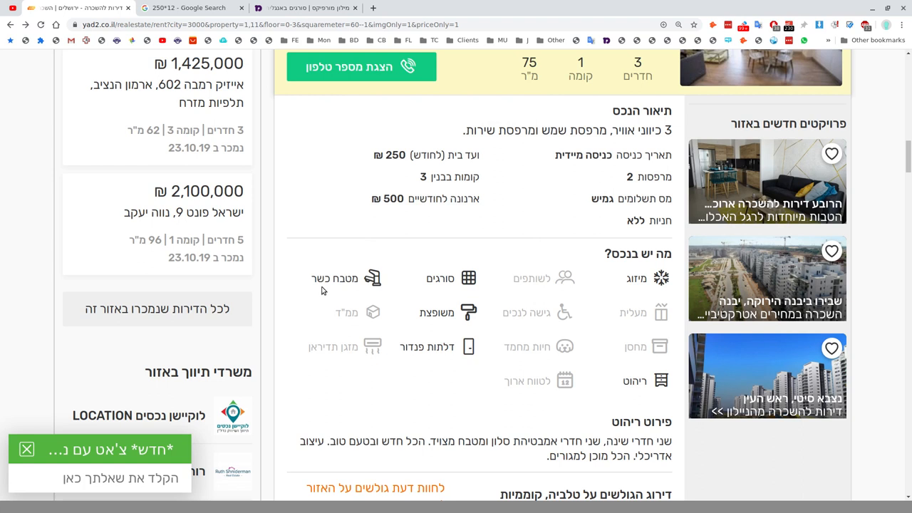
Translate the furnishing paragraph: two bedrooms, two bathrooms, living room, fitted kitchen; then close the popup
double_click(324, 278)
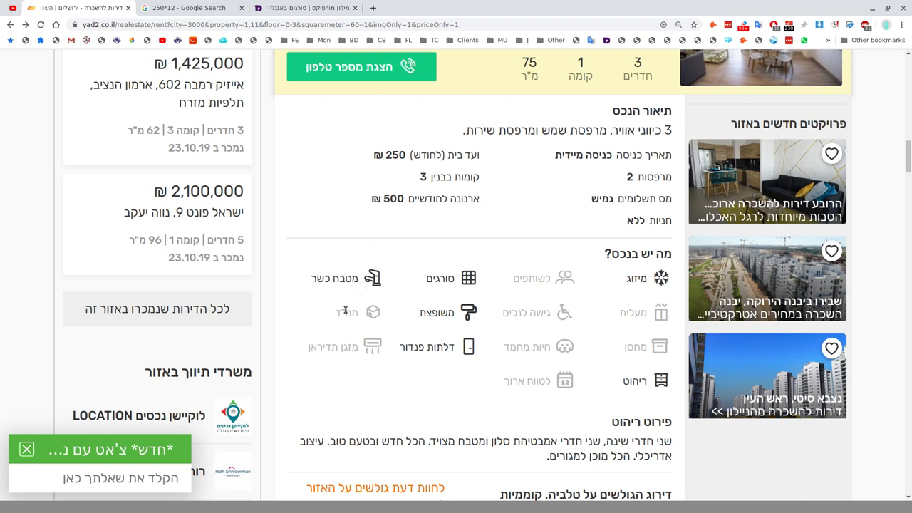
mouse_move(320, 289)
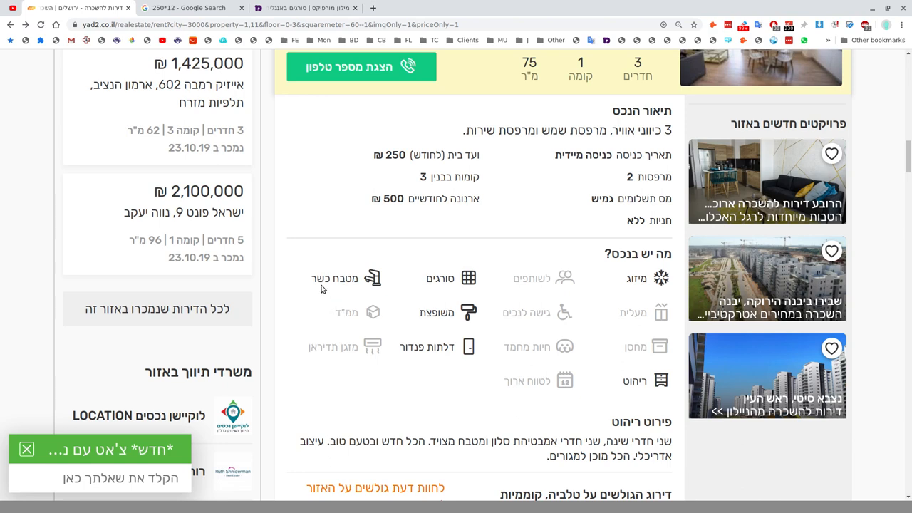
scroll("down", 3)
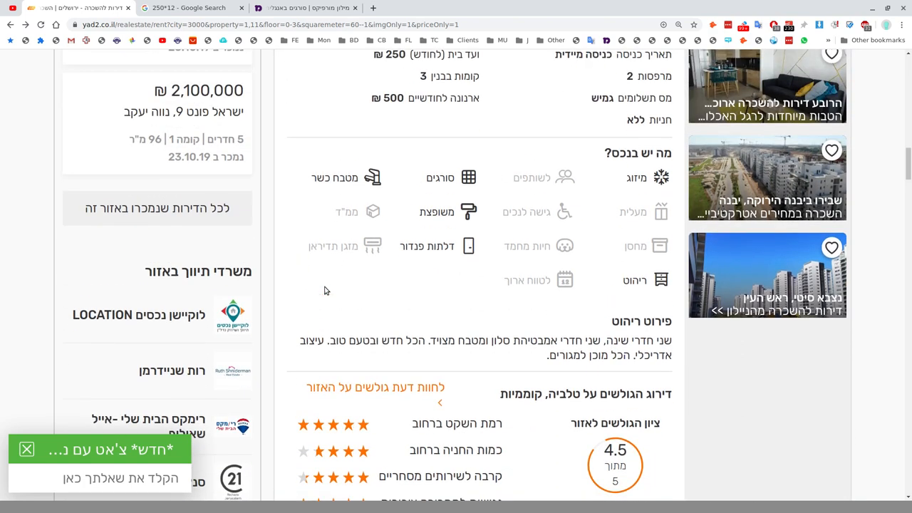
left_click_drag(666, 340, 549, 355)
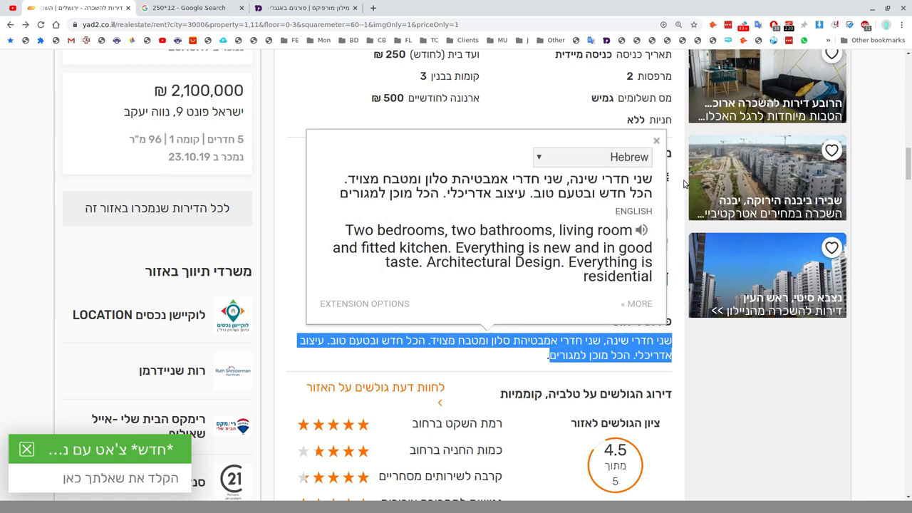
left_click(656, 140)
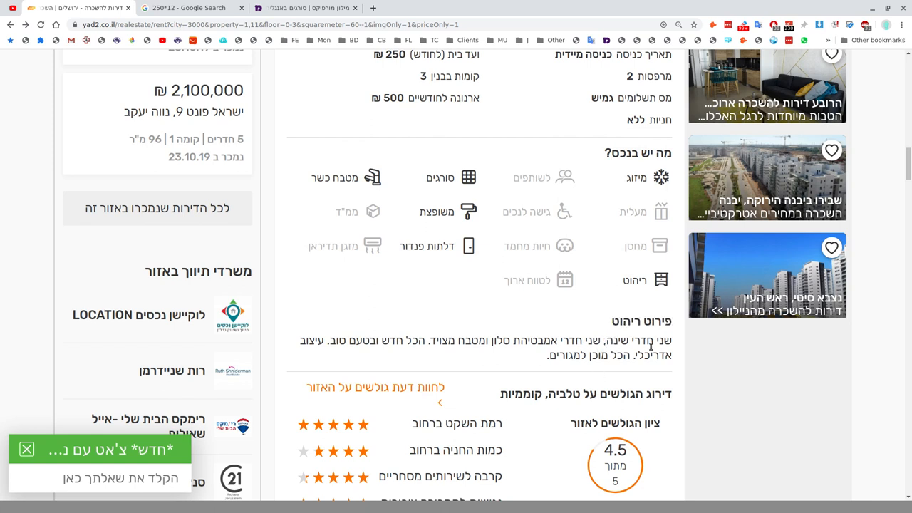
left_click_drag(667, 340, 563, 355)
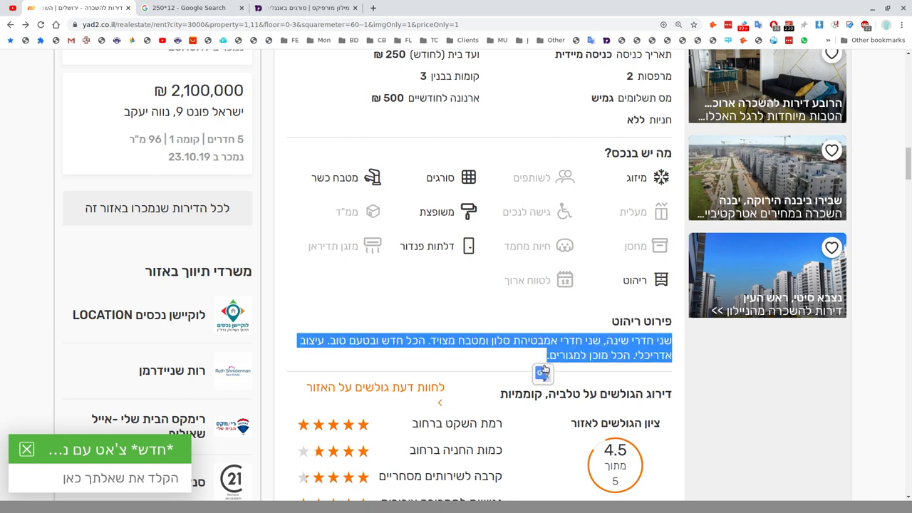
left_click(542, 373)
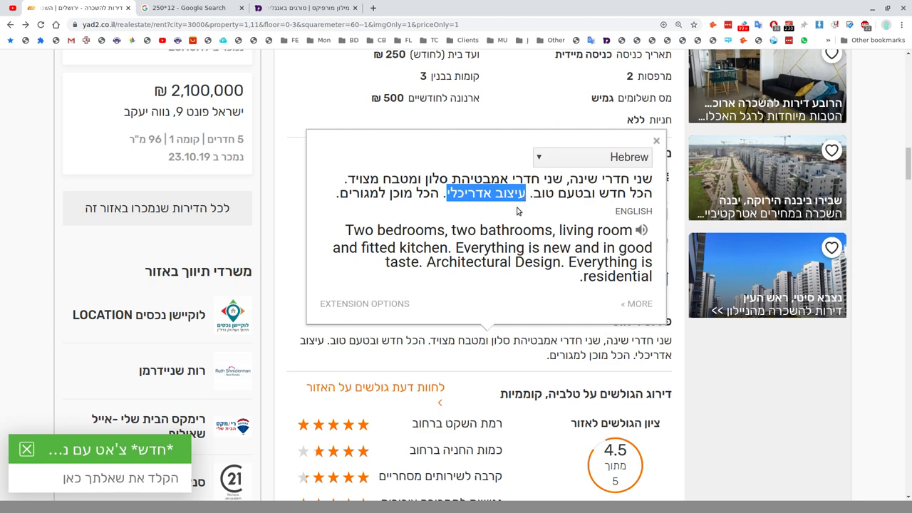
mouse_move(473, 240)
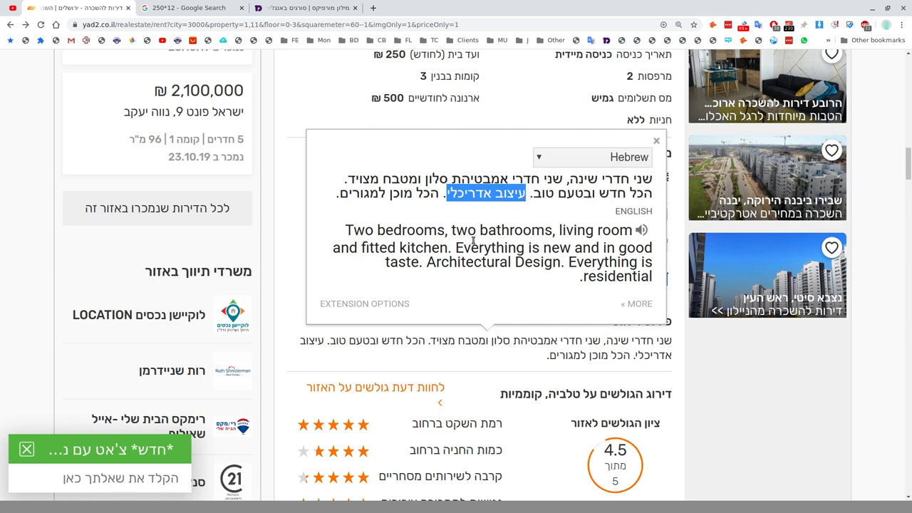
scroll("down", 3)
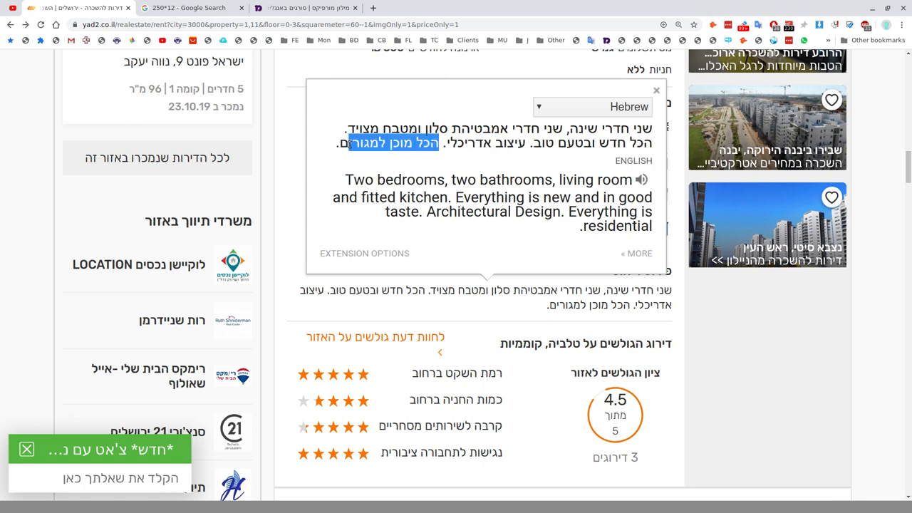
left_click(656, 89)
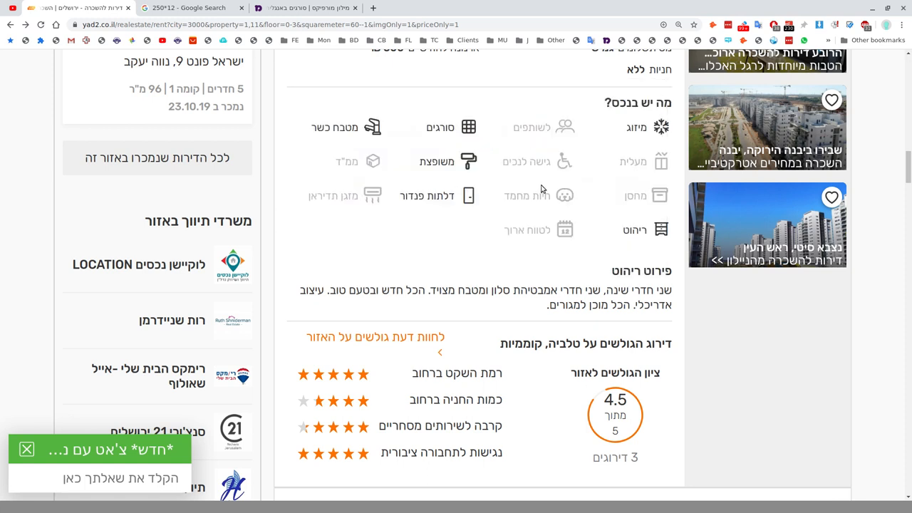
Scroll down and select the listing's ad number 61803085
scroll("down", 3)
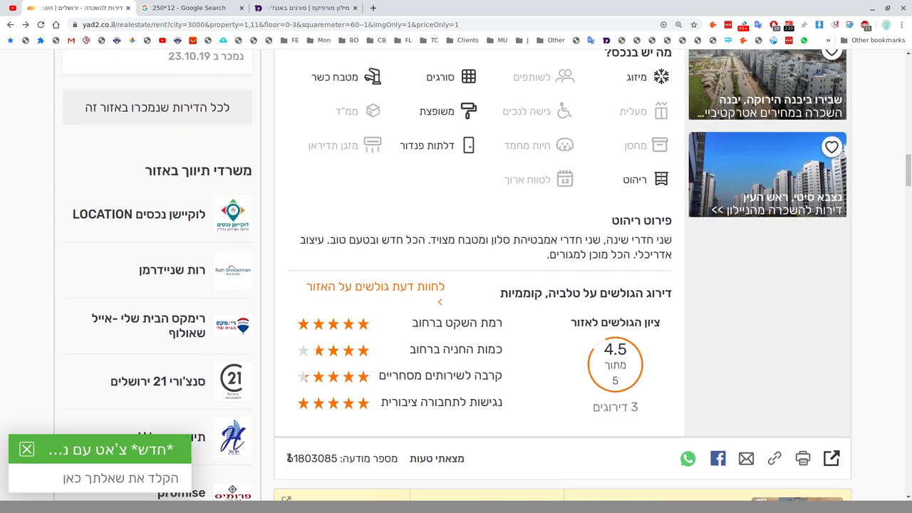
double_click(311, 459)
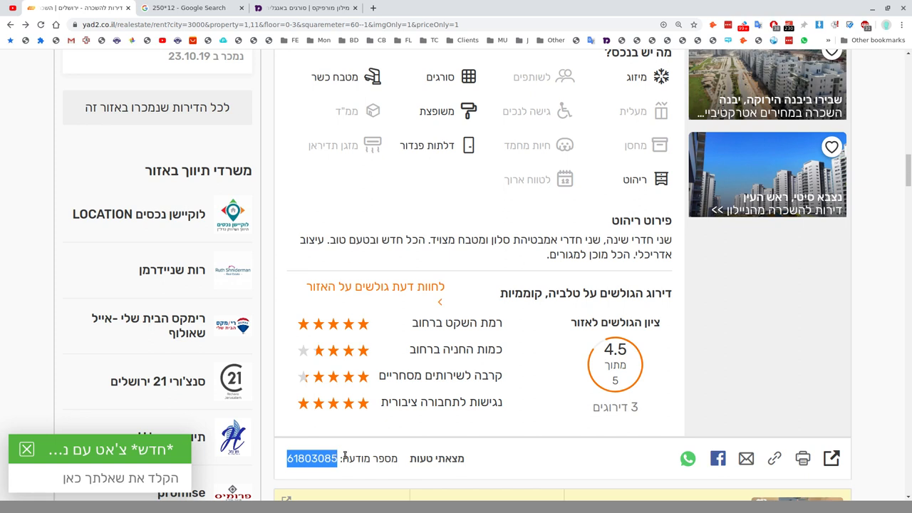
mouse_move(437, 458)
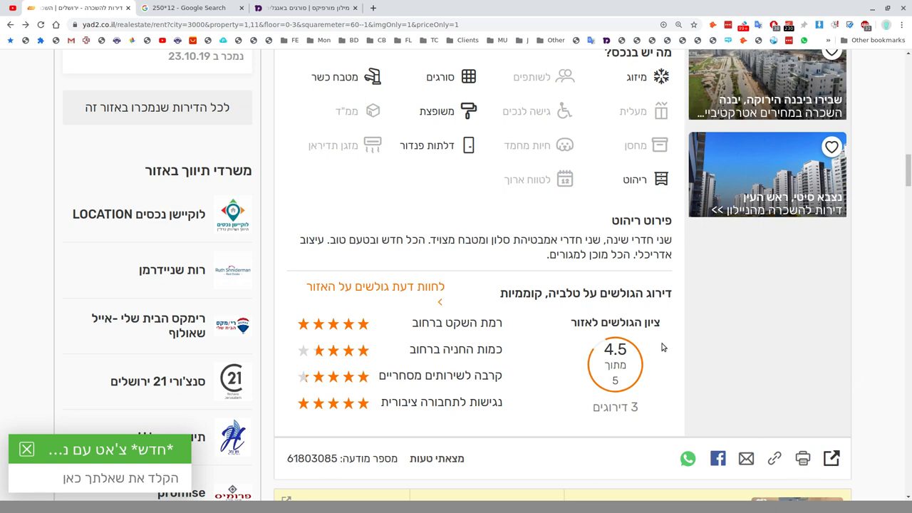
mouse_move(683, 311)
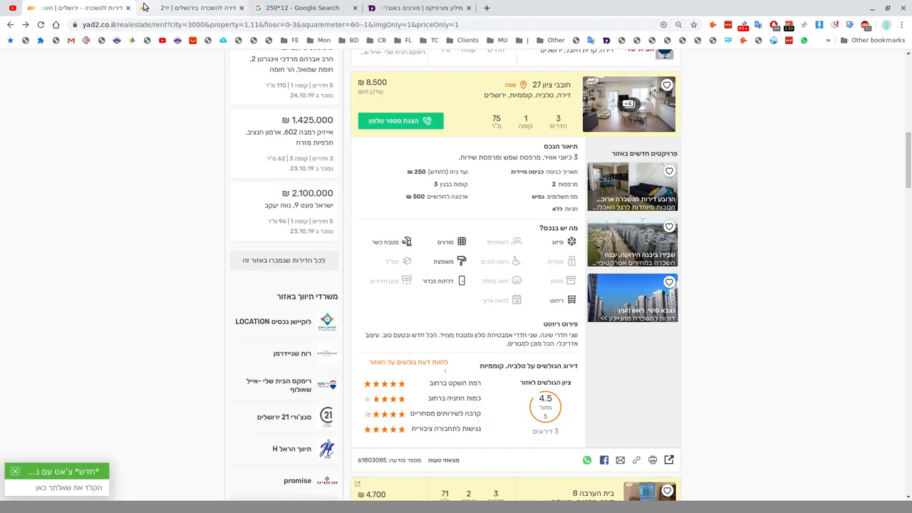
Select code 3en2c1 in the Mousepad note, then close the note and discard it
left_click(628, 103)
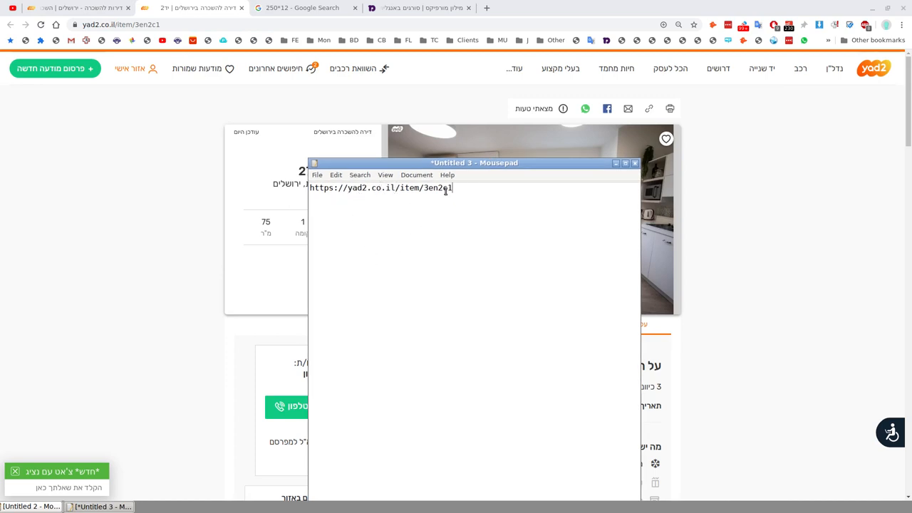
double_click(431, 188)
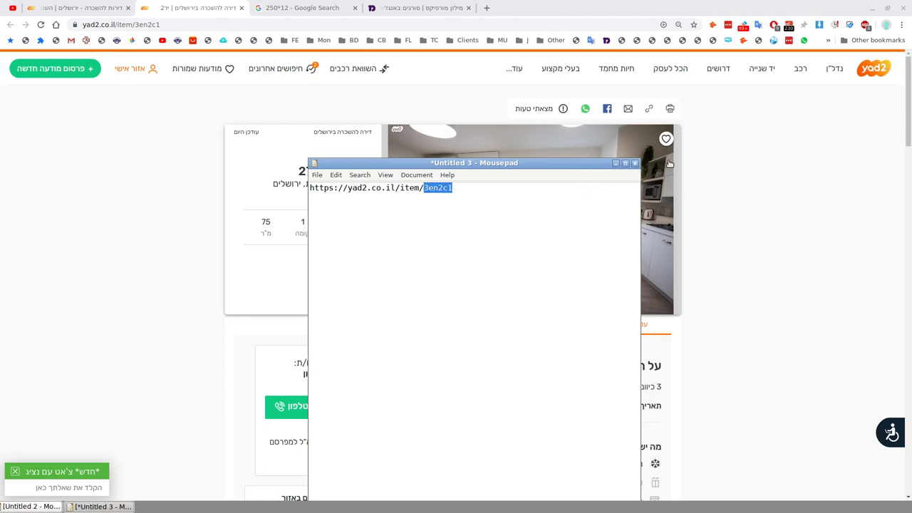
left_click(634, 164)
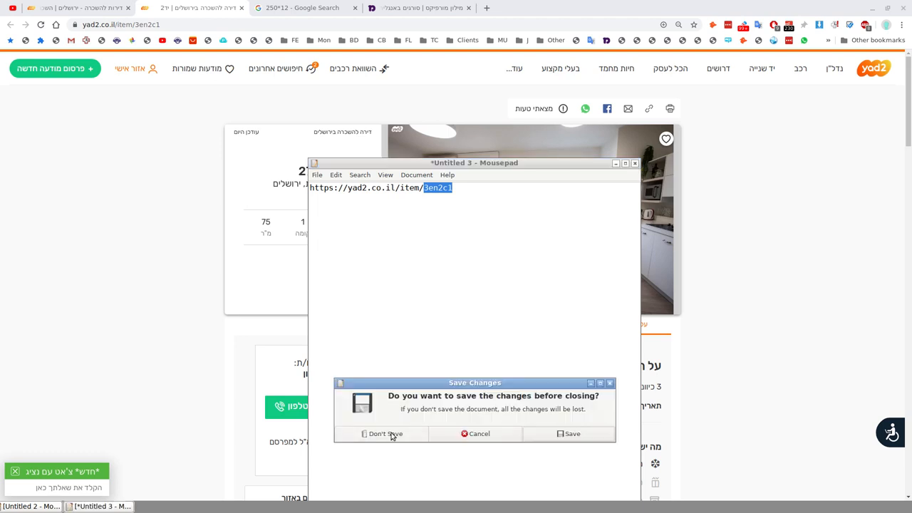
left_click(384, 433)
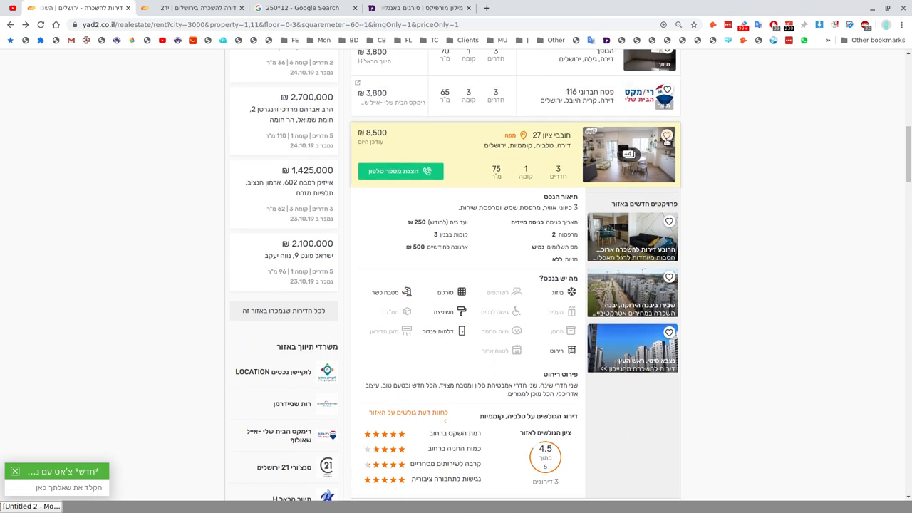
Copy the listing's share link yad2.co.il/s/c/3en2c1 and dismiss Chrome's pop-ups blocked bubble
scroll("down", 3)
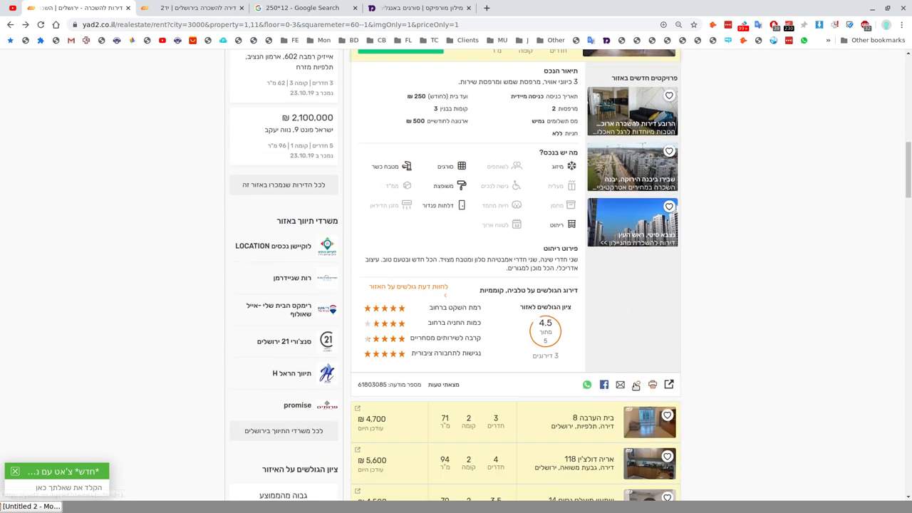
left_click(636, 385)
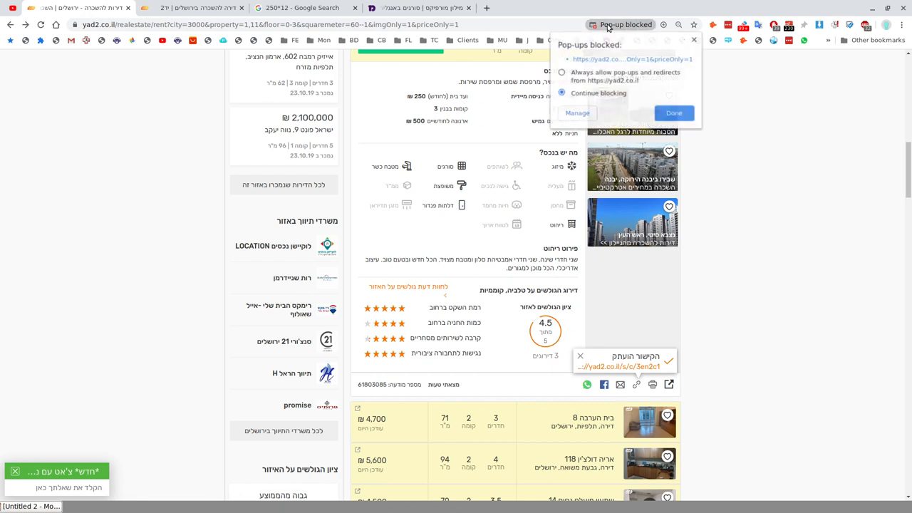
left_click(673, 113)
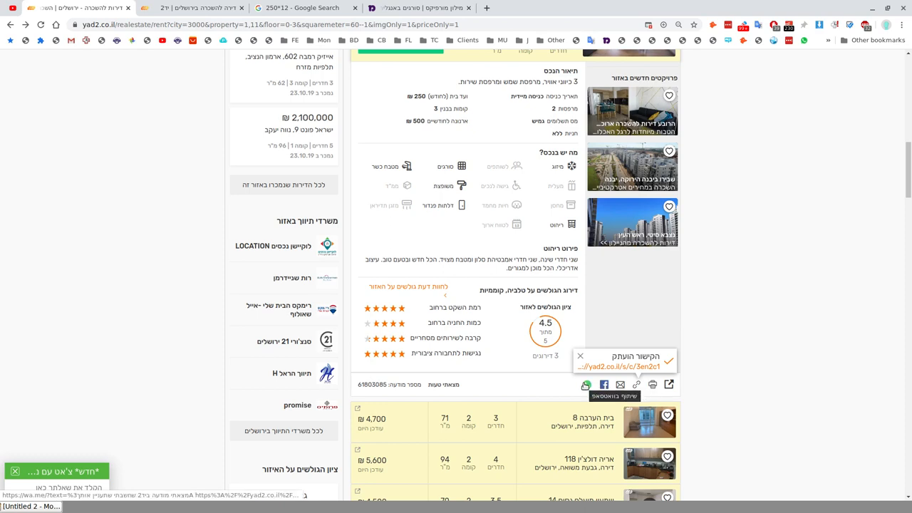
scroll("down", 3)
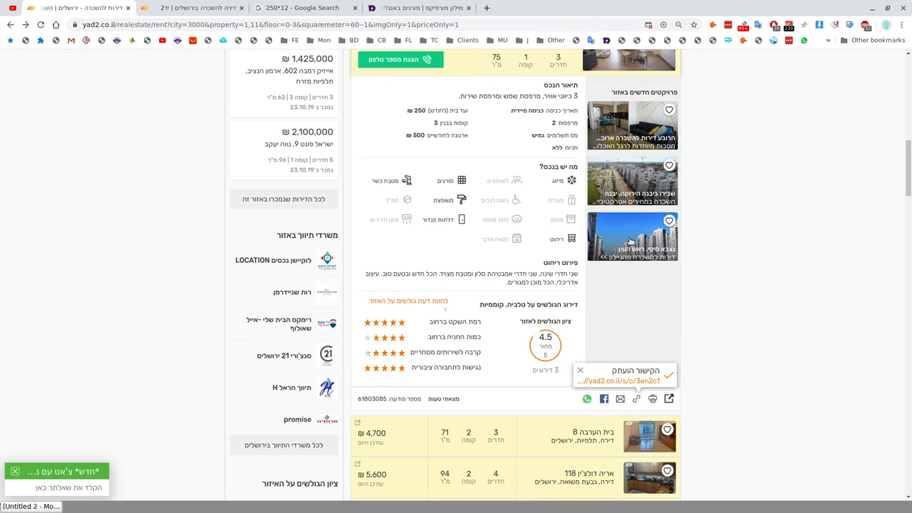
scroll("down", 3)
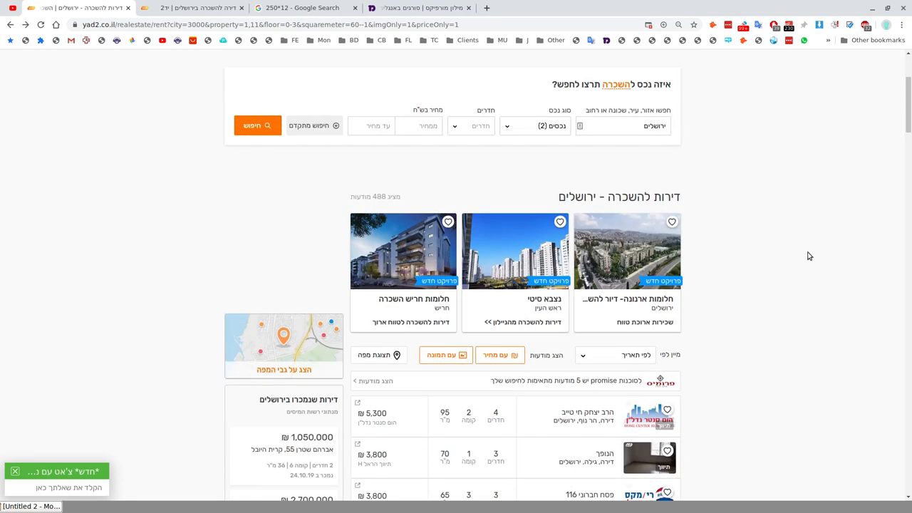
mouse_move(127, 333)
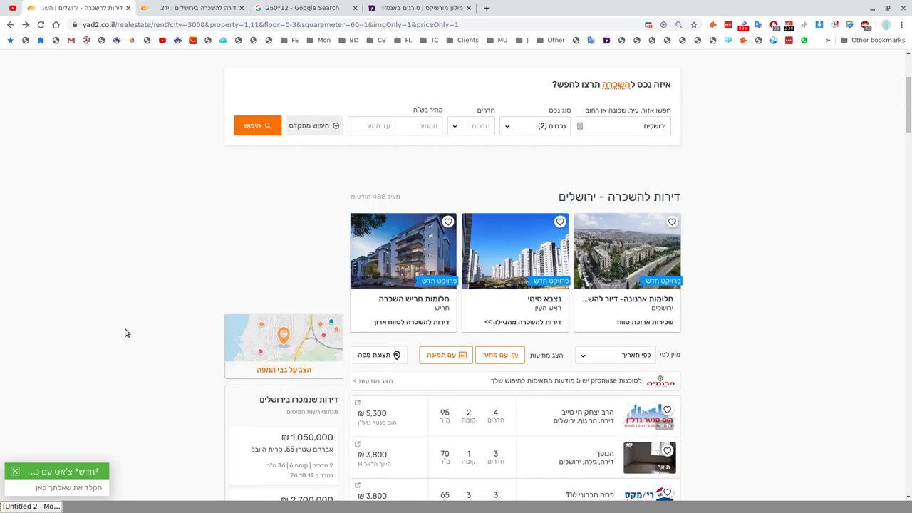
Open the Jerusalem rental results in map view and zoom into the neighbourhoods
scroll("down", 3)
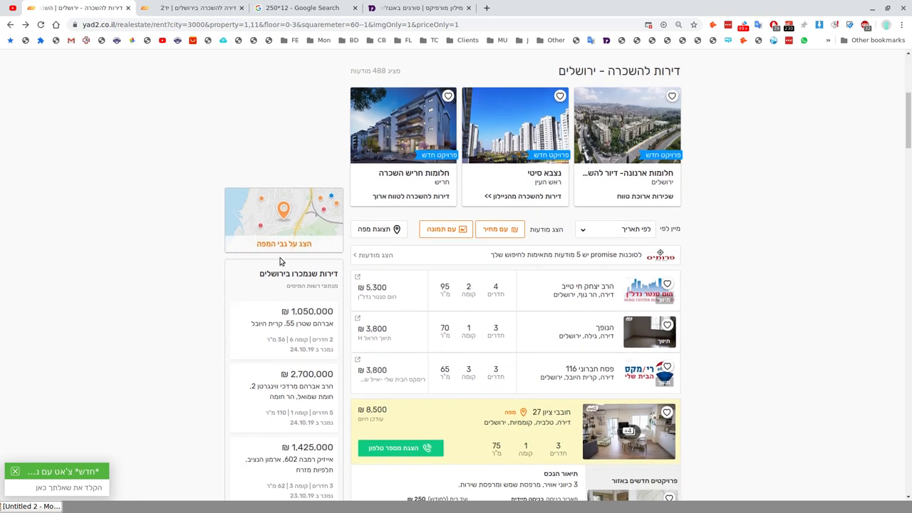
left_click(284, 243)
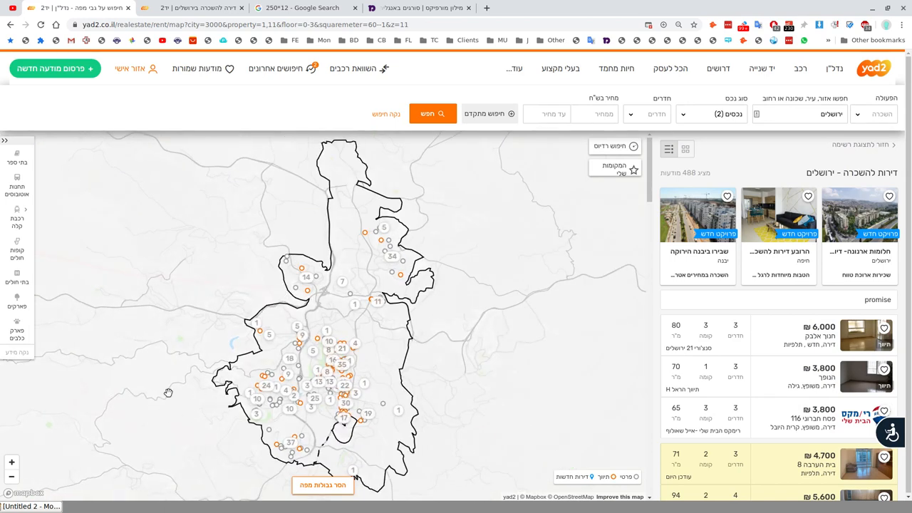
mouse_move(296, 412)
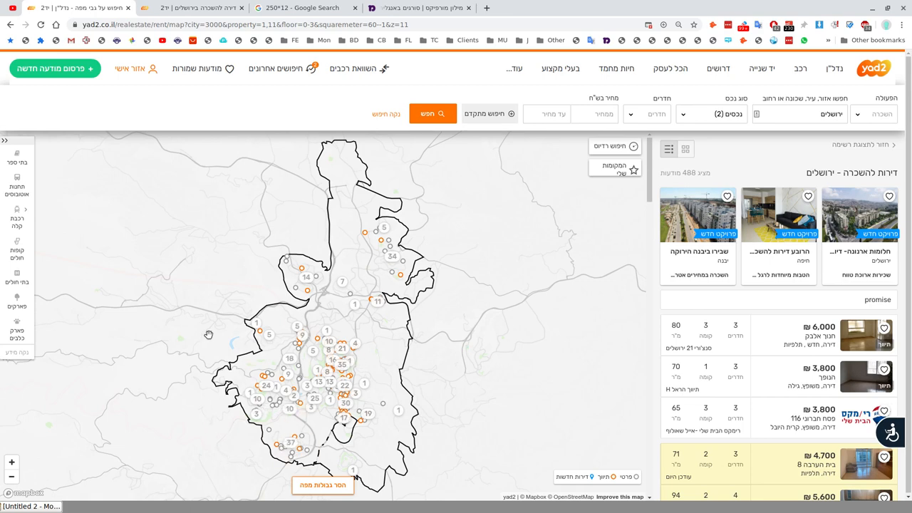
mouse_move(538, 351)
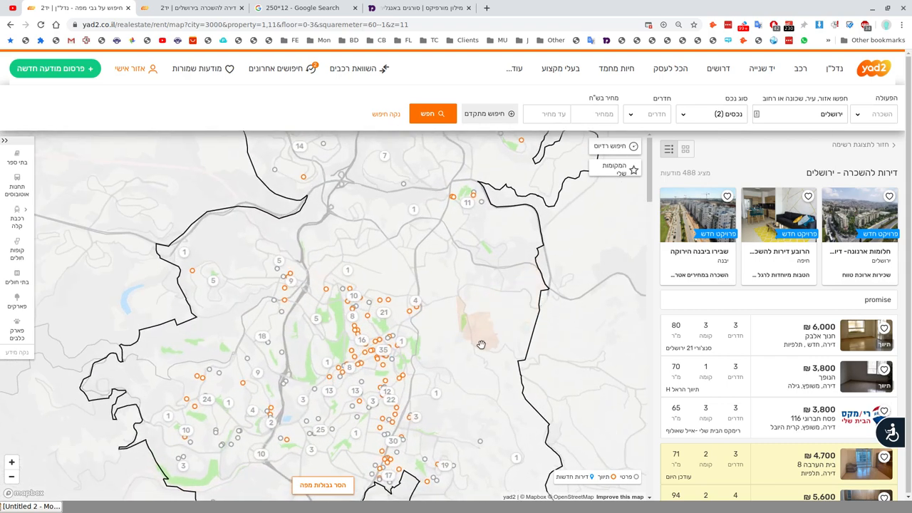
scroll("down", 3)
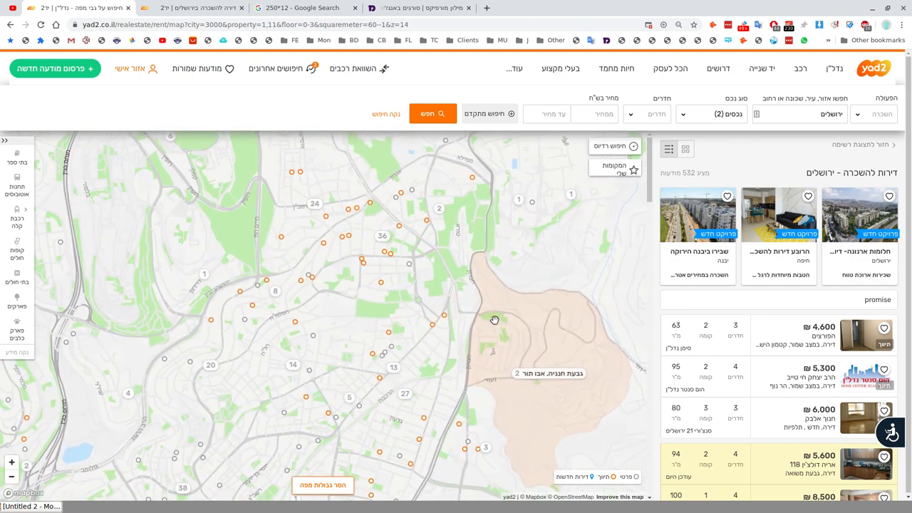
Pan to Emek Refaim–German Colony and open the 6,000 ₪ listing (3 rooms, 80 m²)
left_click_drag(495, 320, 407, 407)
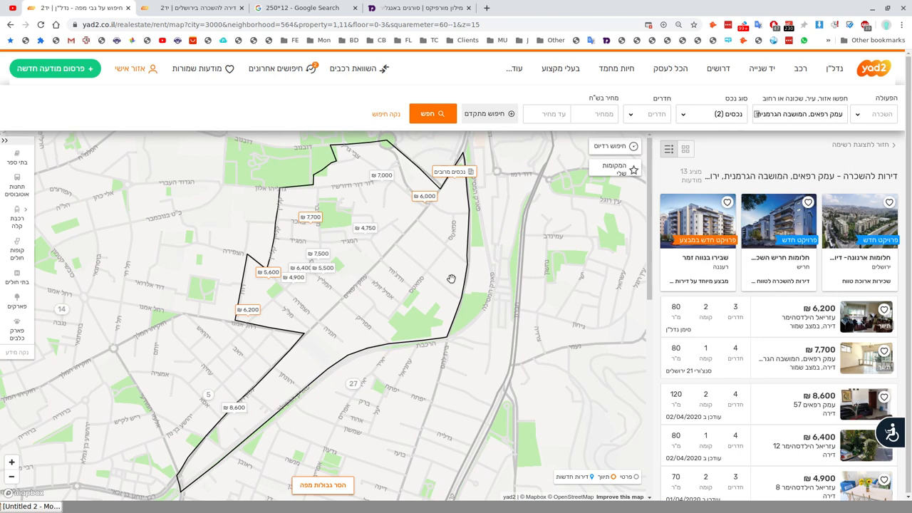
mouse_move(424, 183)
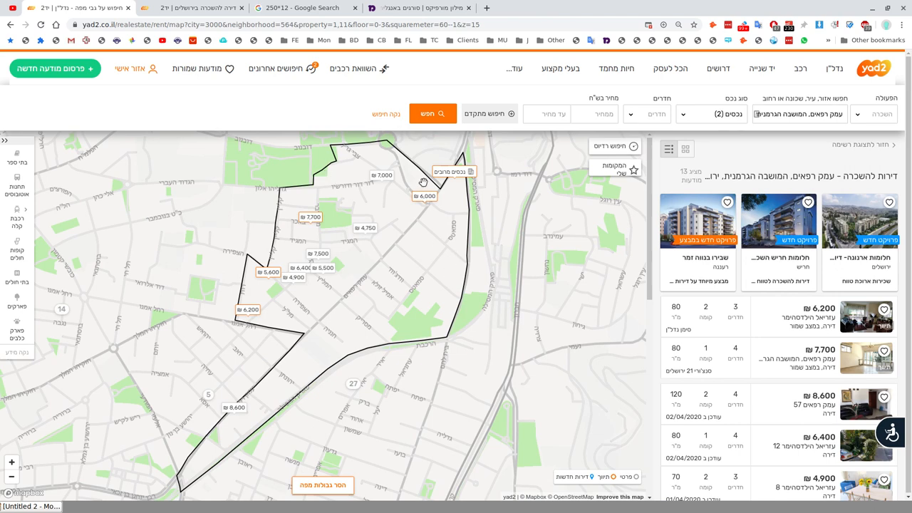
mouse_move(392, 214)
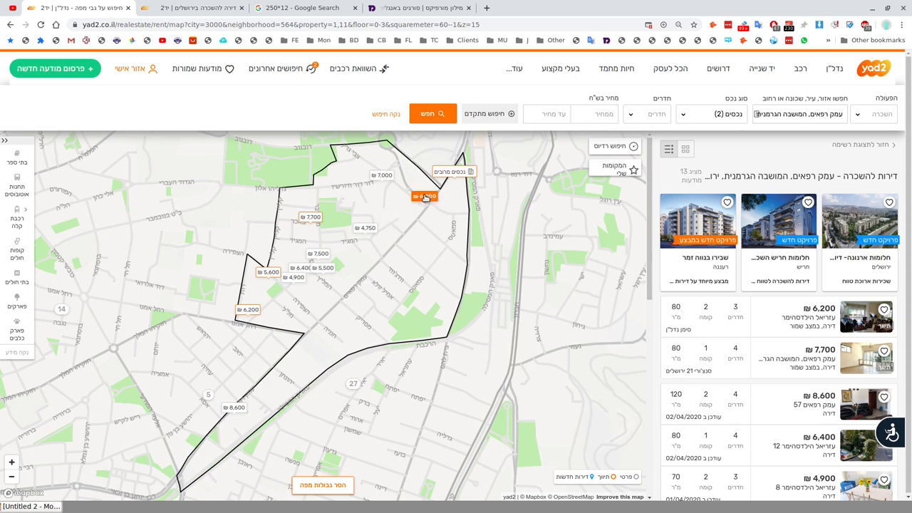
left_click(424, 196)
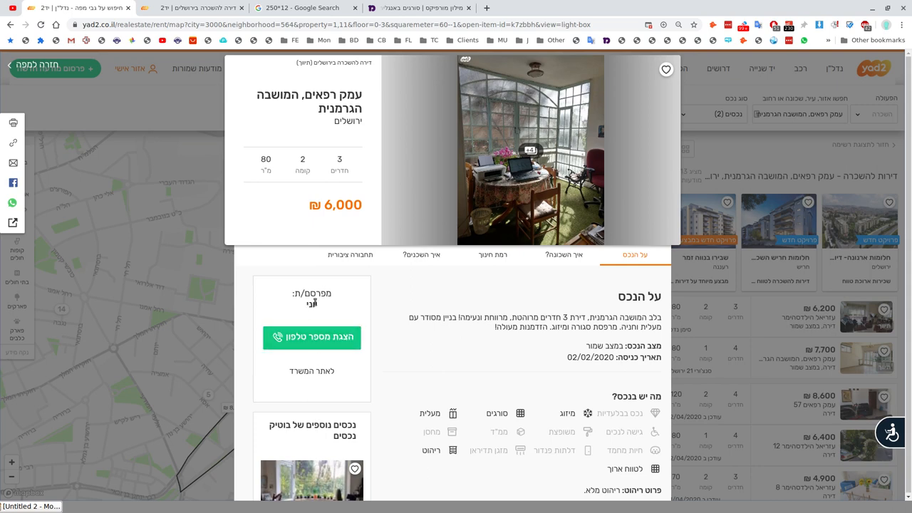
Reveal the 6,000 ₪ listing's advertiser phone number, then close it back to the map
double_click(311, 293)
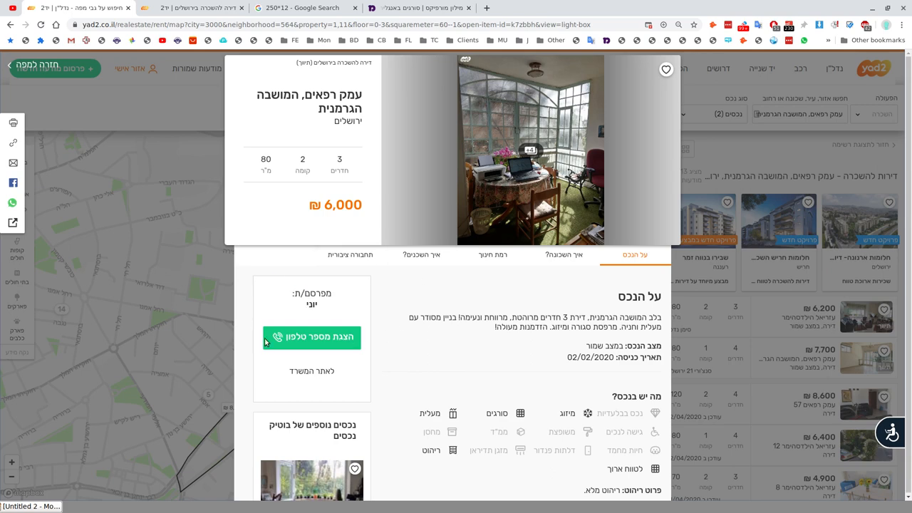
mouse_move(314, 317)
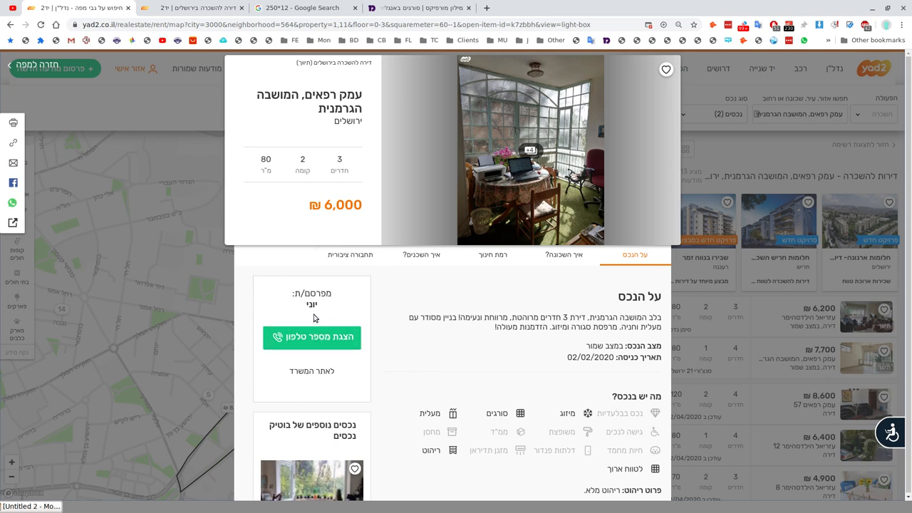
double_click(313, 293)
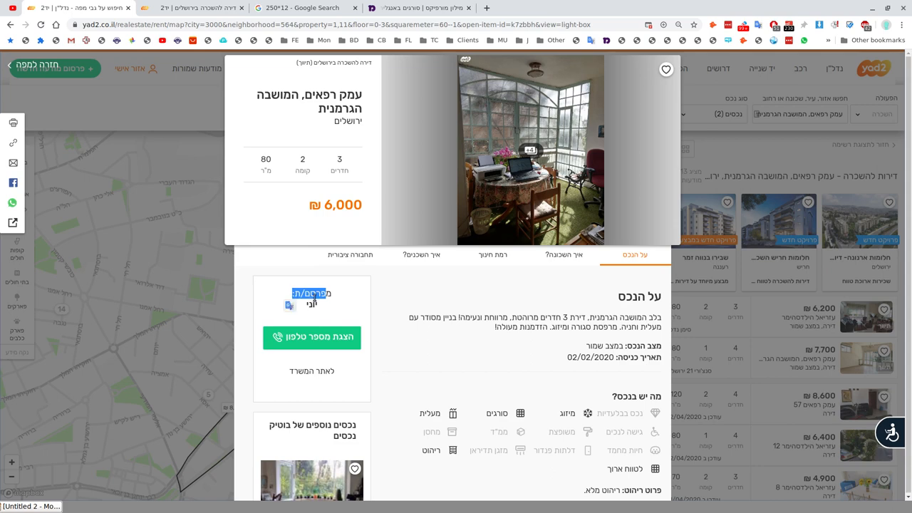
left_click(312, 337)
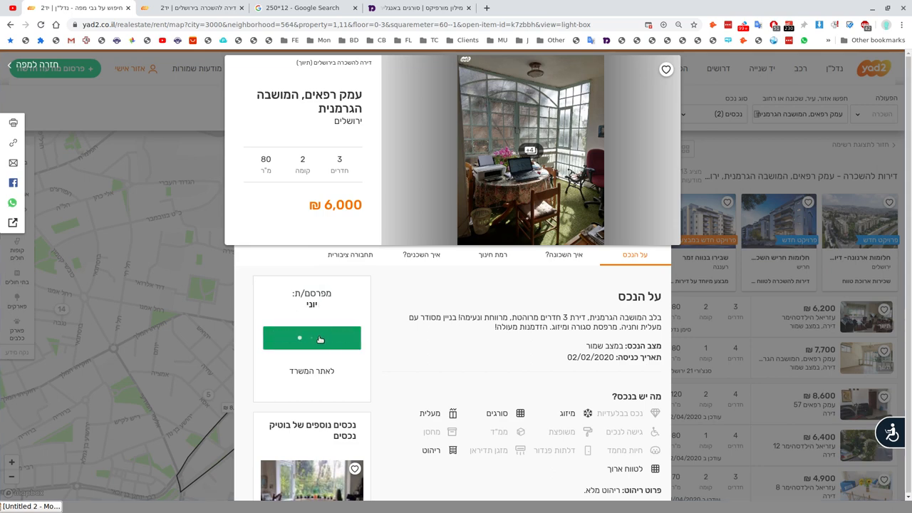
left_click(311, 337)
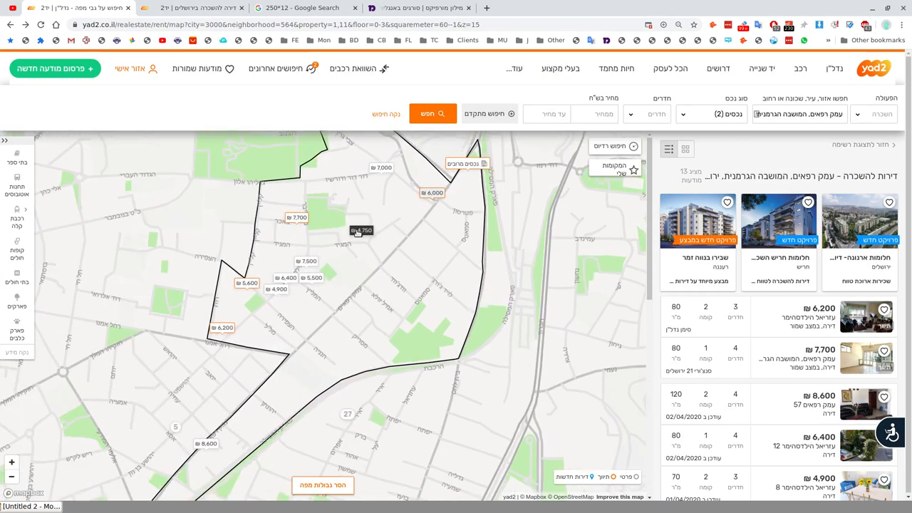
left_click(362, 231)
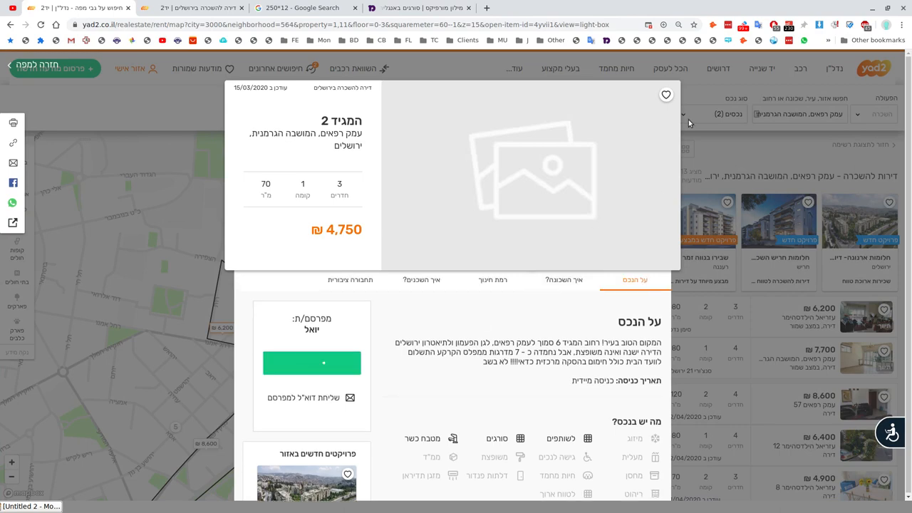
left_click(666, 95)
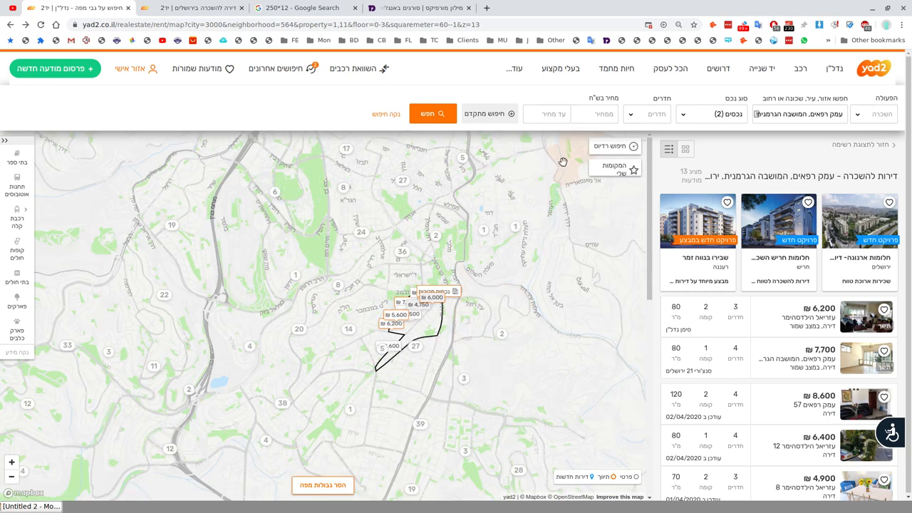
left_click(853, 69)
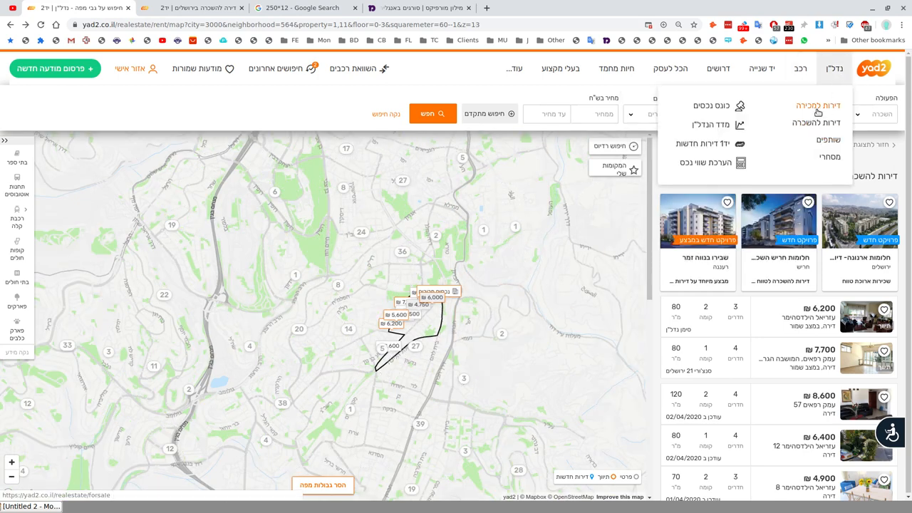
left_click(815, 105)
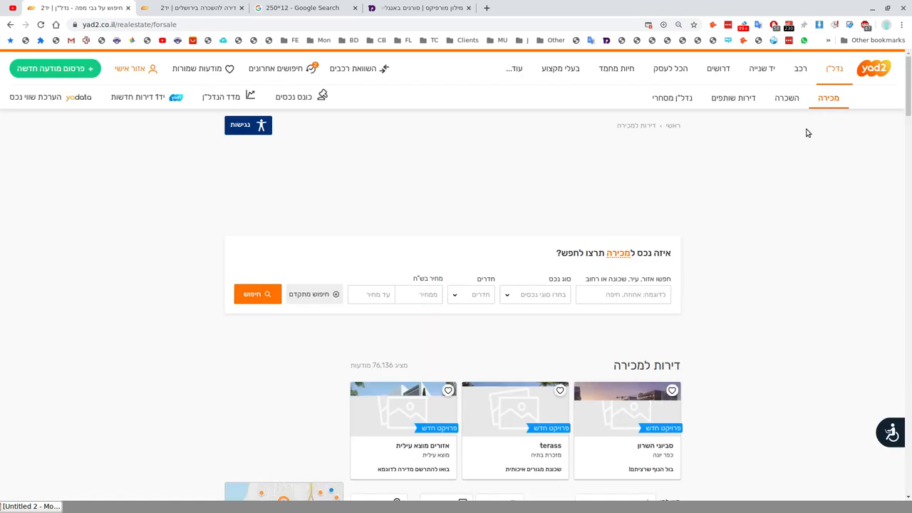
Show the 76,136 for-sale apartment ads on the countrywide map and open the רכב menu
scroll("down", 3)
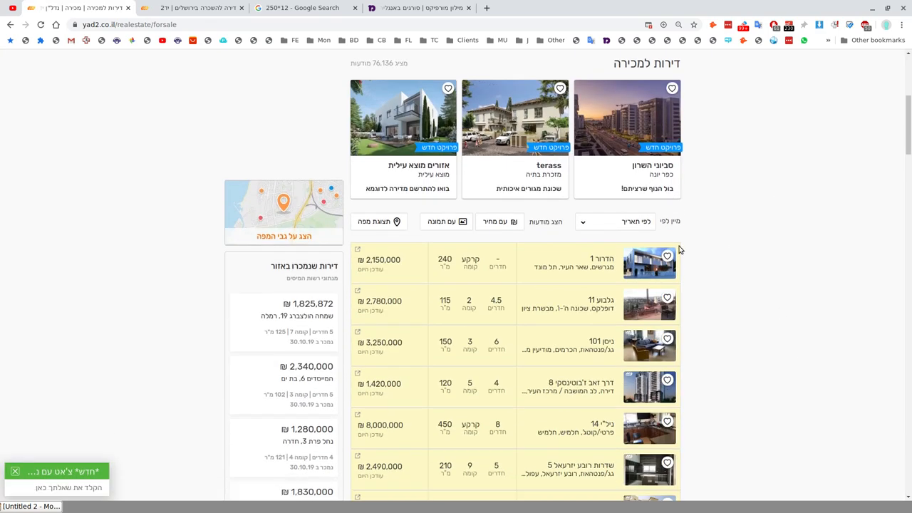
left_click(283, 211)
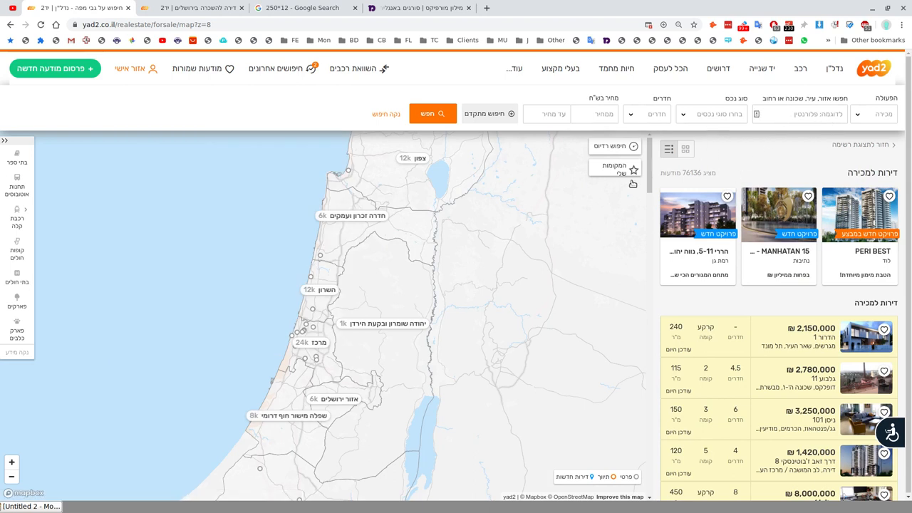
left_click(799, 68)
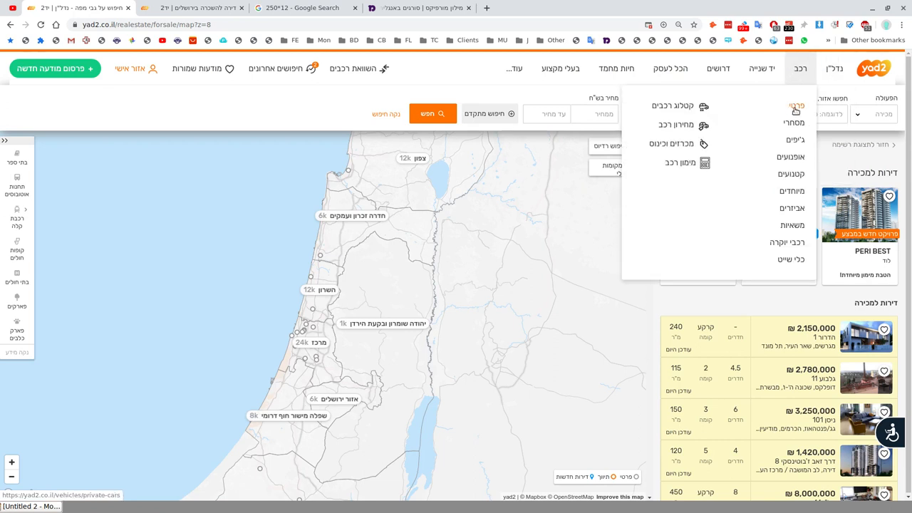
Open the private-cars search (23,976 ads) and tick אופל in the יצרן dropdown
left_click(796, 107)
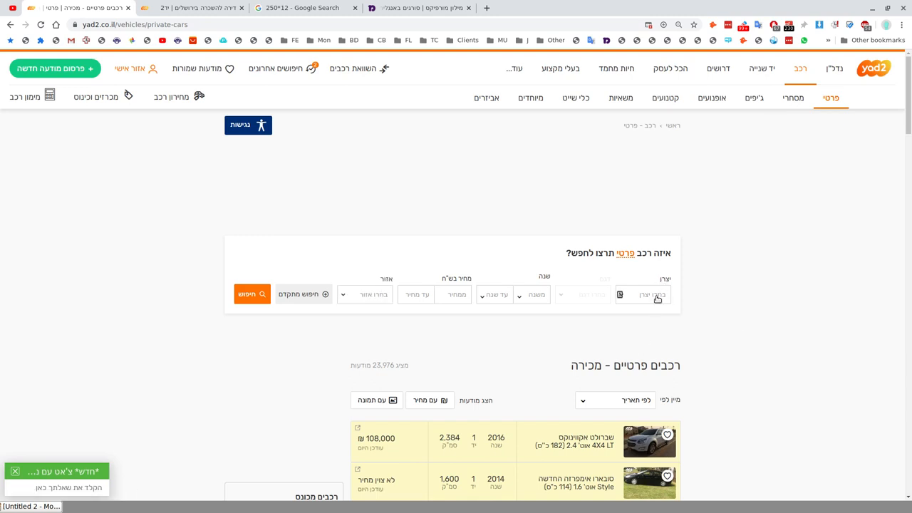
left_click(642, 295)
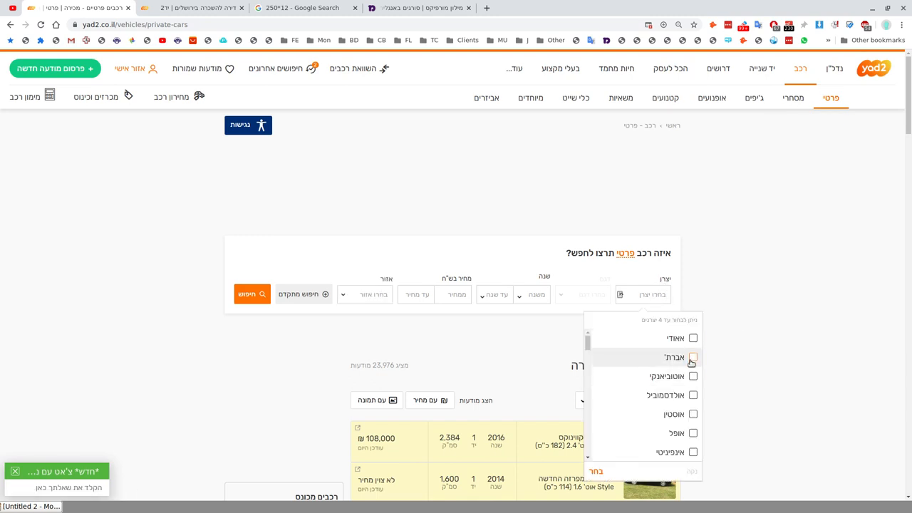
left_click(692, 433)
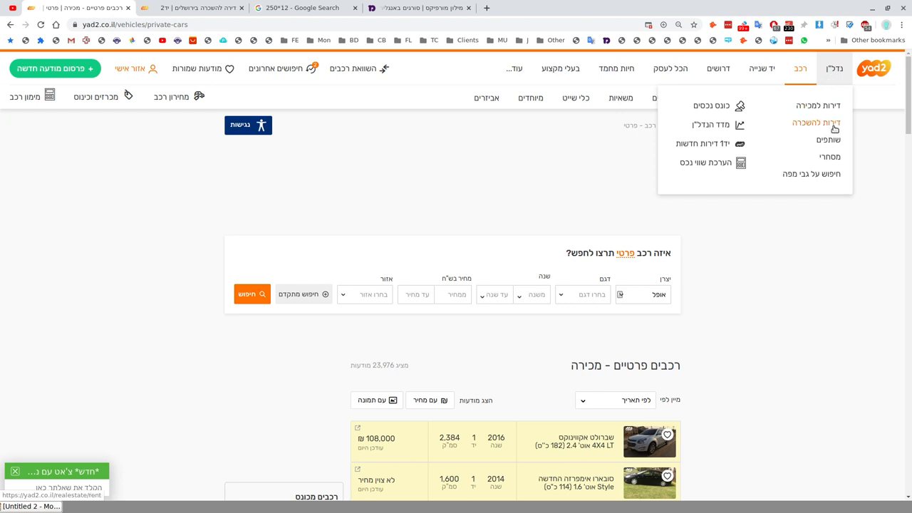
Go to rentals, switch to the דירות שותפים tab, and open the שותפים dropdown
left_click(815, 122)
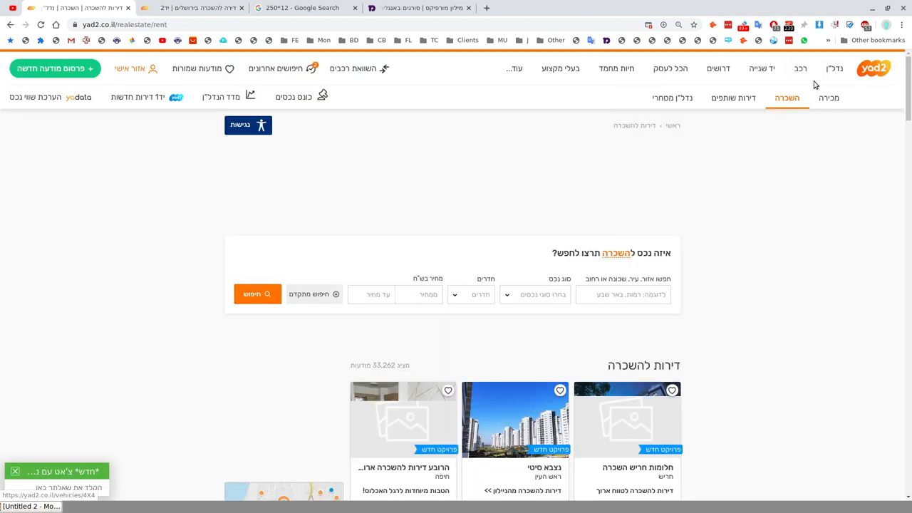
left_click(733, 98)
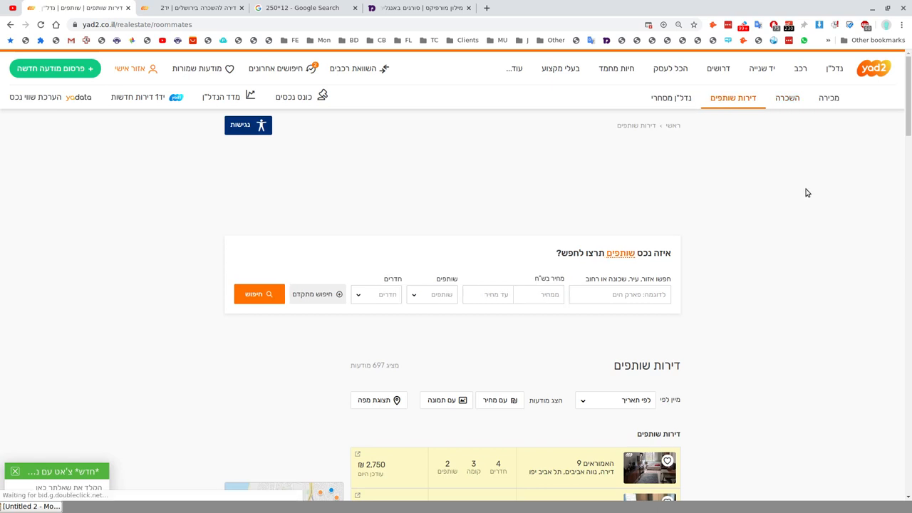
left_click(431, 193)
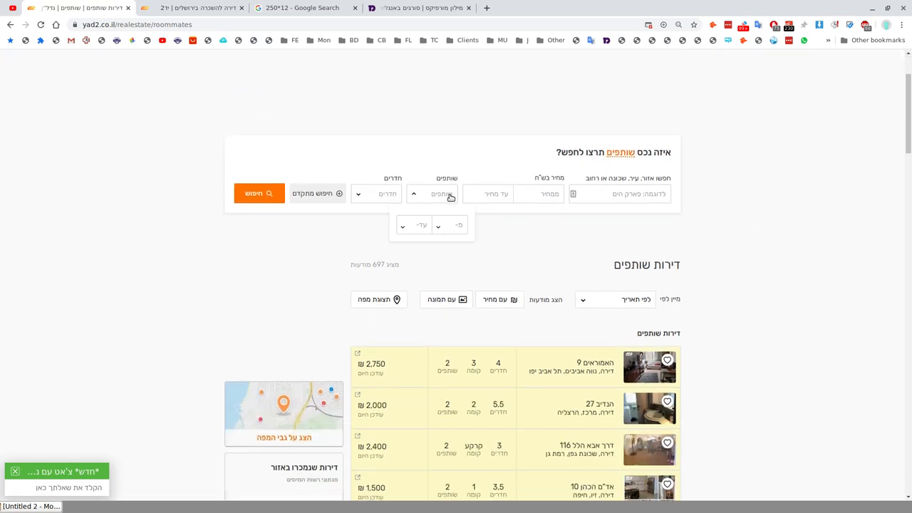
mouse_move(540, 227)
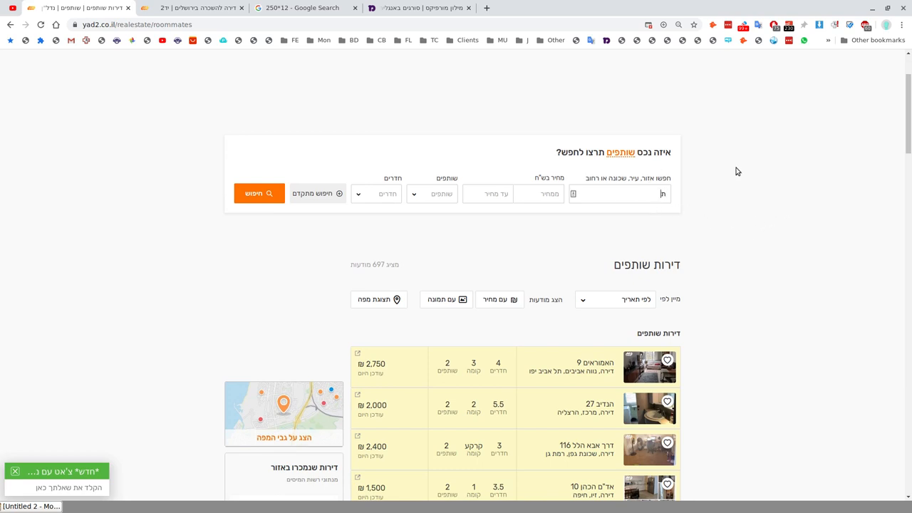
Search Tel Aviv roommate ads priced 3,000–6,000 ₪ with 2–3 flatmates, yielding 68 ads
type("תל אביב יפו")
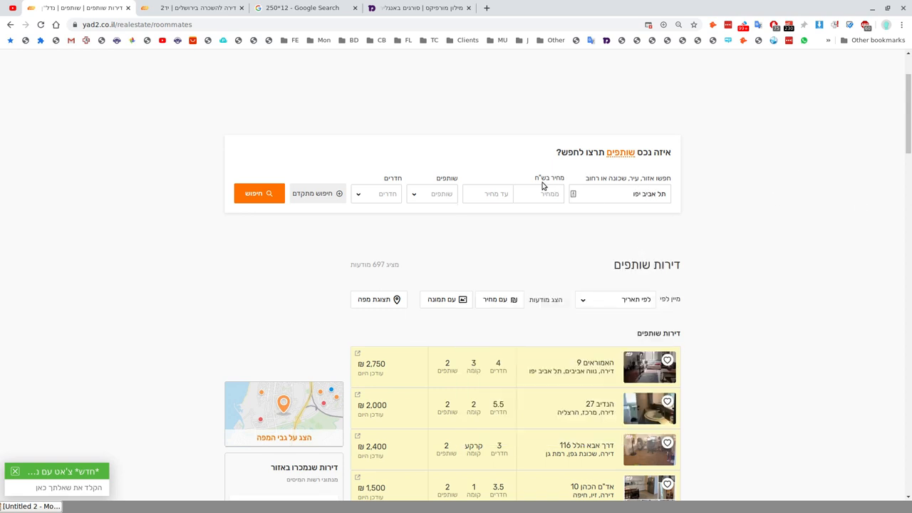
left_click(538, 193)
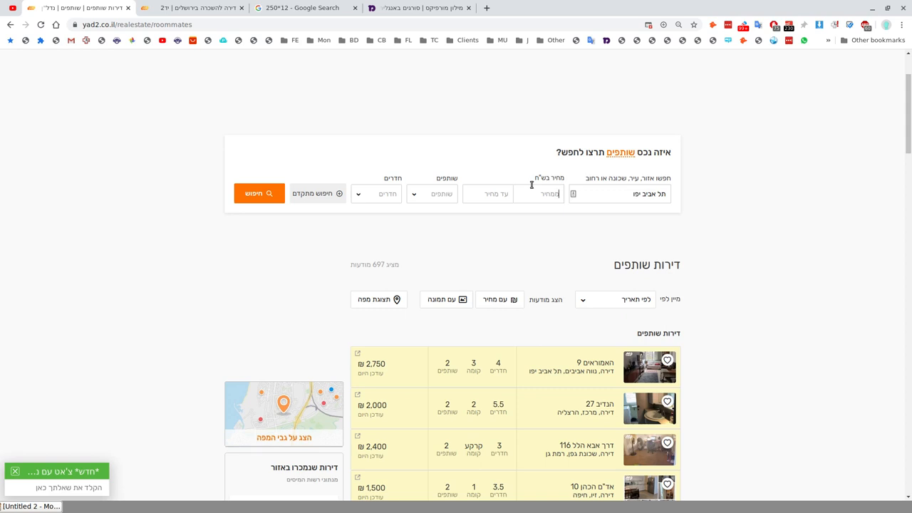
type("300")
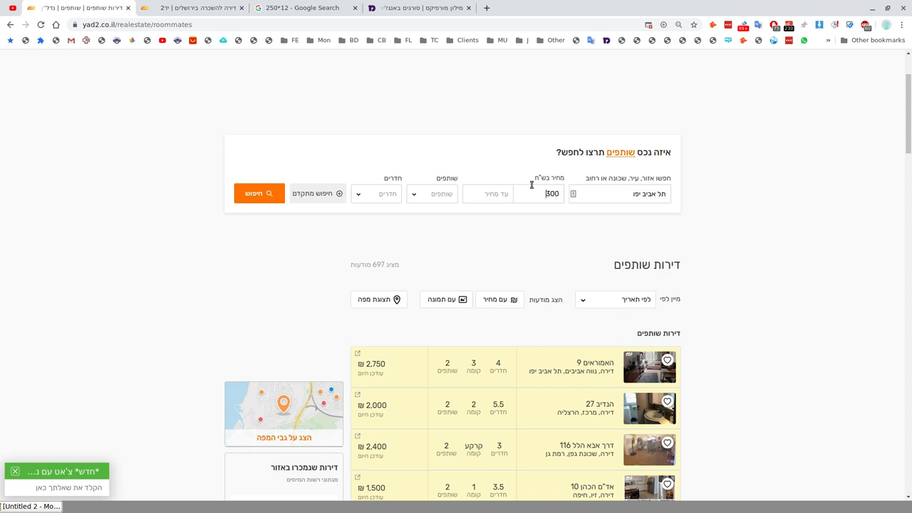
type("5.00")
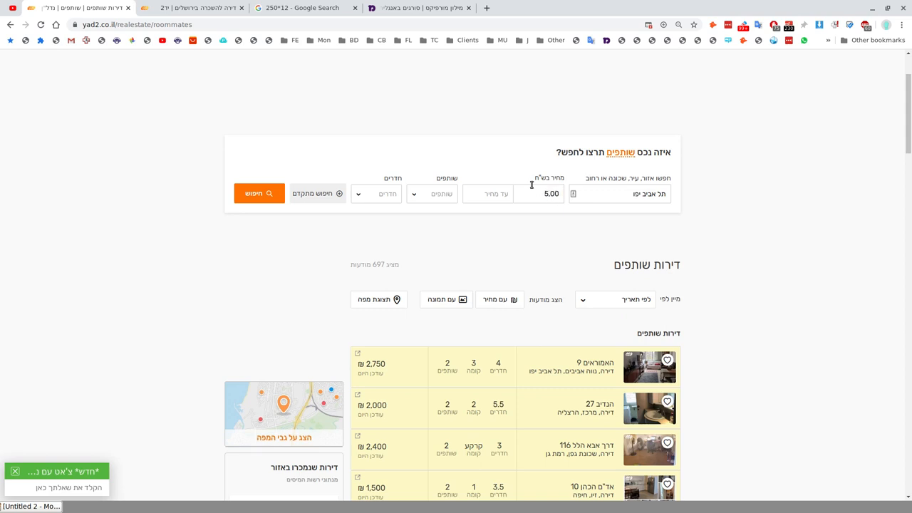
type("3,000")
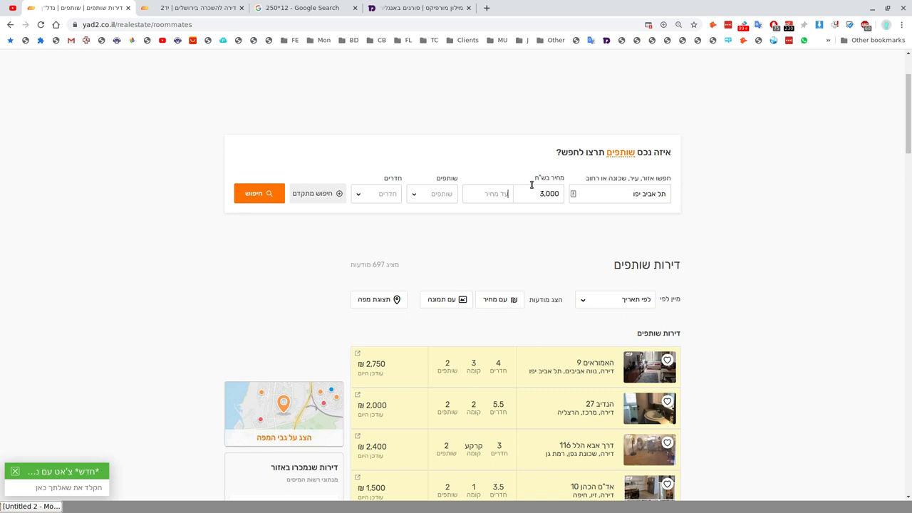
type("6,000")
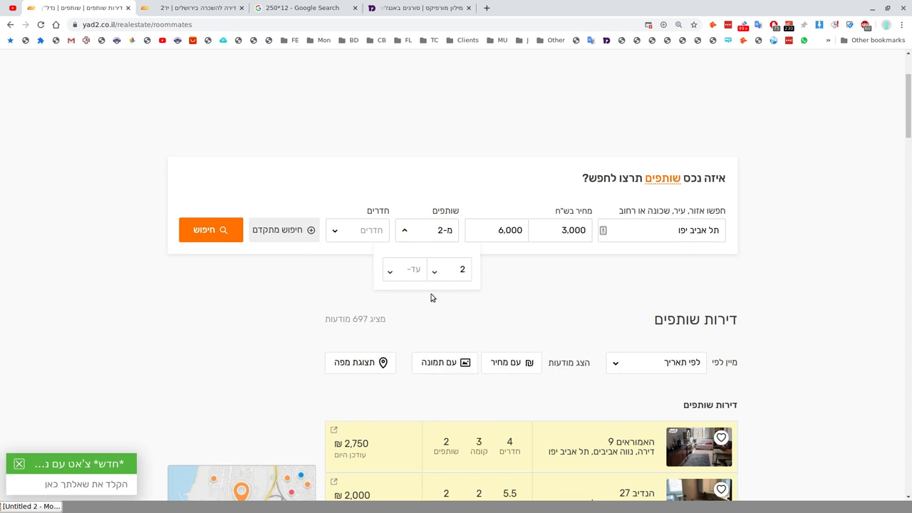
left_click(414, 270)
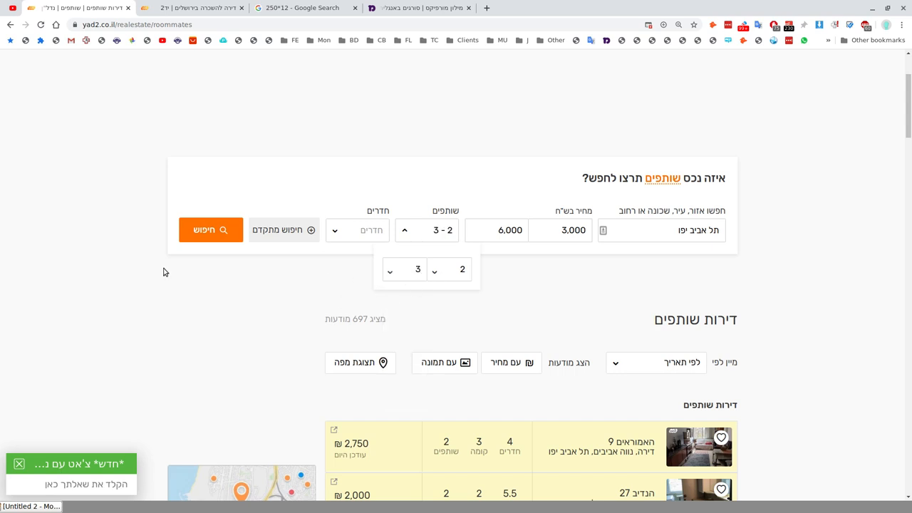
mouse_move(449, 270)
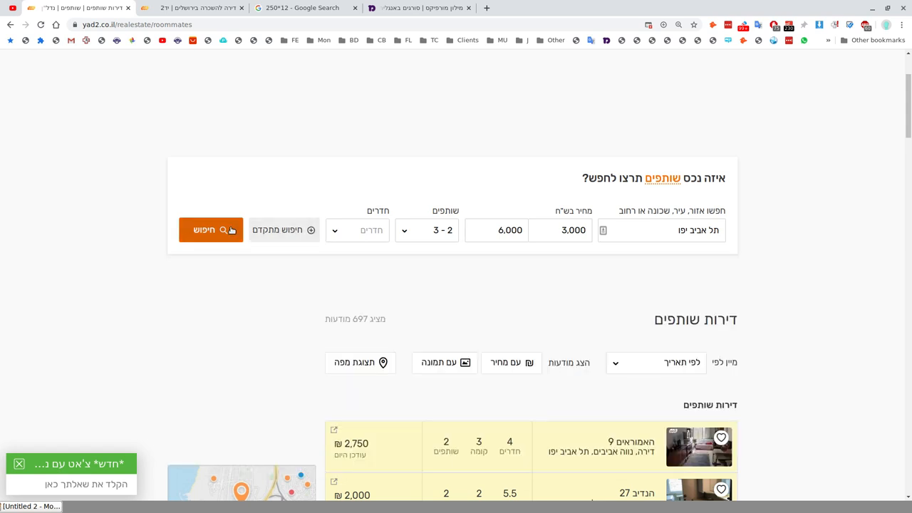
left_click(210, 230)
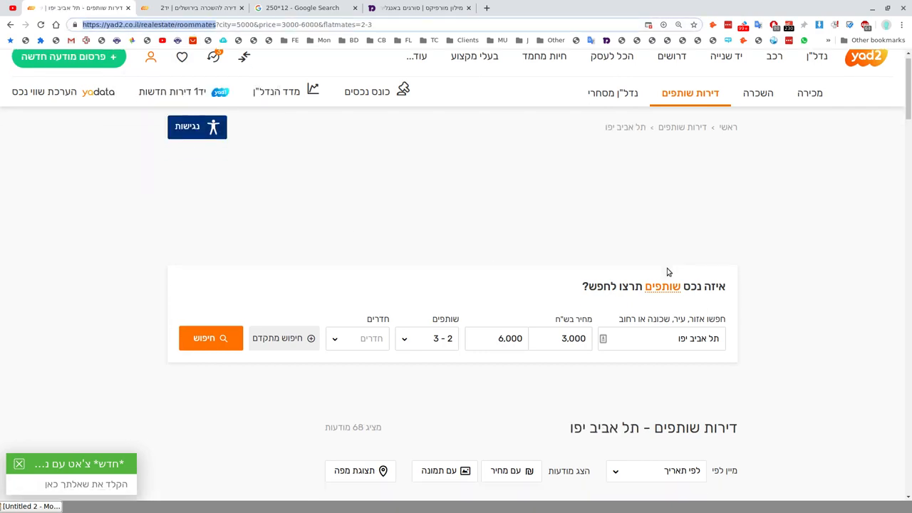
scroll("down", 3)
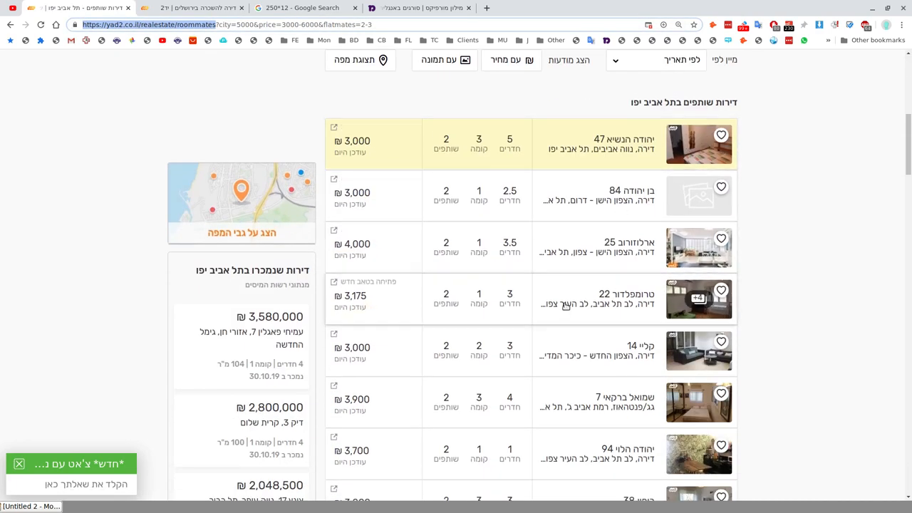
mouse_move(610, 202)
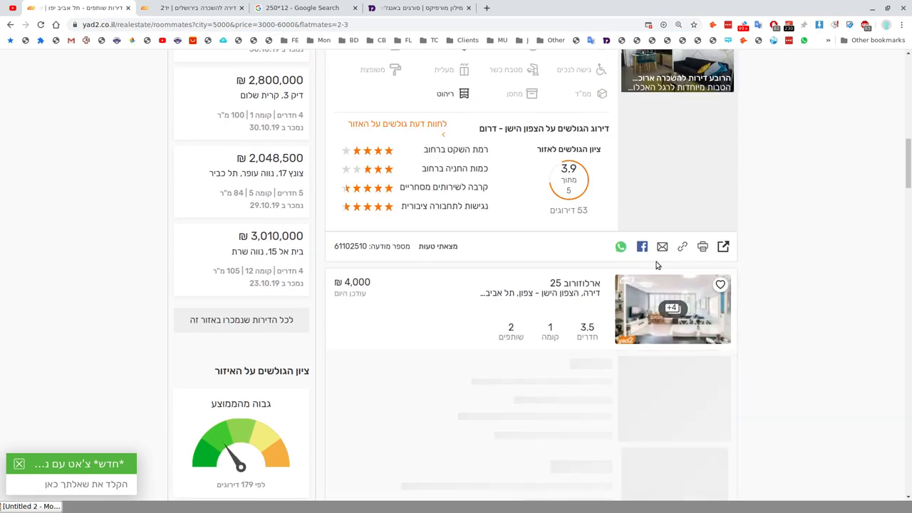
scroll("down", 3)
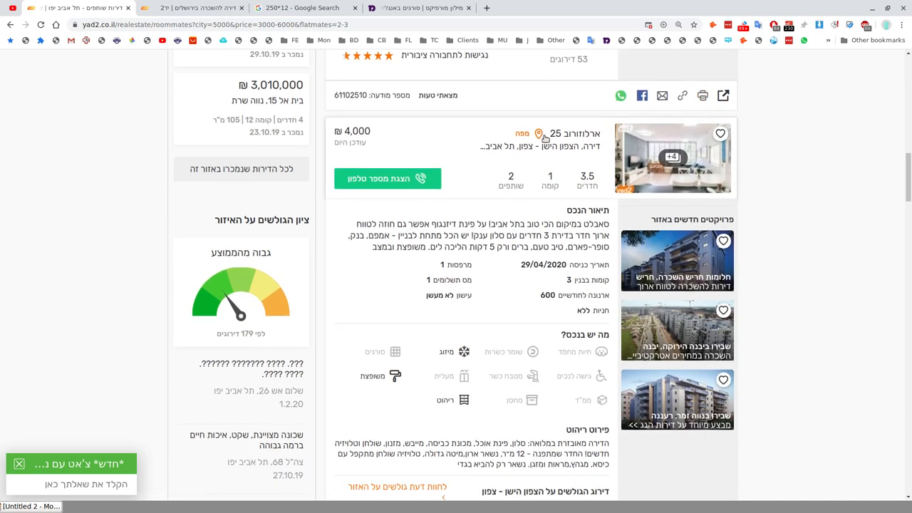
left_click(522, 134)
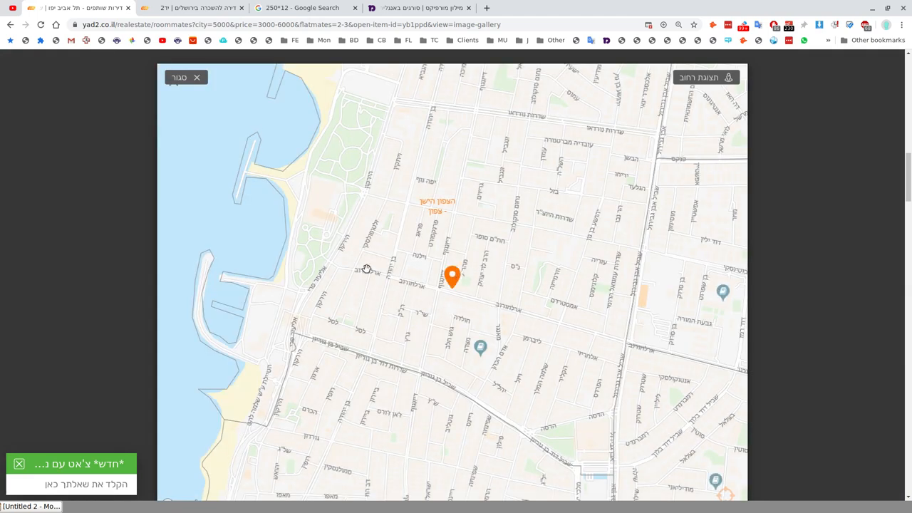
left_click(197, 77)
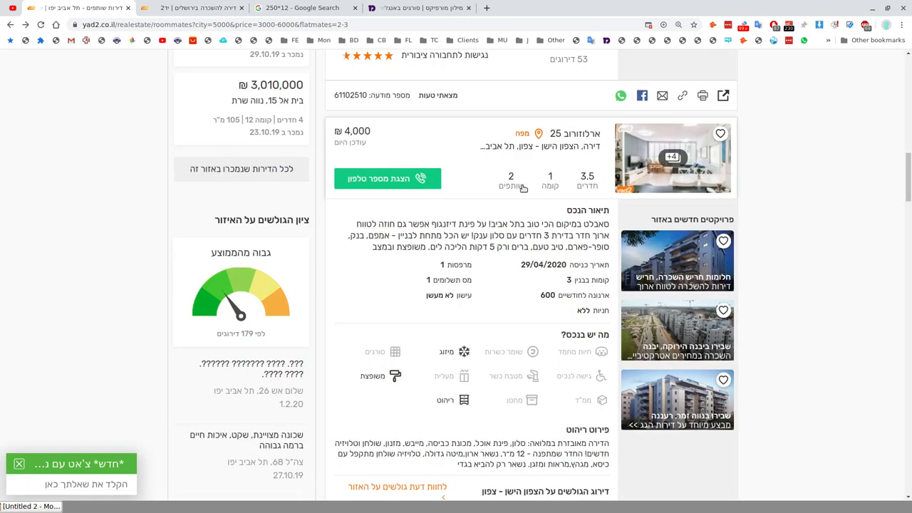
left_click(387, 178)
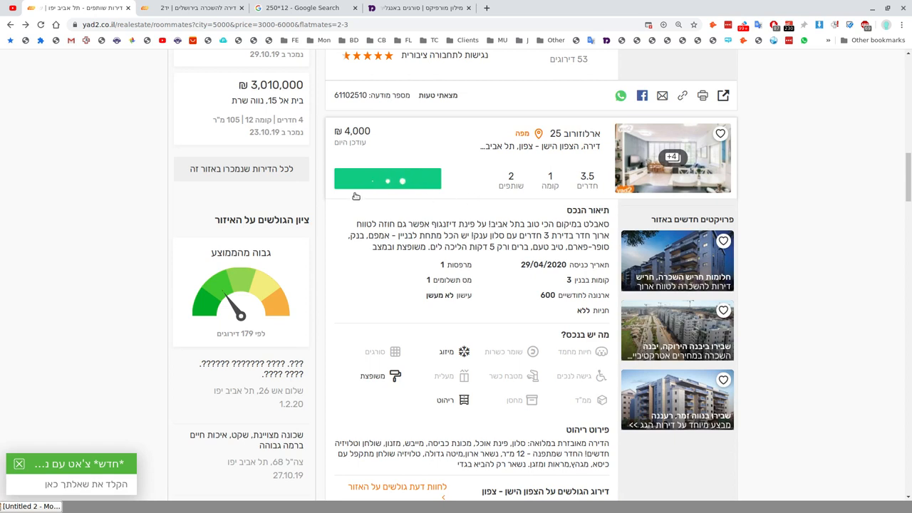
left_click(388, 178)
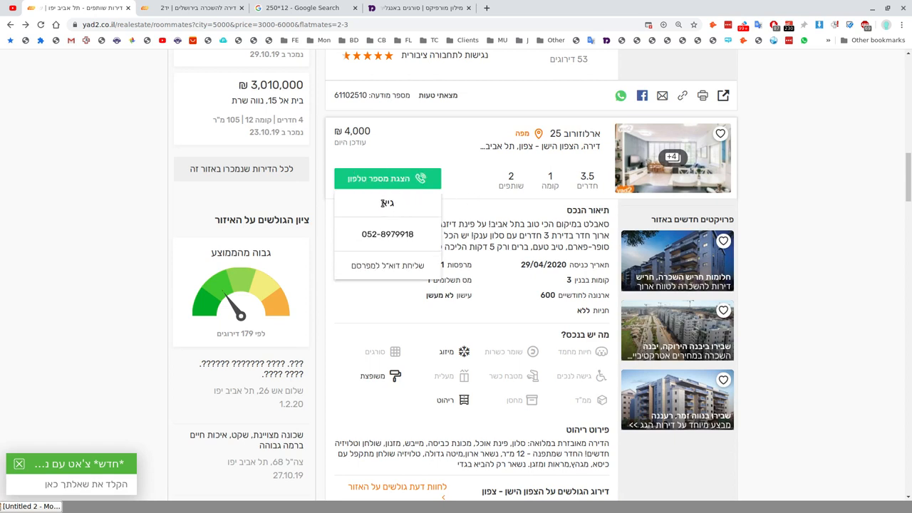
scroll("down", 3)
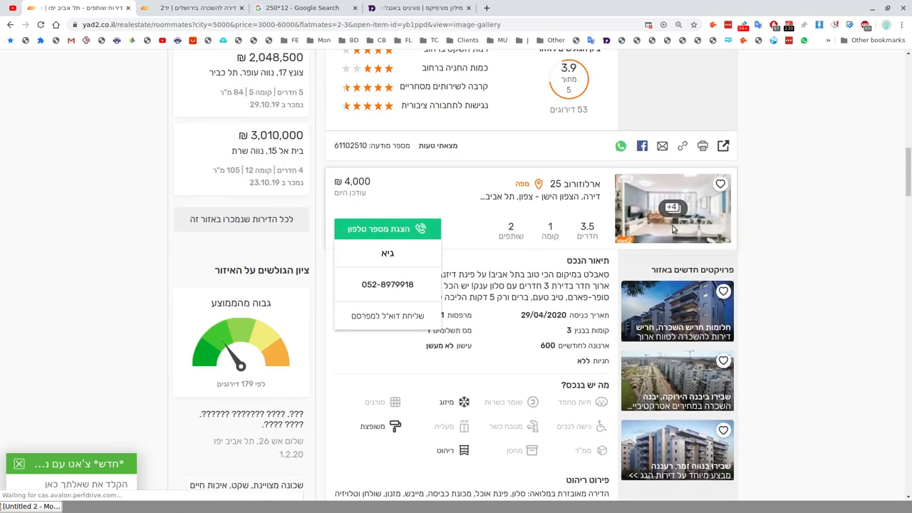
left_click(672, 207)
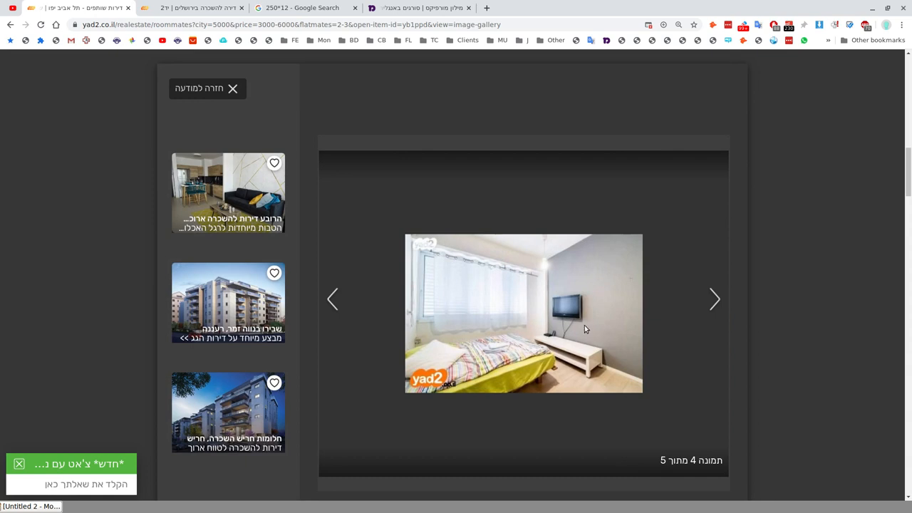
mouse_move(586, 241)
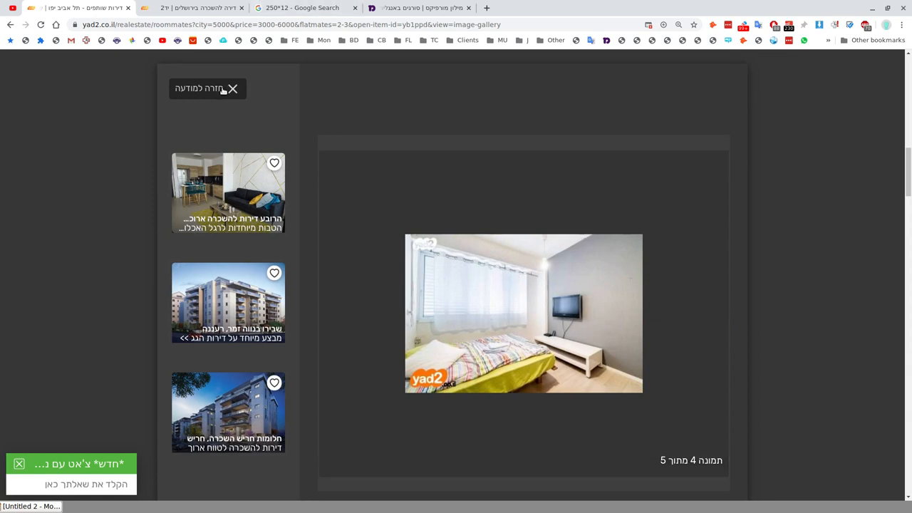
mouse_move(645, 313)
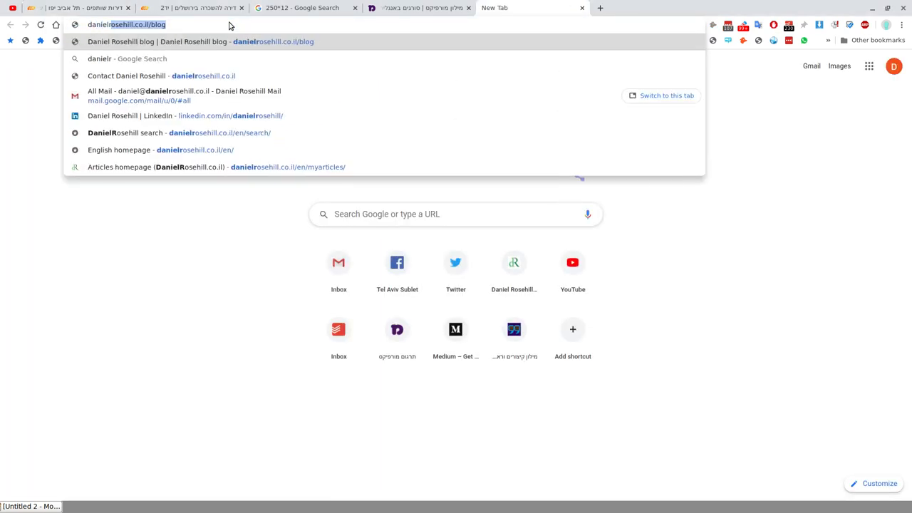
type("https://www.danielrosehill.co.il/")
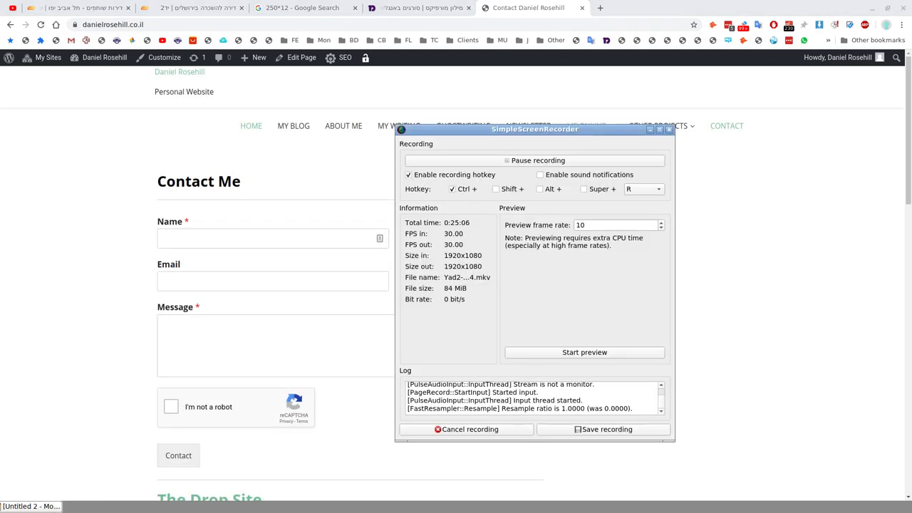
Drag the SimpleScreenRecorder window right, off the contact form
left_click_drag(534, 129, 759, 150)
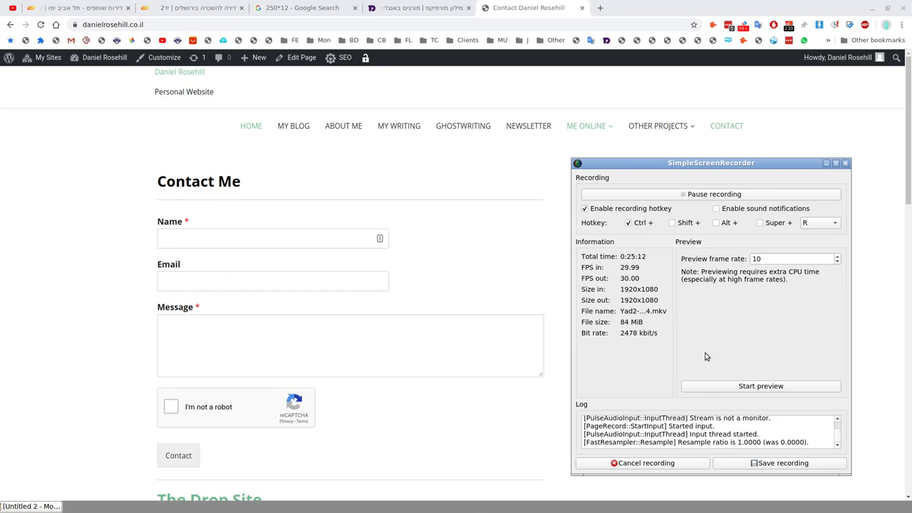
mouse_move(722, 352)
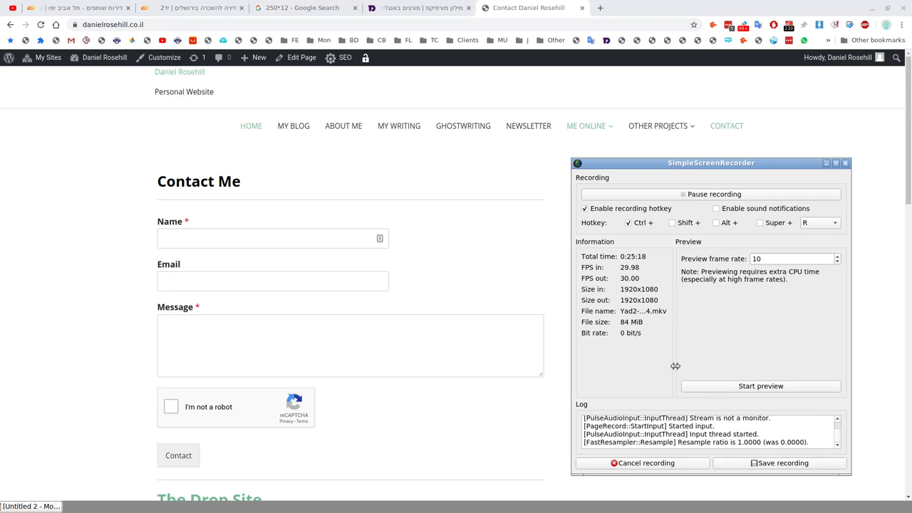
mouse_move(473, 222)
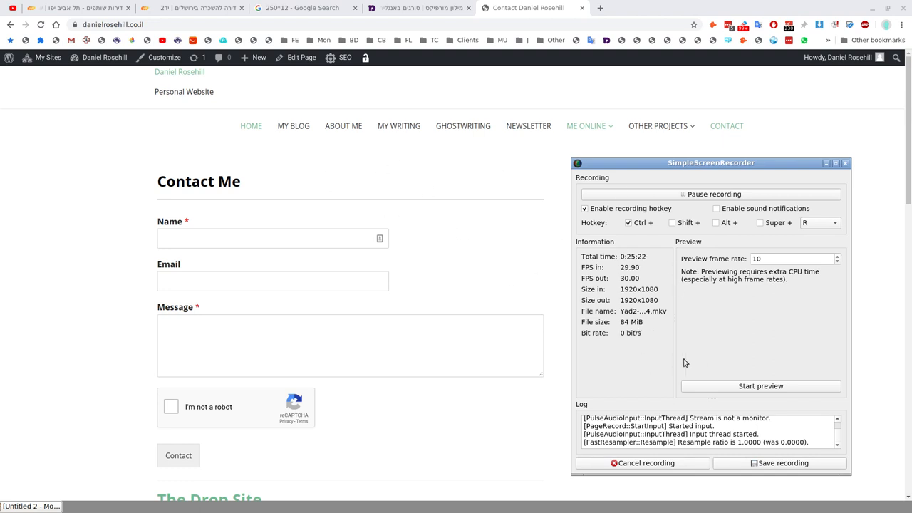
mouse_move(740, 309)
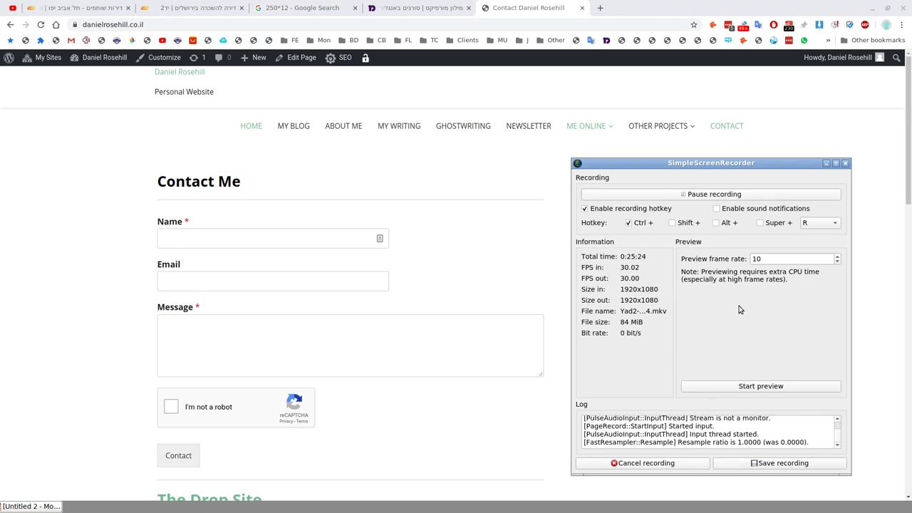